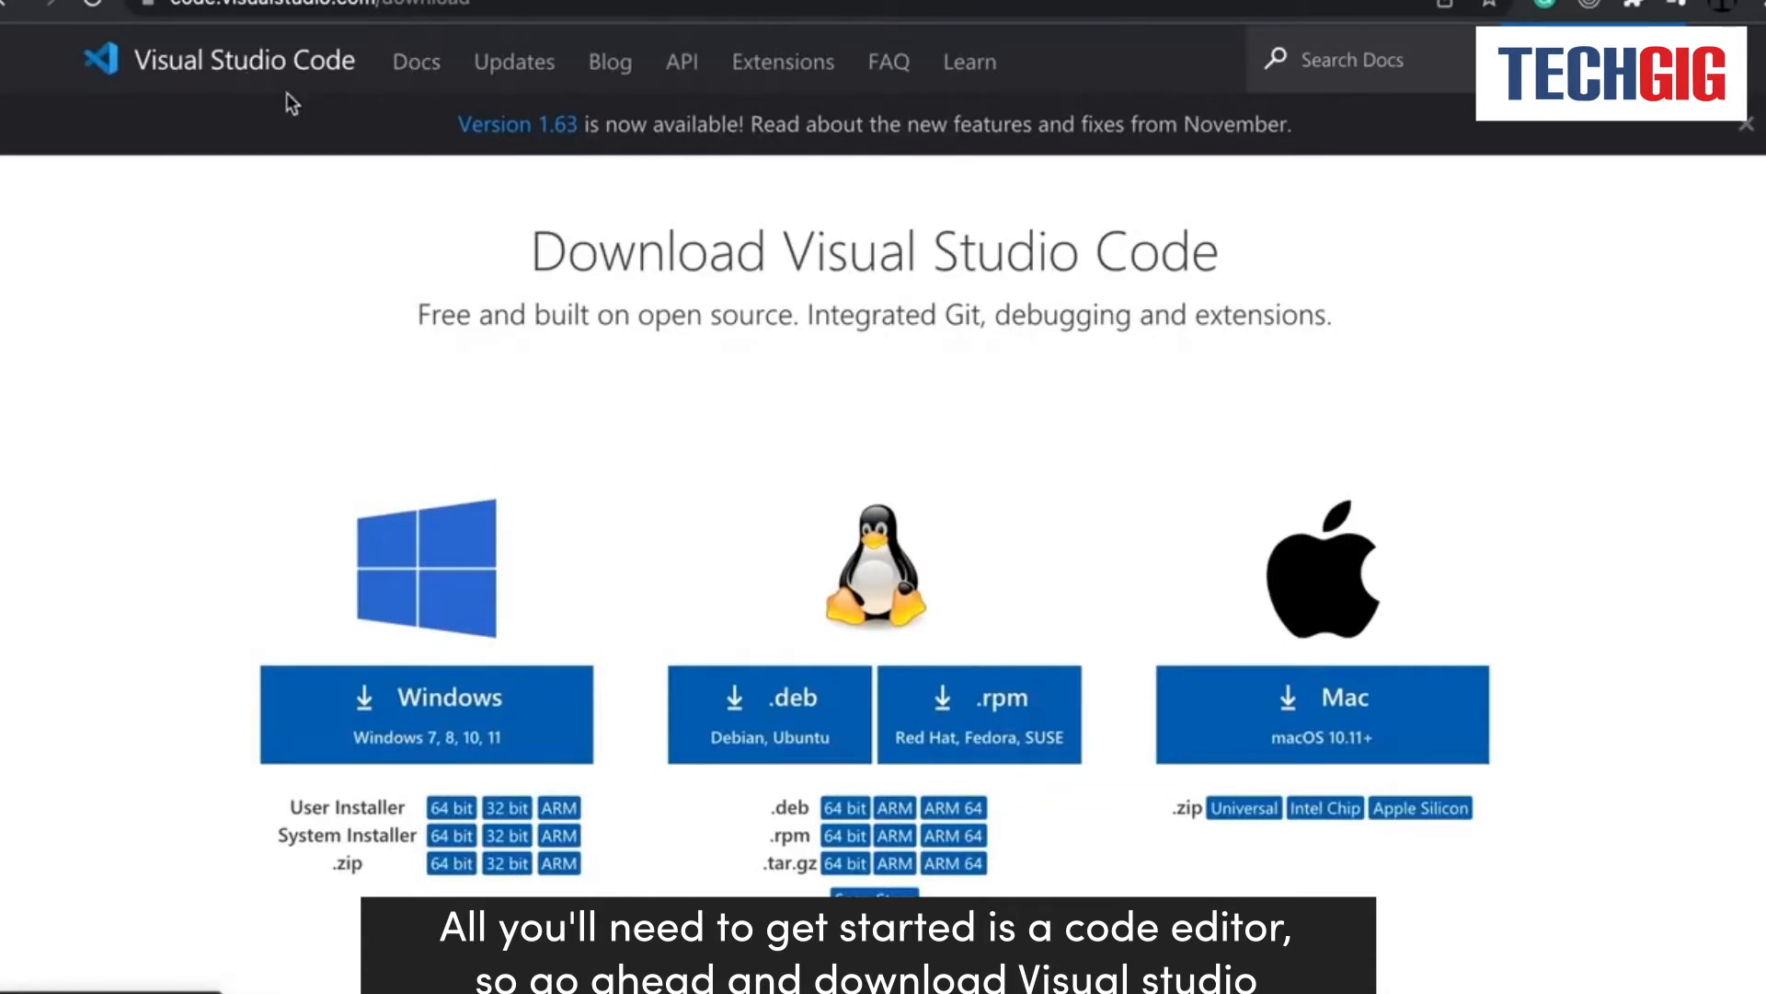
{"action": "mouse_move", "coordinate": [986, 487]}
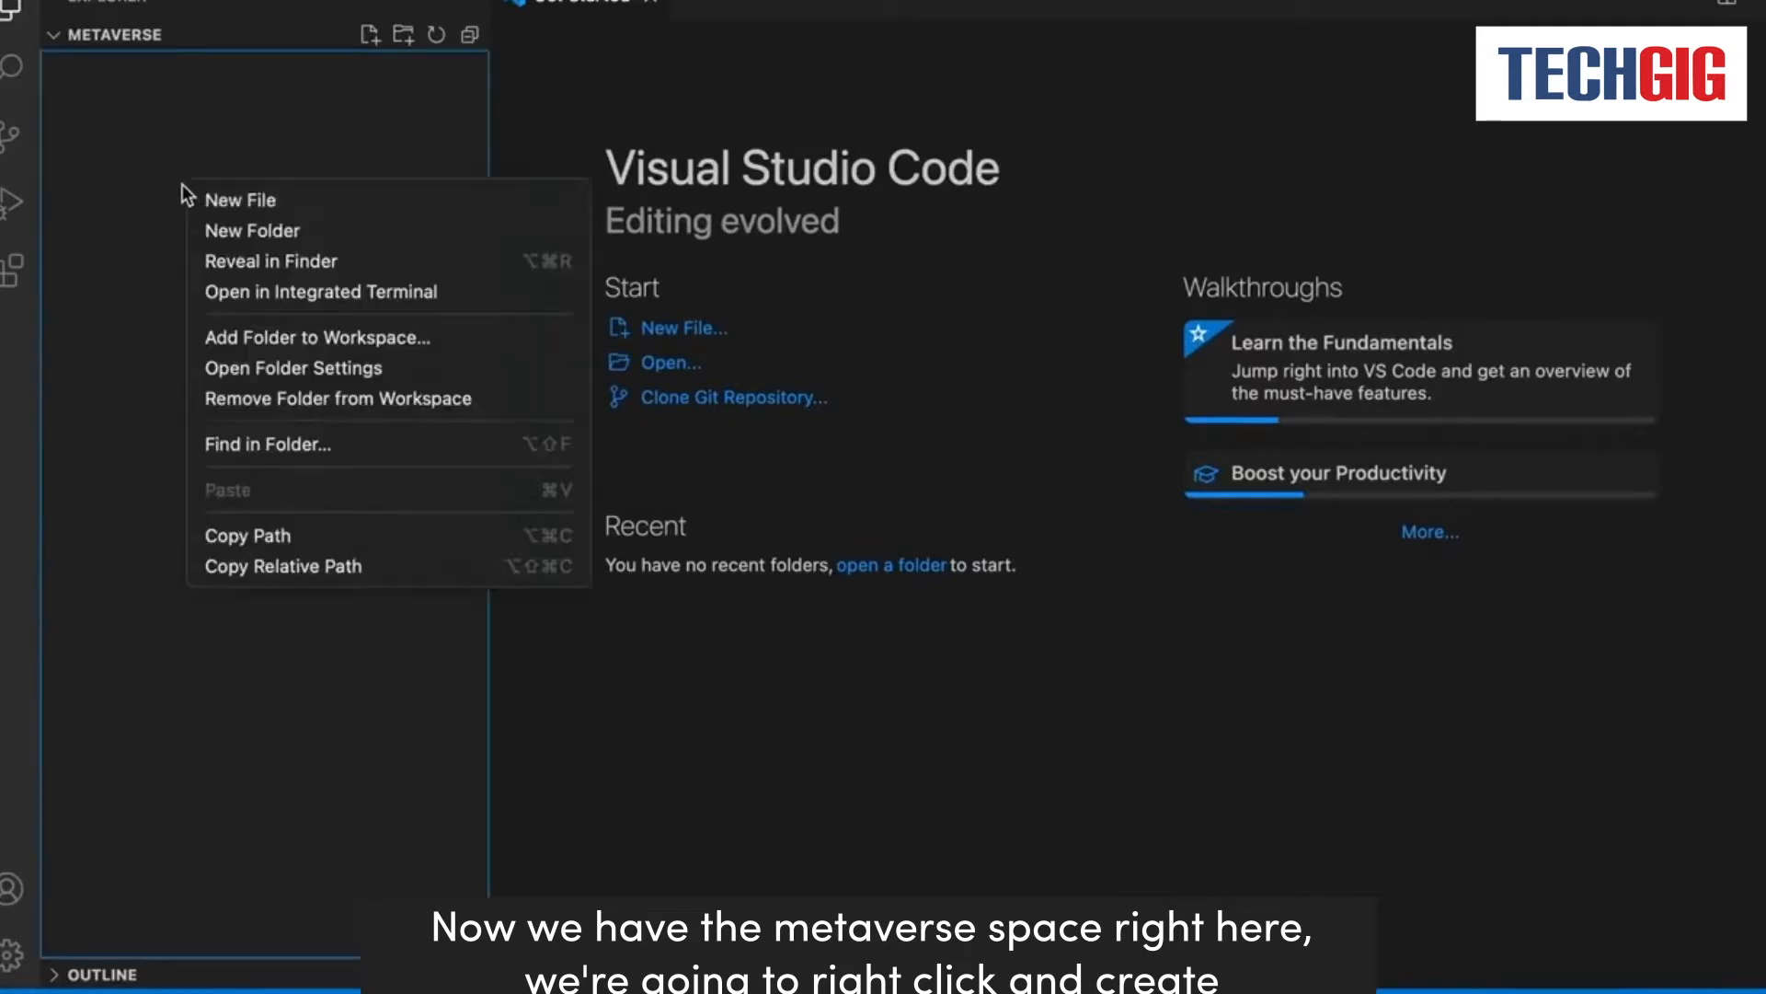
Create index.html with an HTML skeleton titled HashLips Metaverse and find the Live Server extension.
{"action": "left_click", "coordinate": [240, 199]}
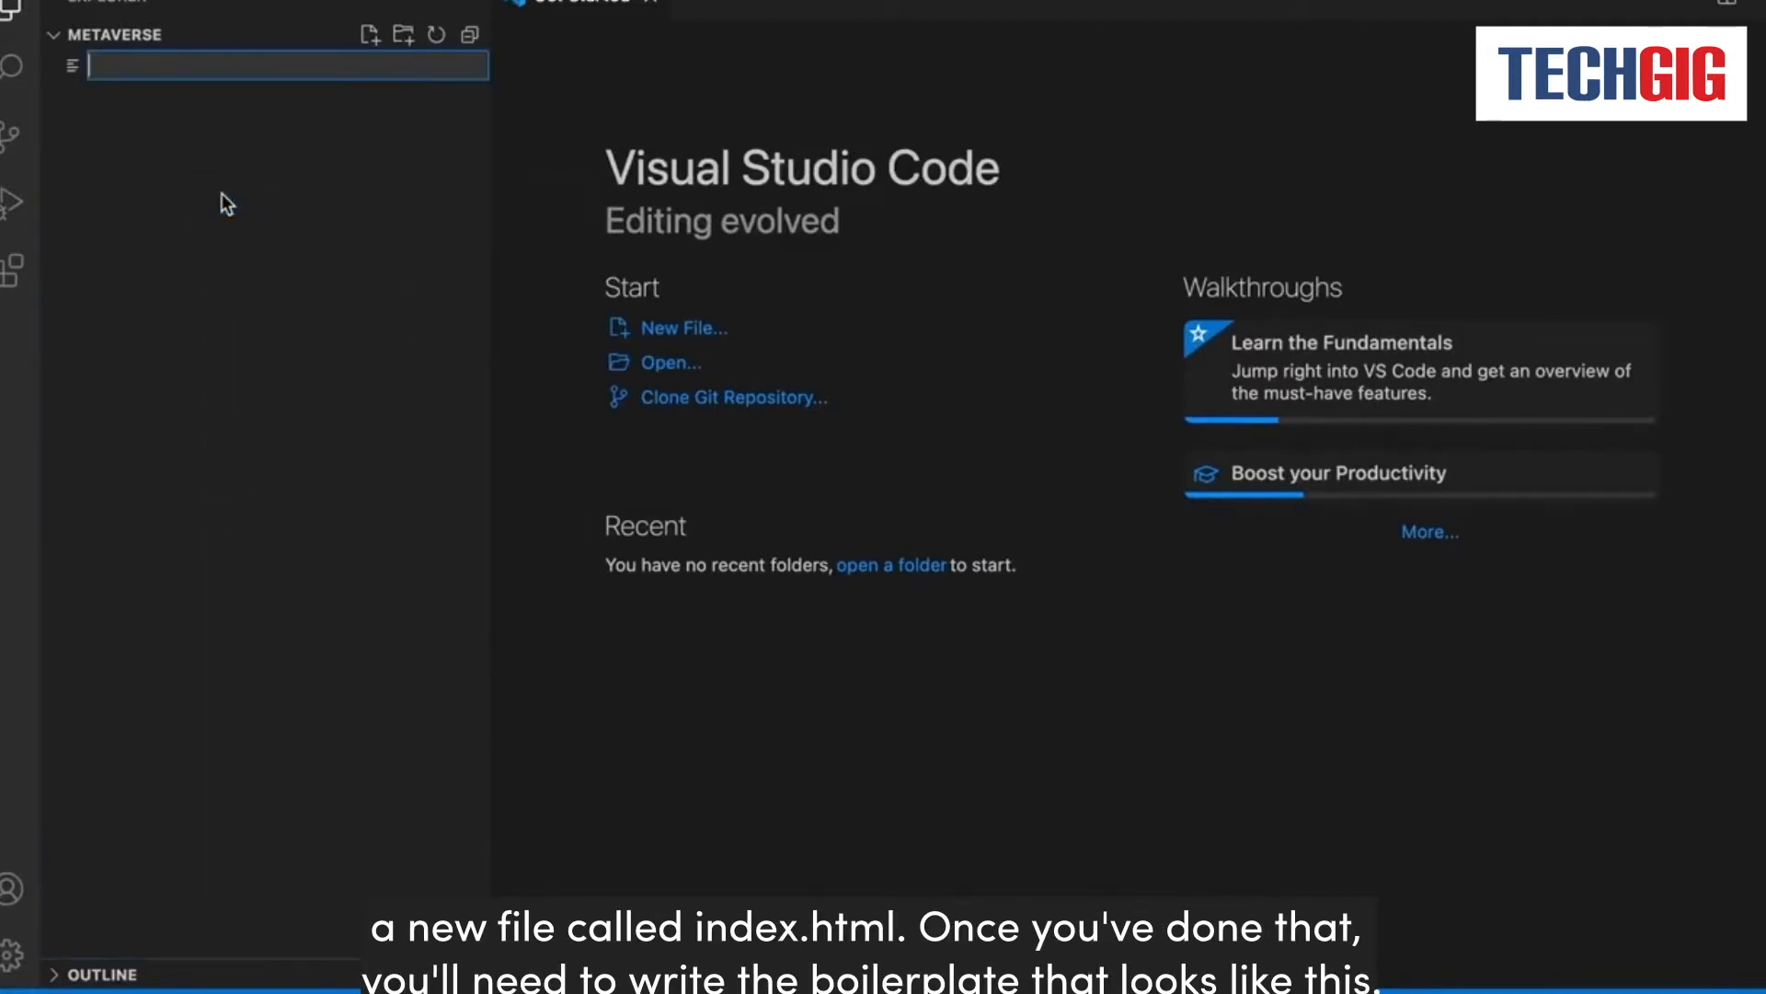
{"action": "type", "text": "index.htm"}
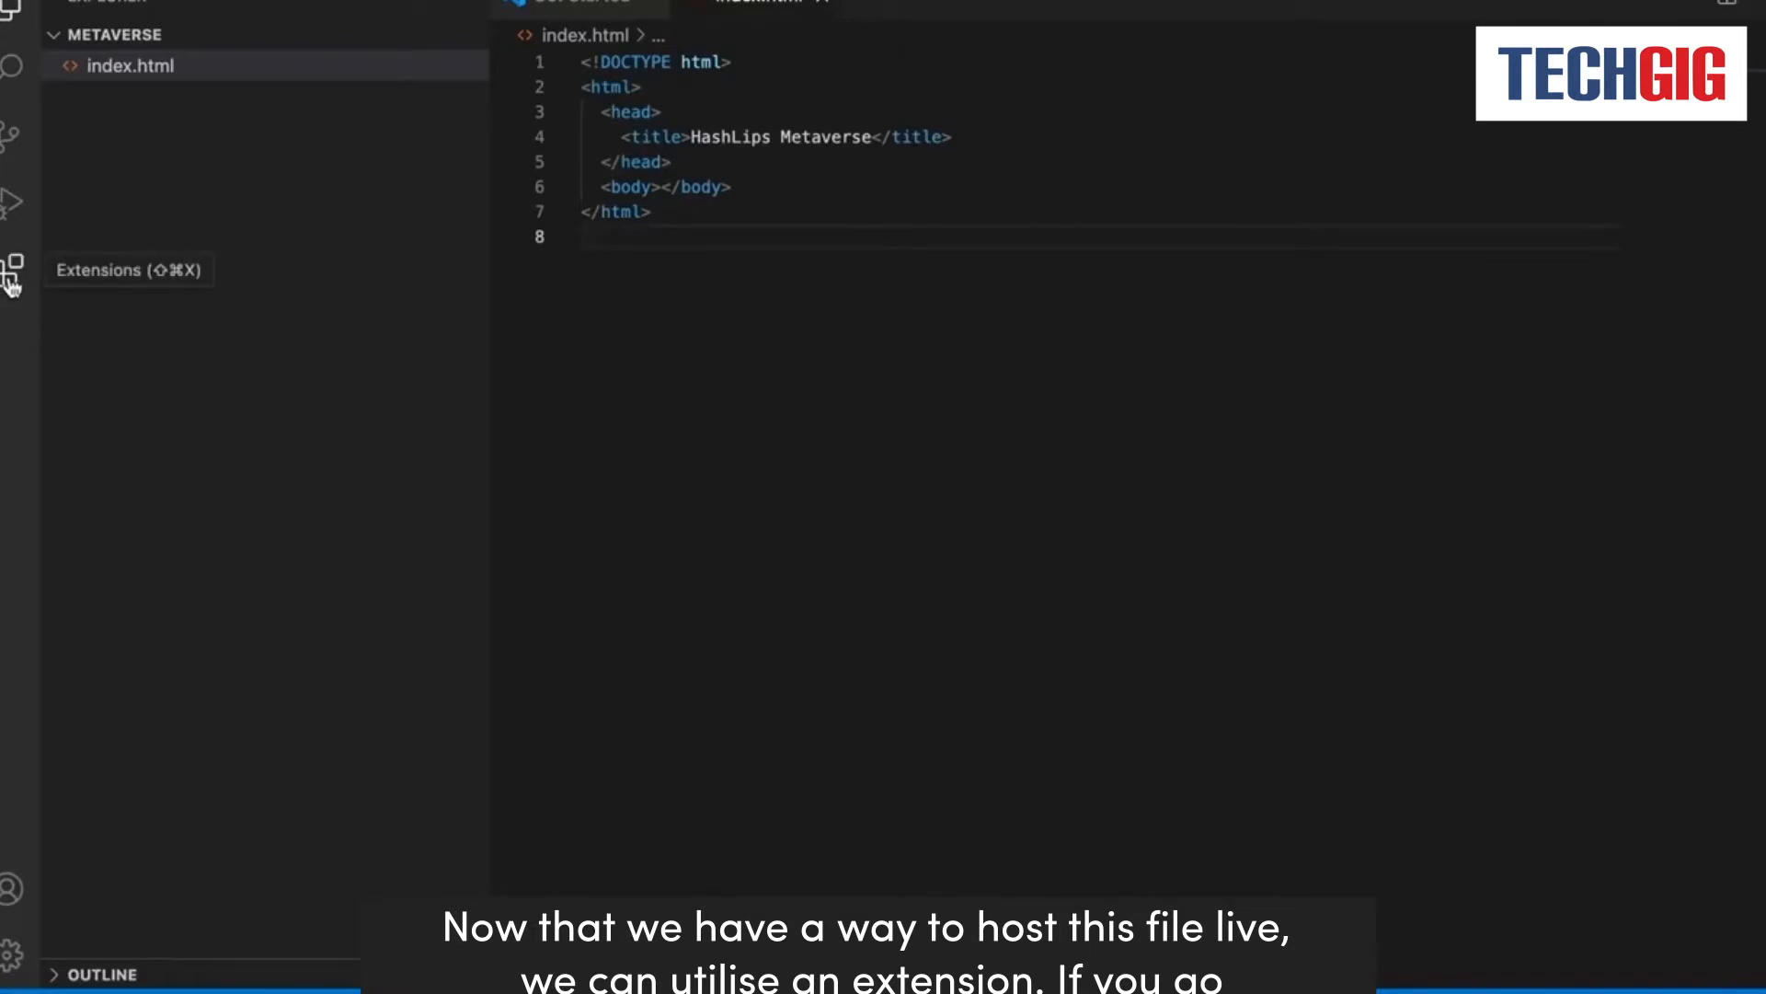
{"action": "type", "text": "live se"}
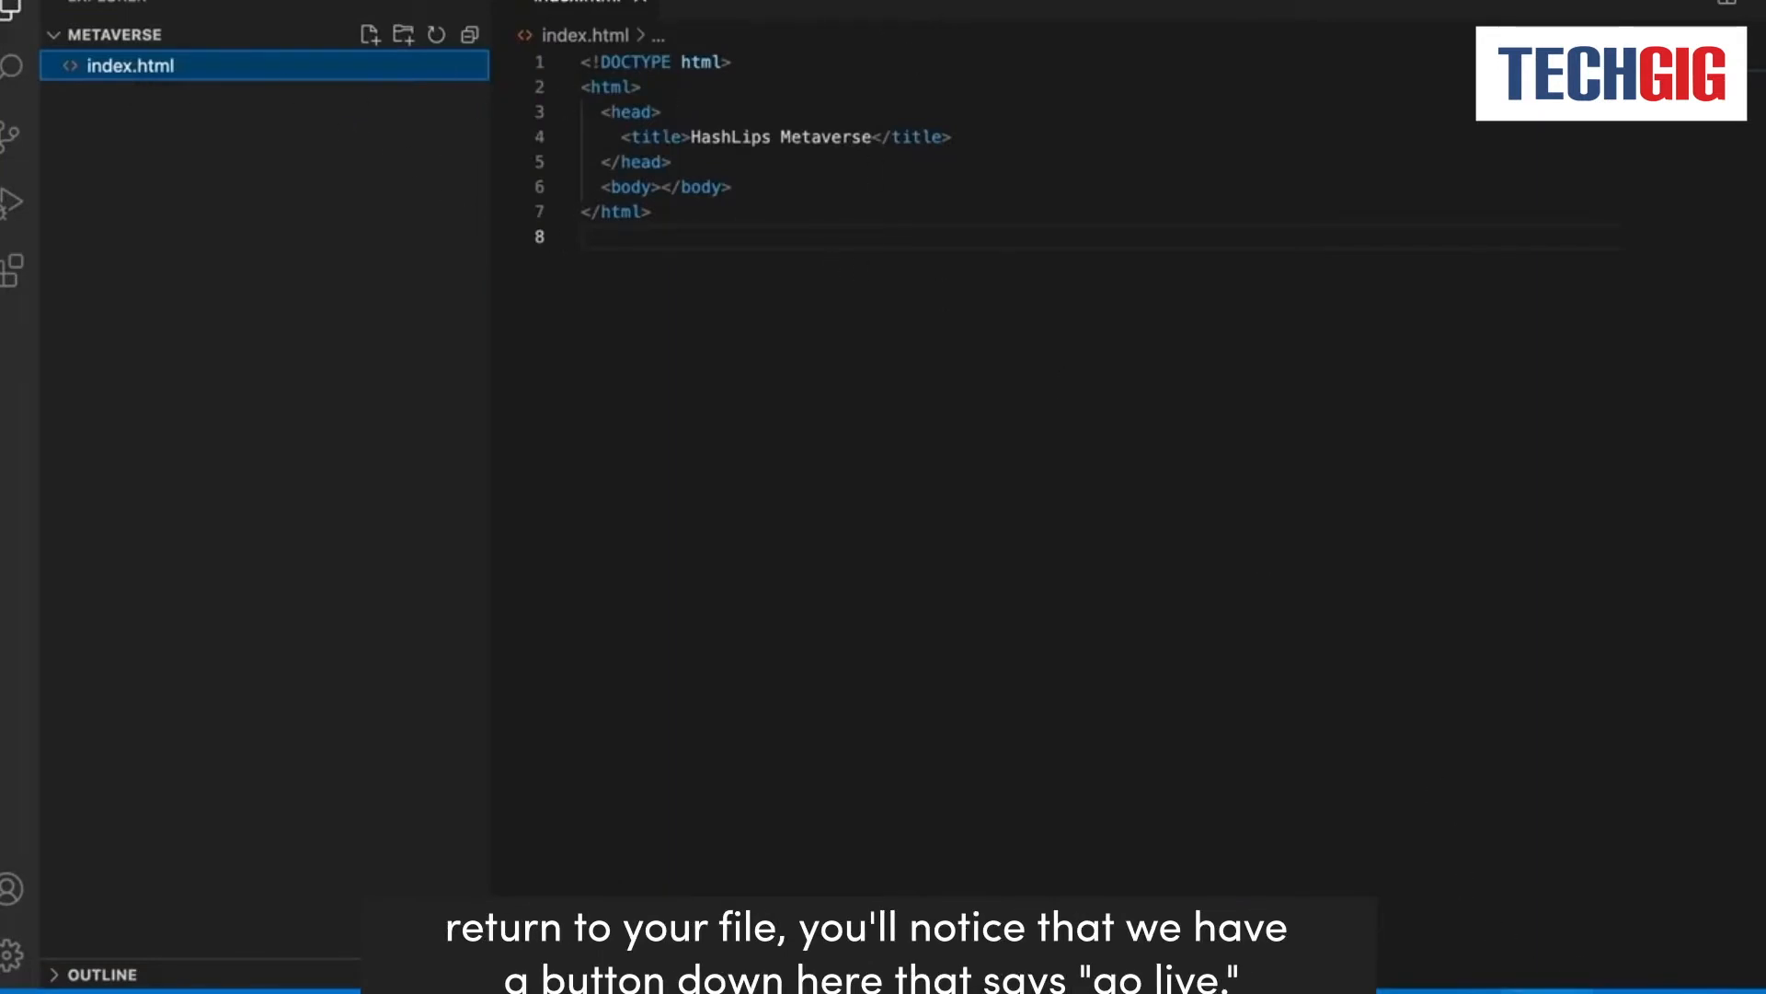
Launch index.html with Live Server from its Explorer context menu.
{"action": "right_click", "coordinate": [129, 66]}
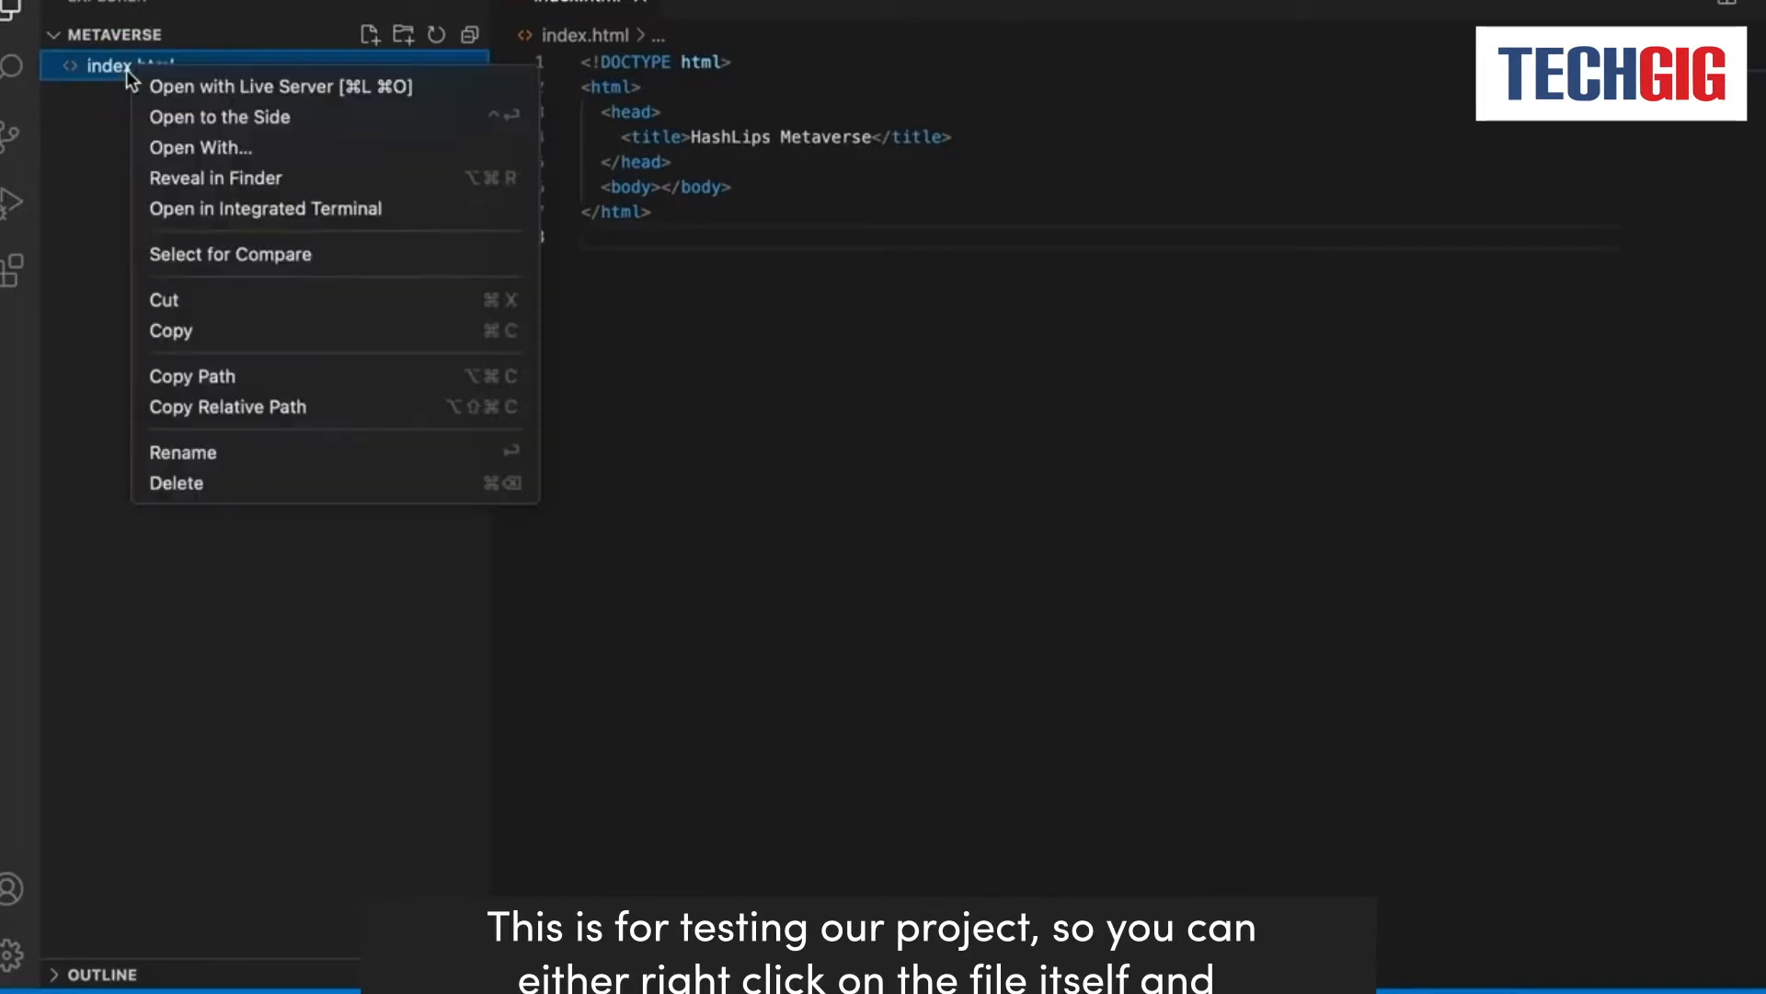
{"action": "mouse_move", "coordinate": [153, 79]}
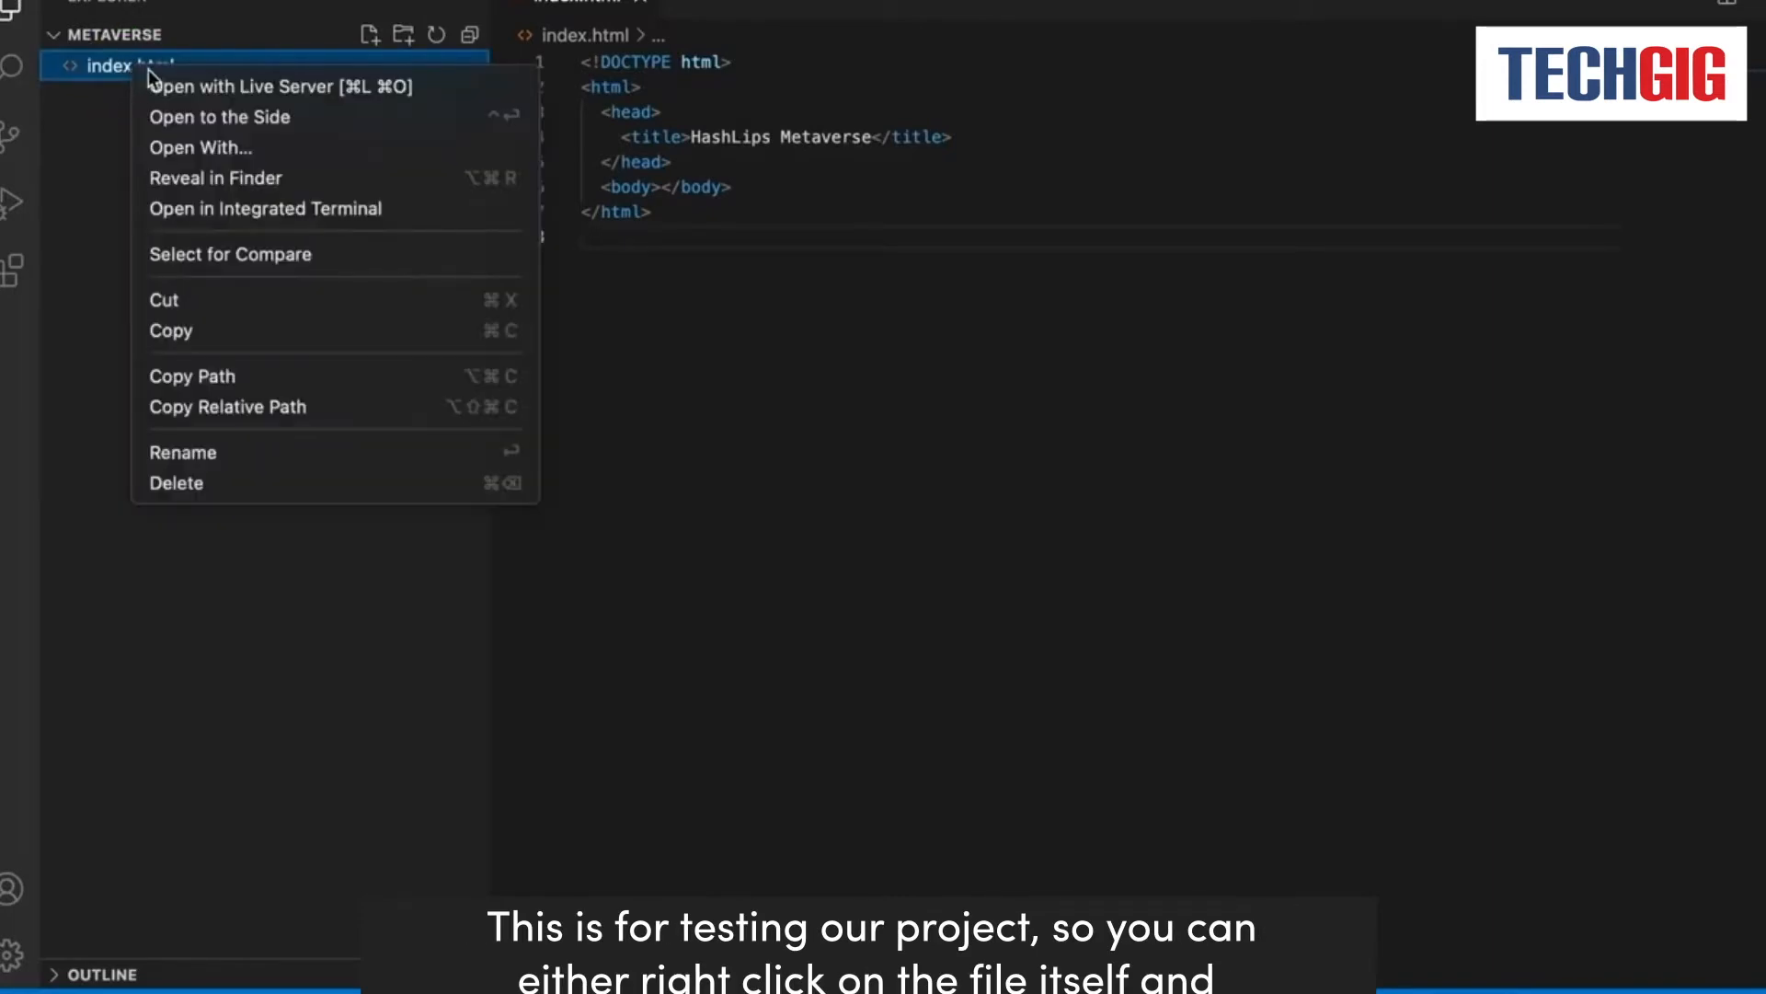
{"action": "mouse_move", "coordinate": [265, 96]}
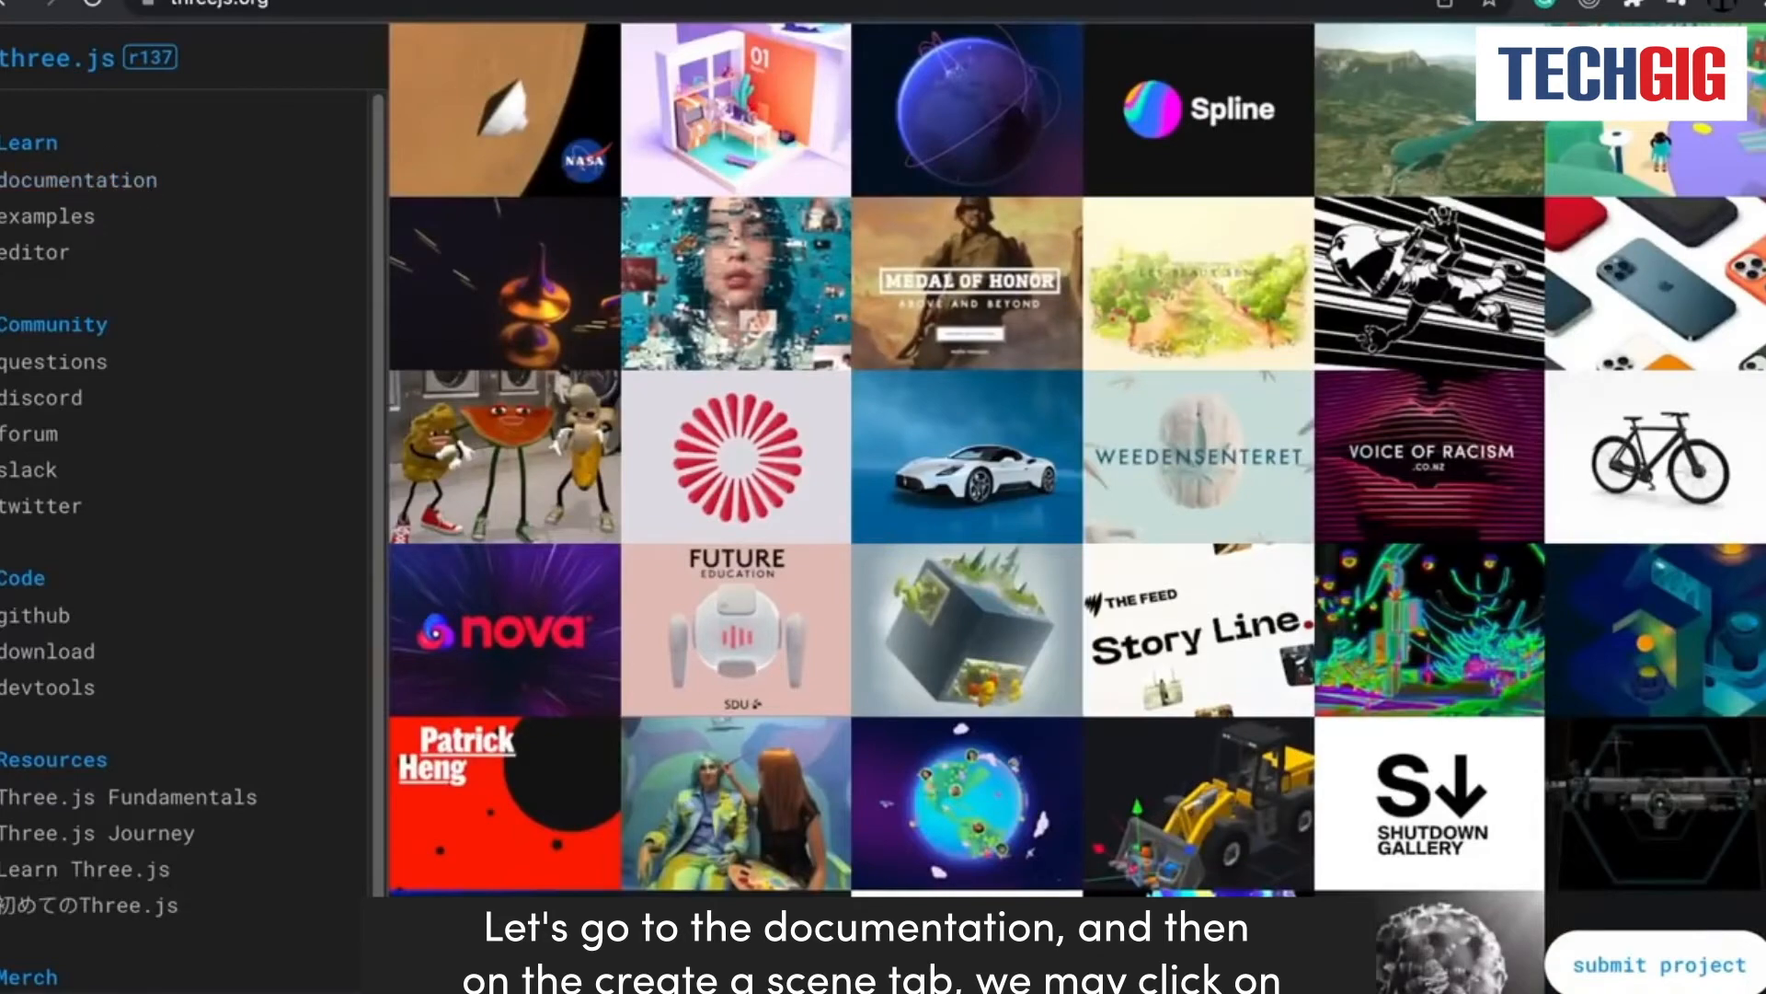
Go to the documentation link from the threejs.org sidebar.
{"action": "left_click", "coordinate": [77, 179]}
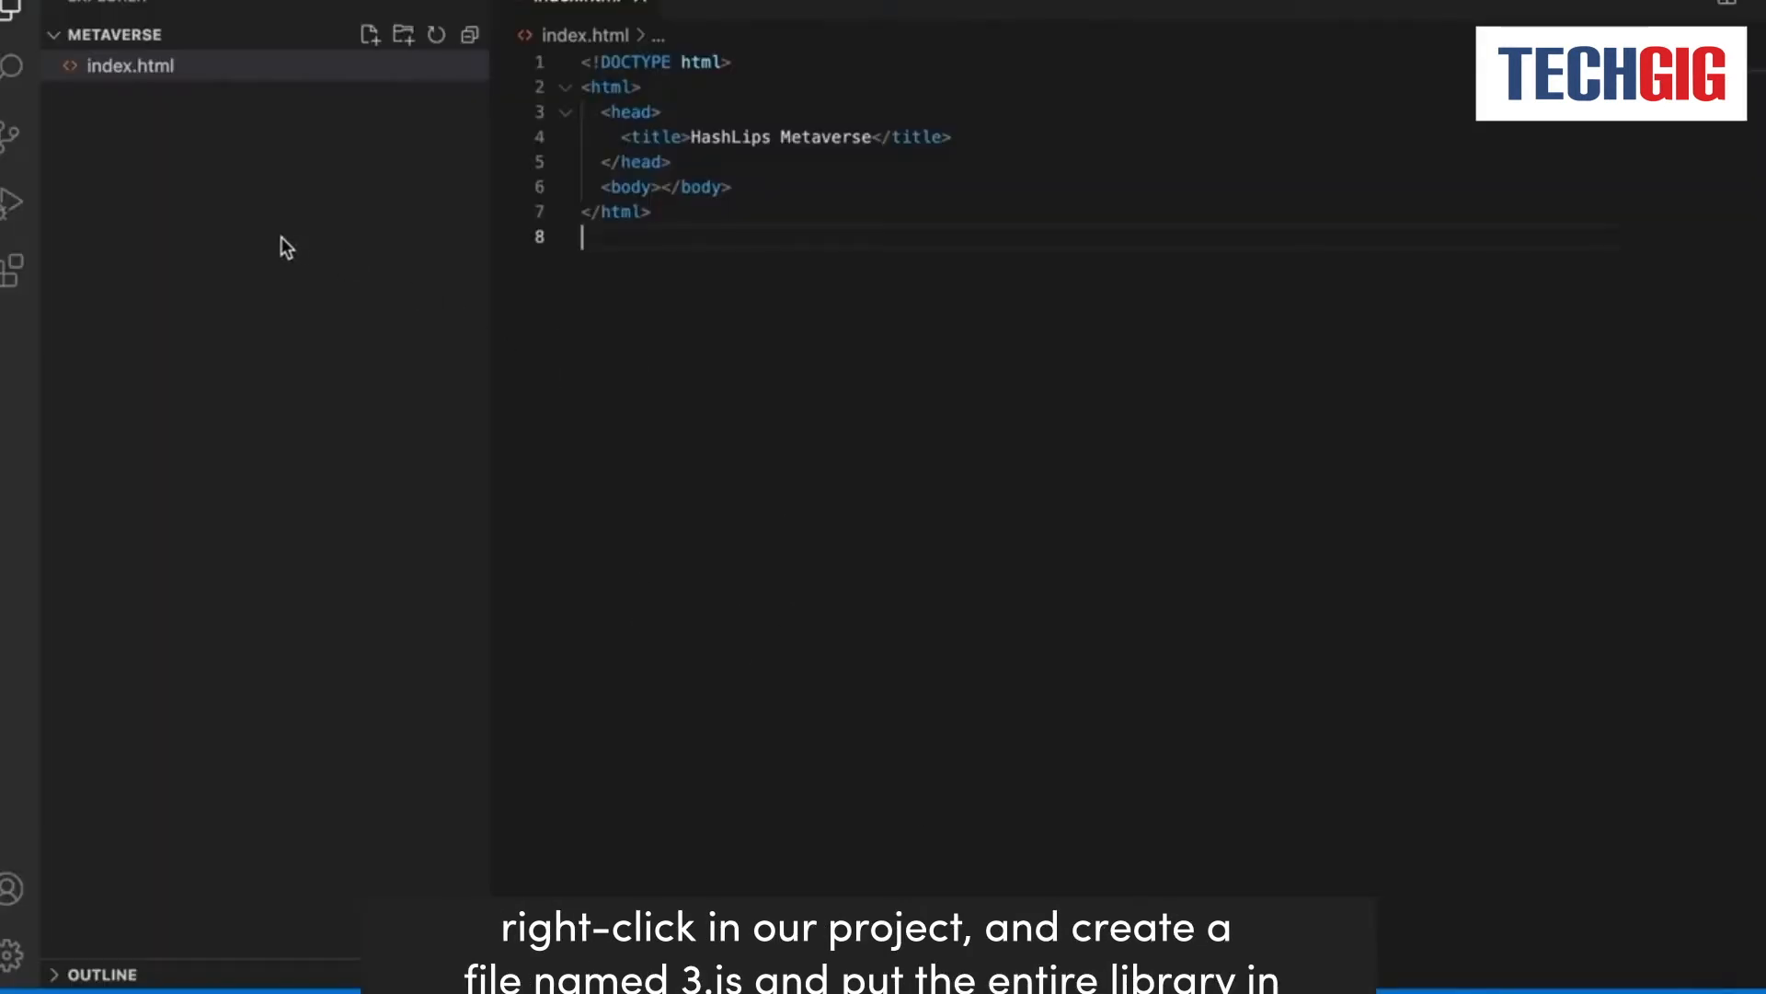
Create a three.js file in the project and return to index.html's body.
{"action": "right_click", "coordinate": [281, 245]}
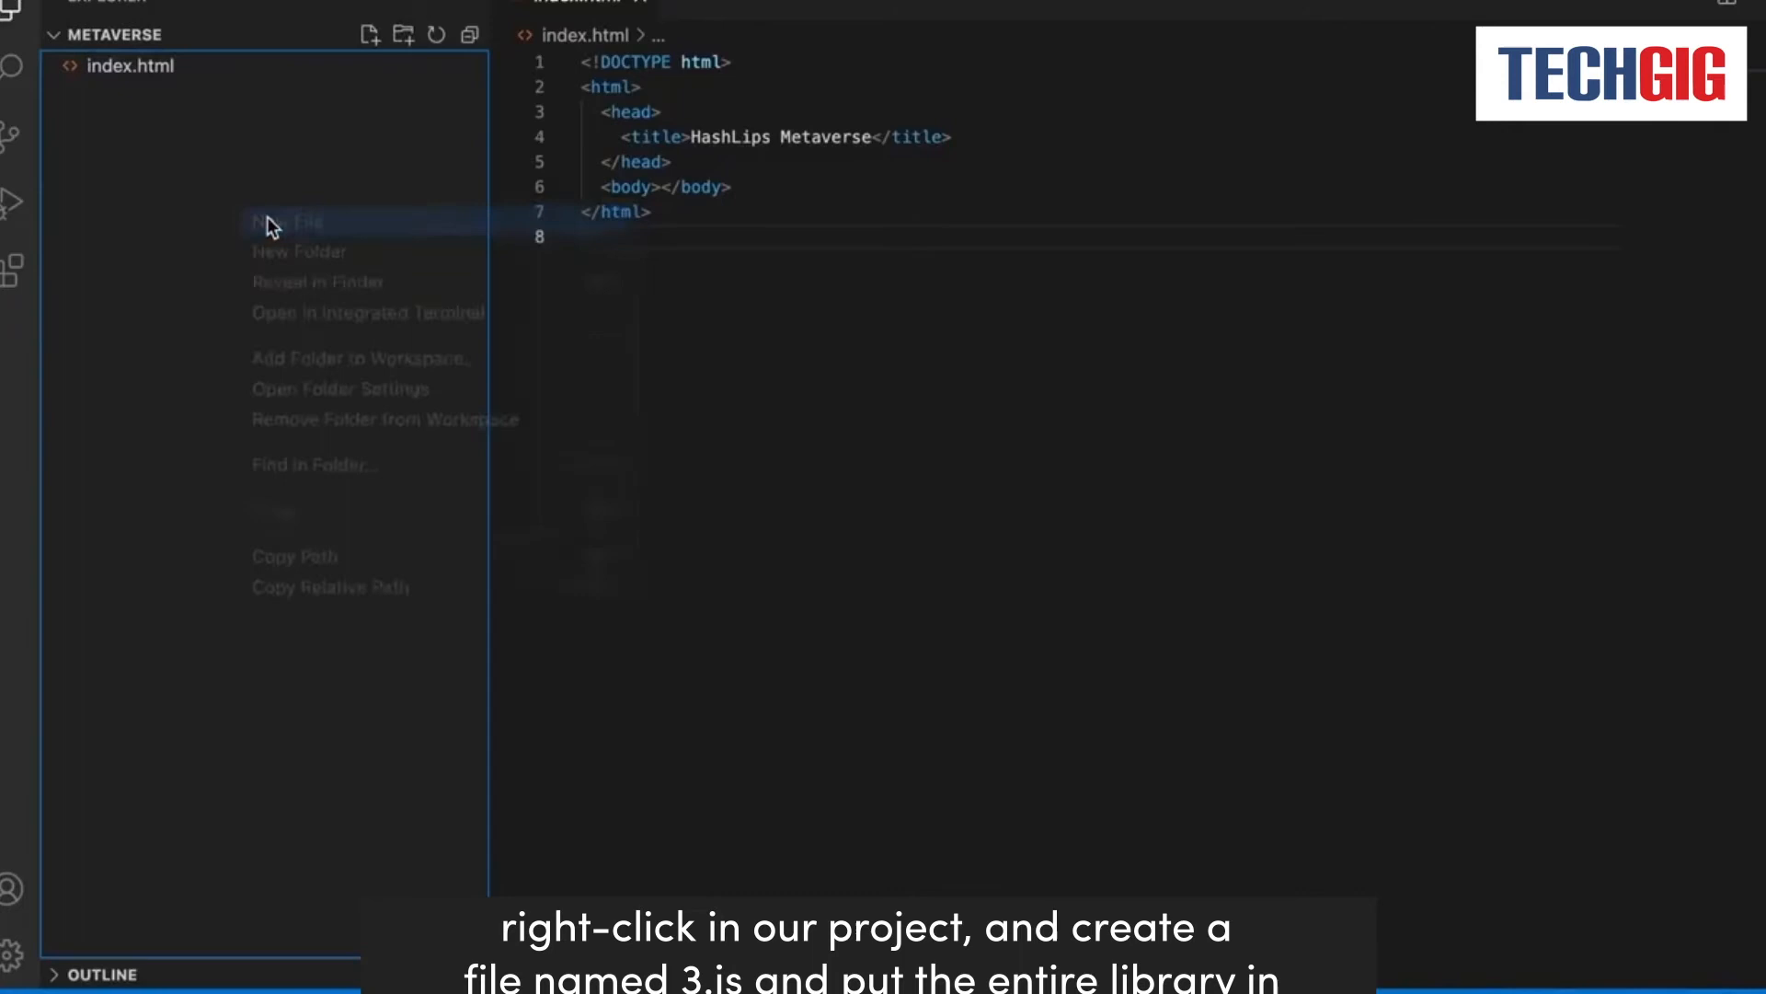
{"action": "left_click", "coordinate": [287, 221]}
{"action": "type", "text": "three.js"}
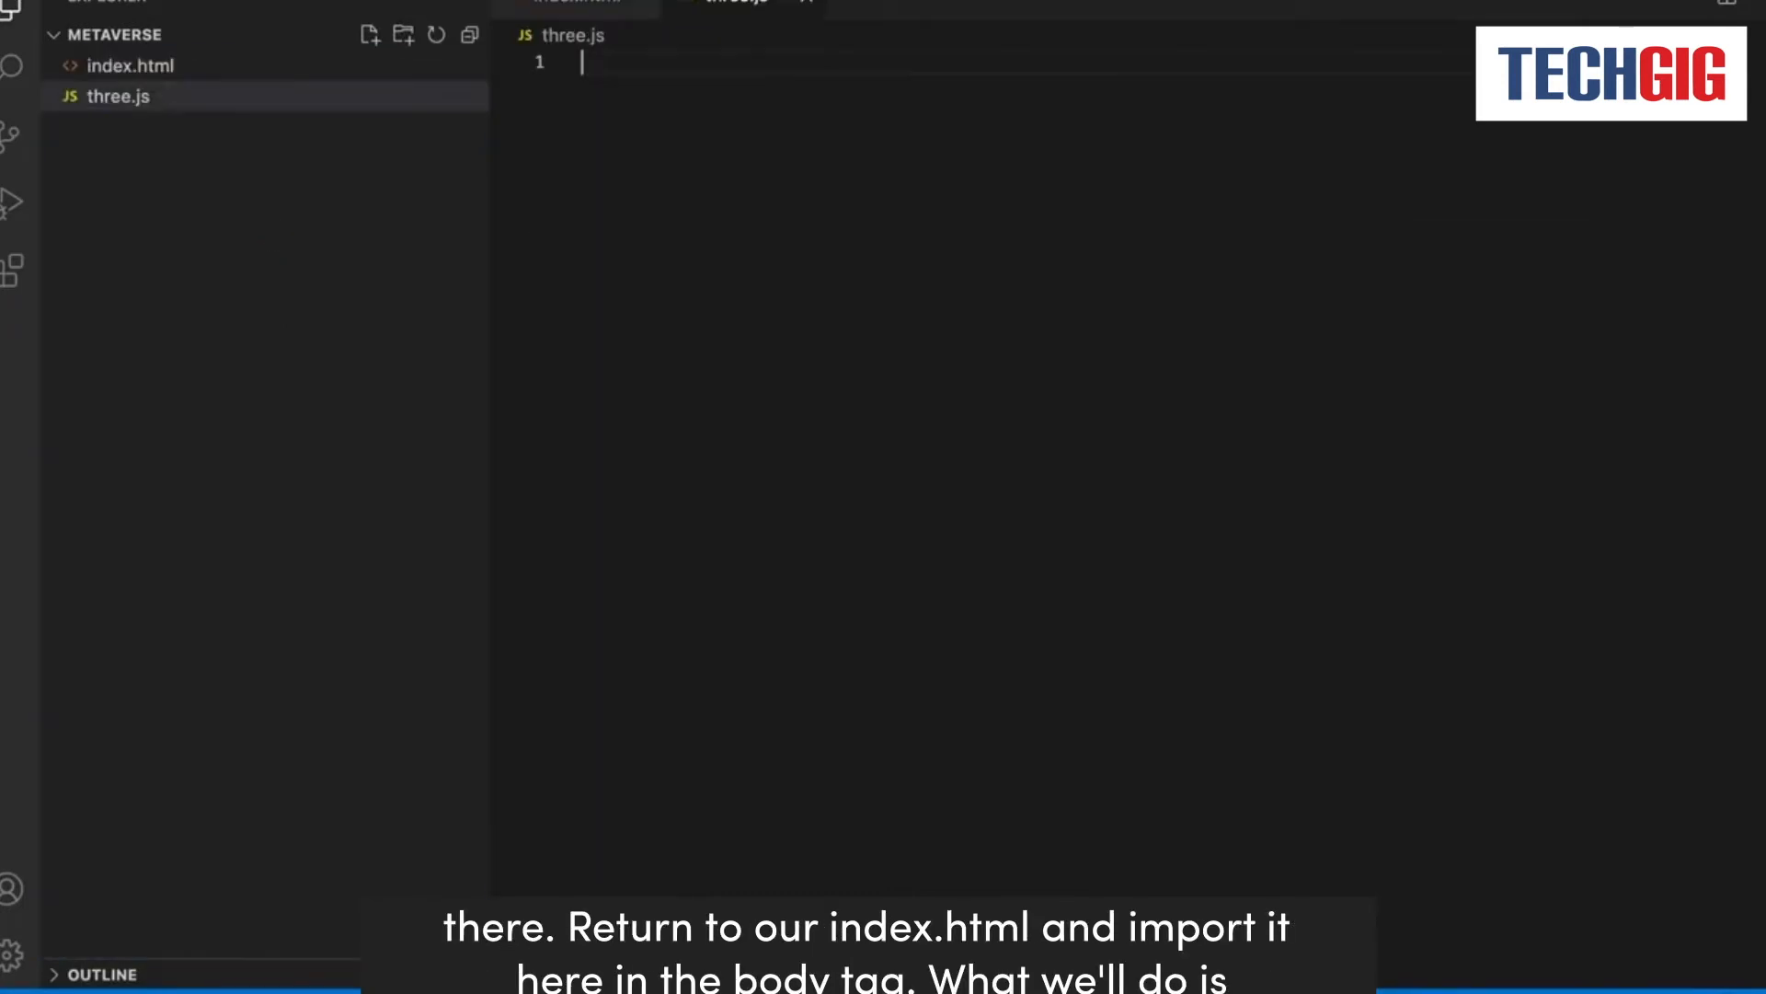
{"action": "left_click", "coordinate": [131, 66]}
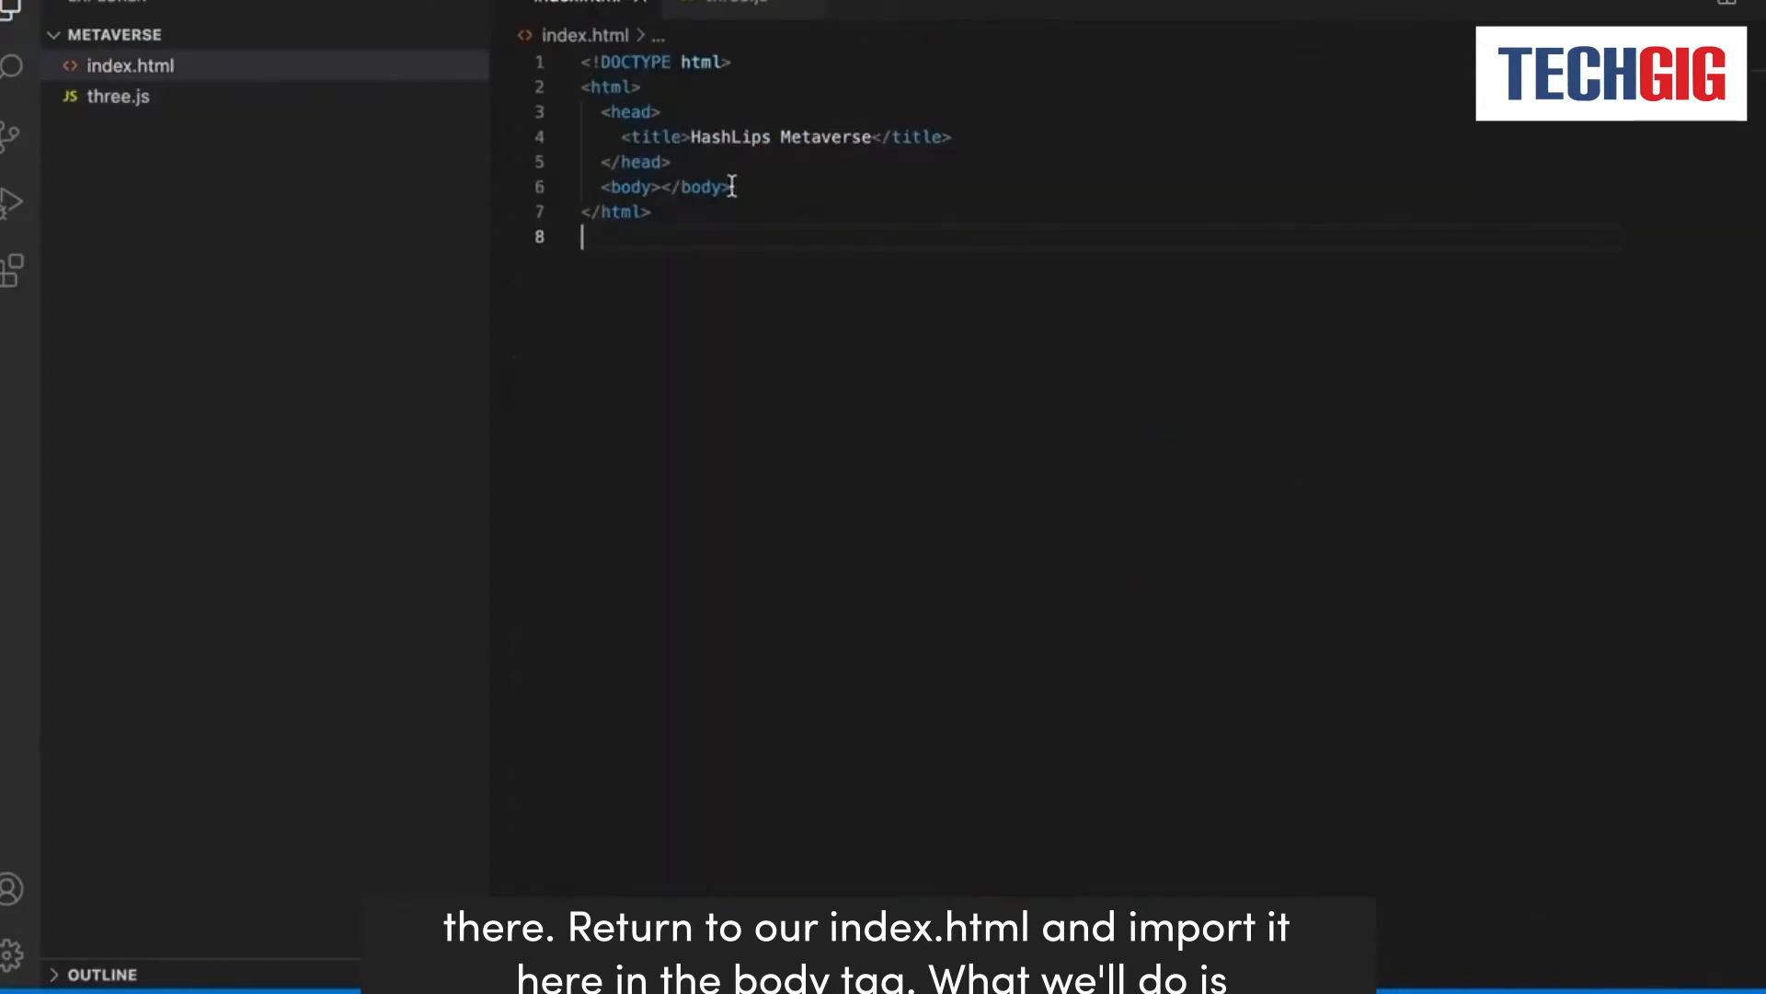
{"action": "key", "text": "enter"}
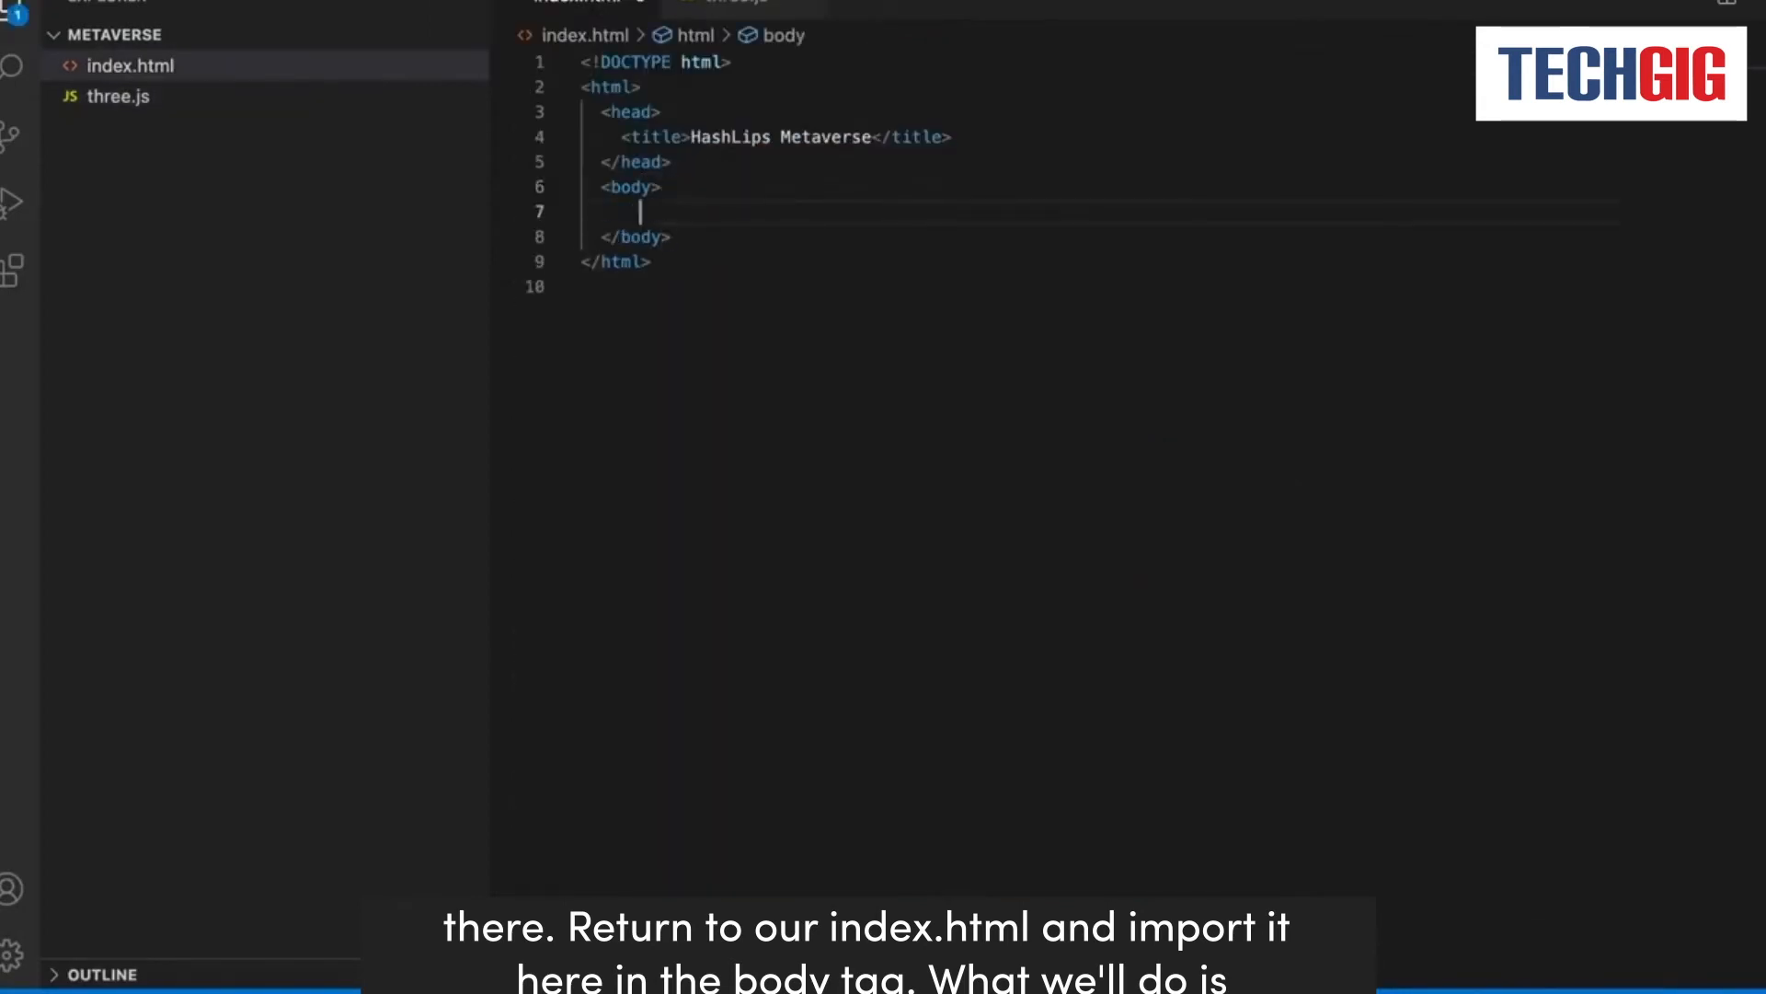
Add <script src="./three.js"></script> inside the body, accepting the suggested path.
{"action": "type", "text": "<"}
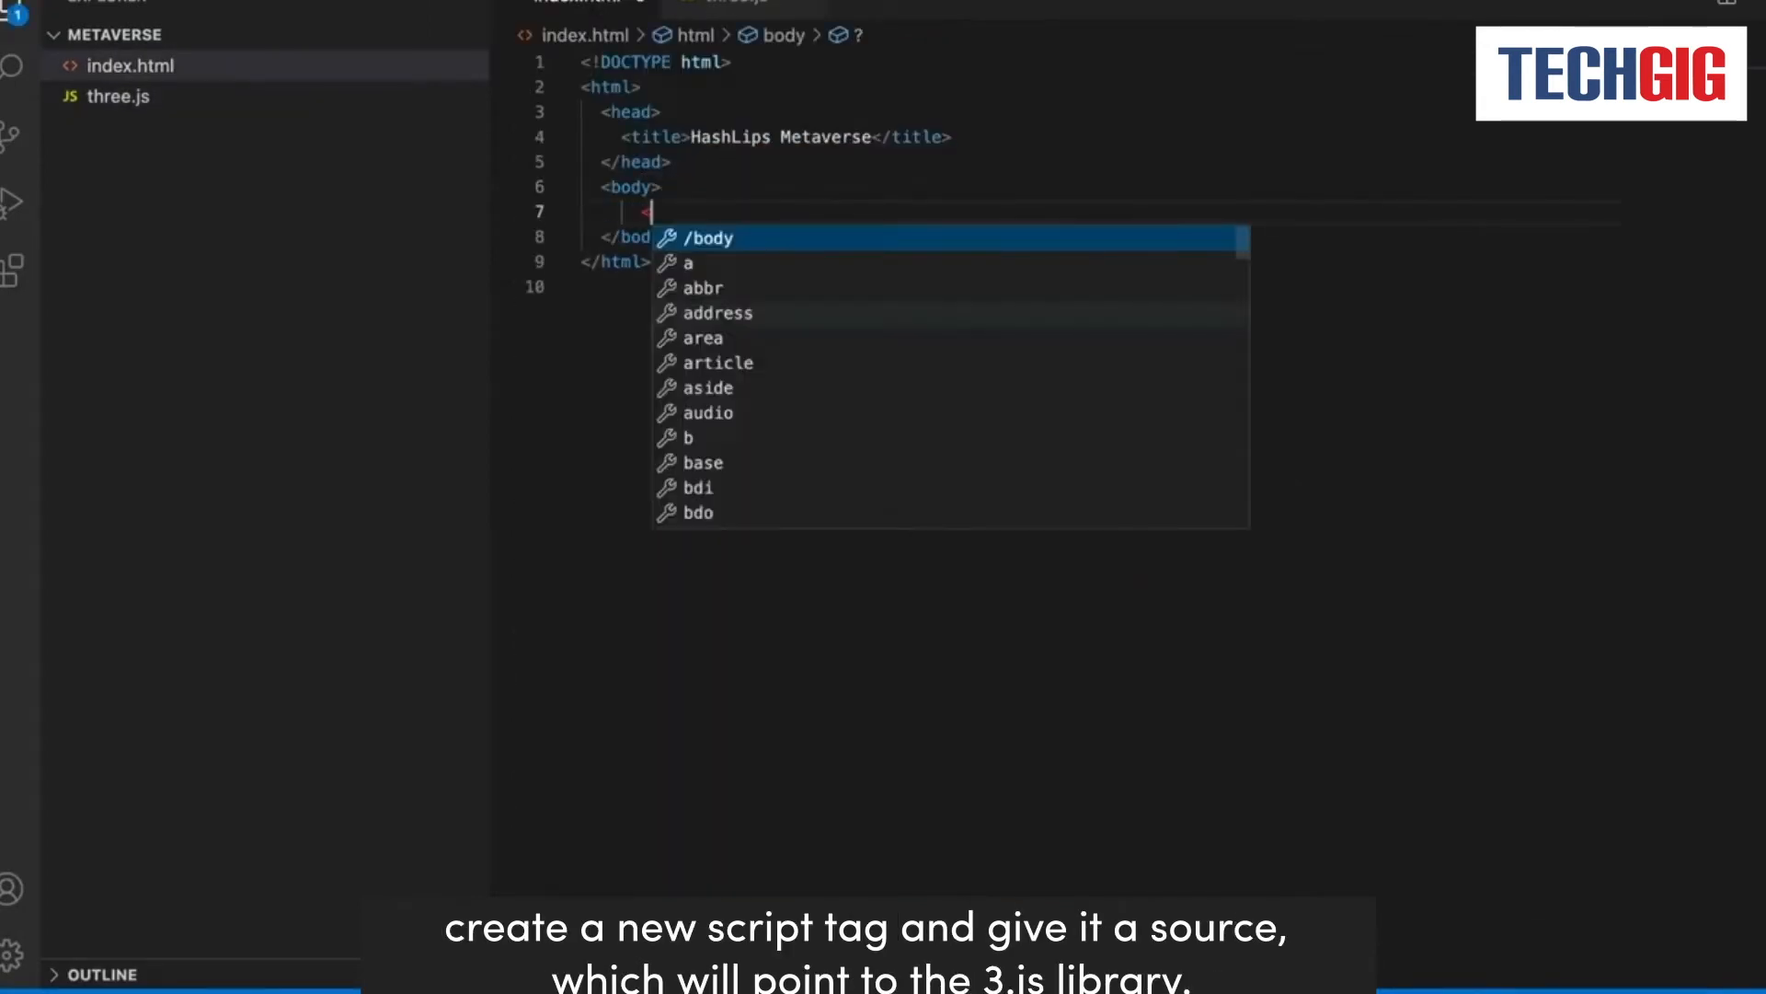
{"action": "type", "text": "script src=\"./"}
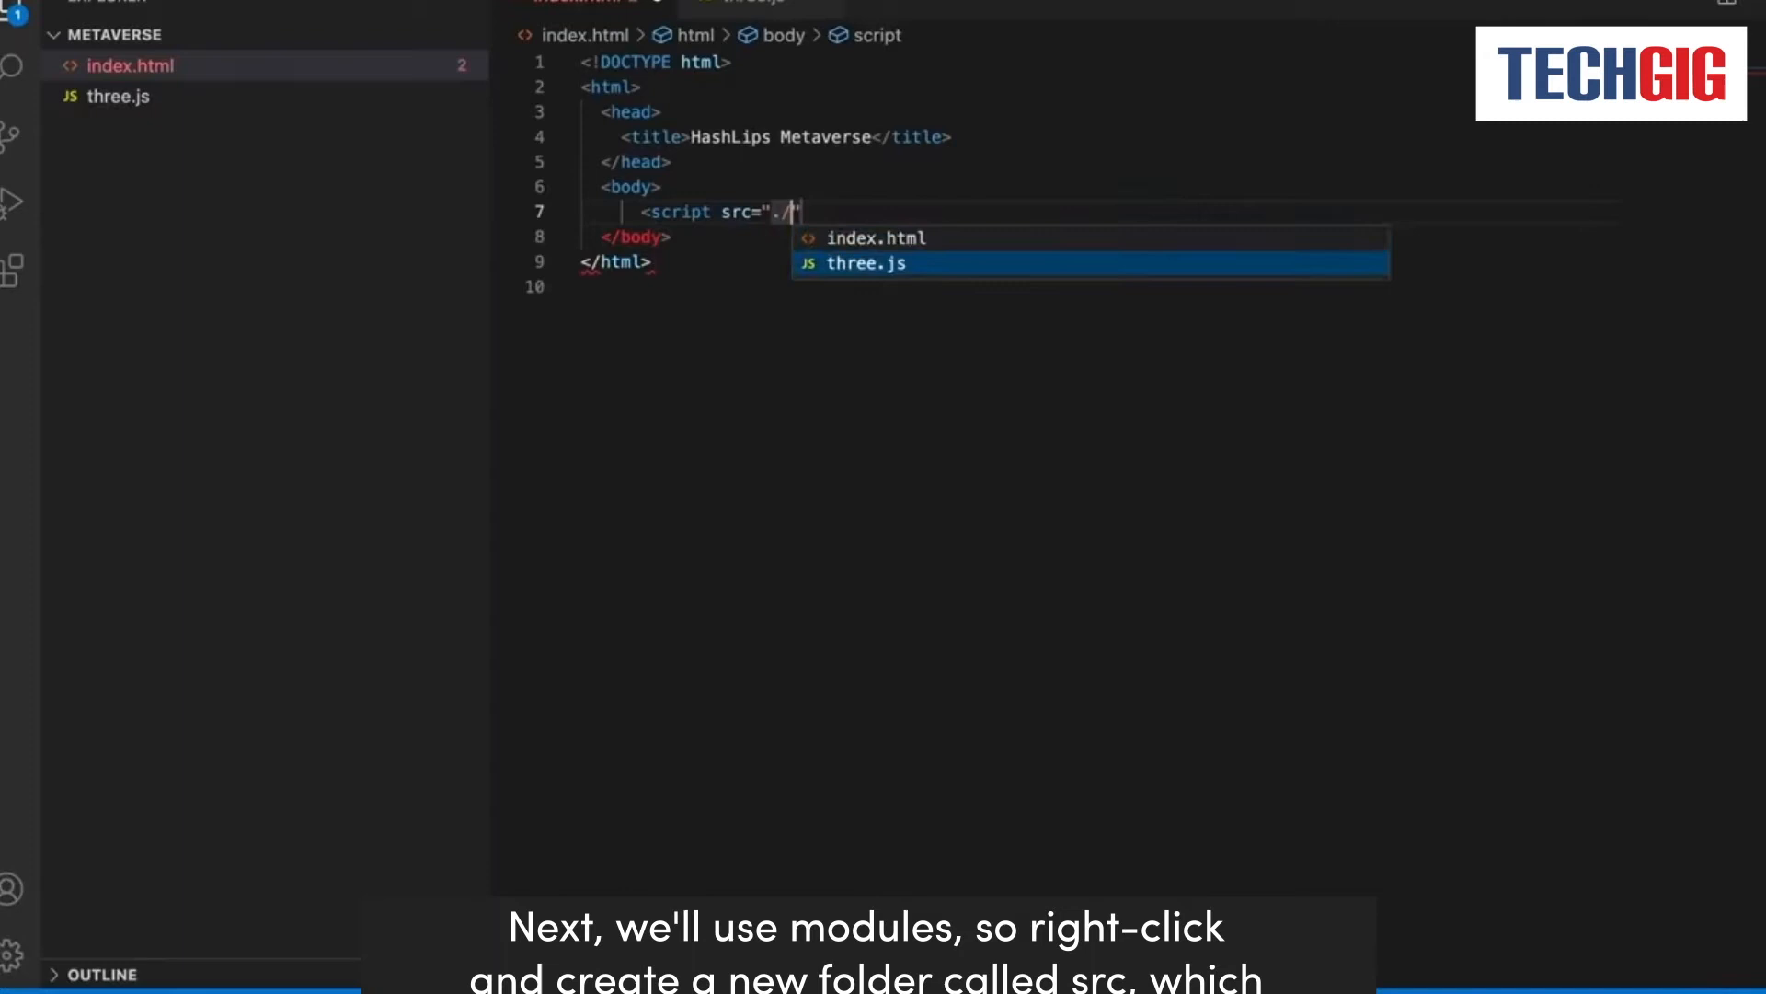
{"action": "key", "text": "Enter"}
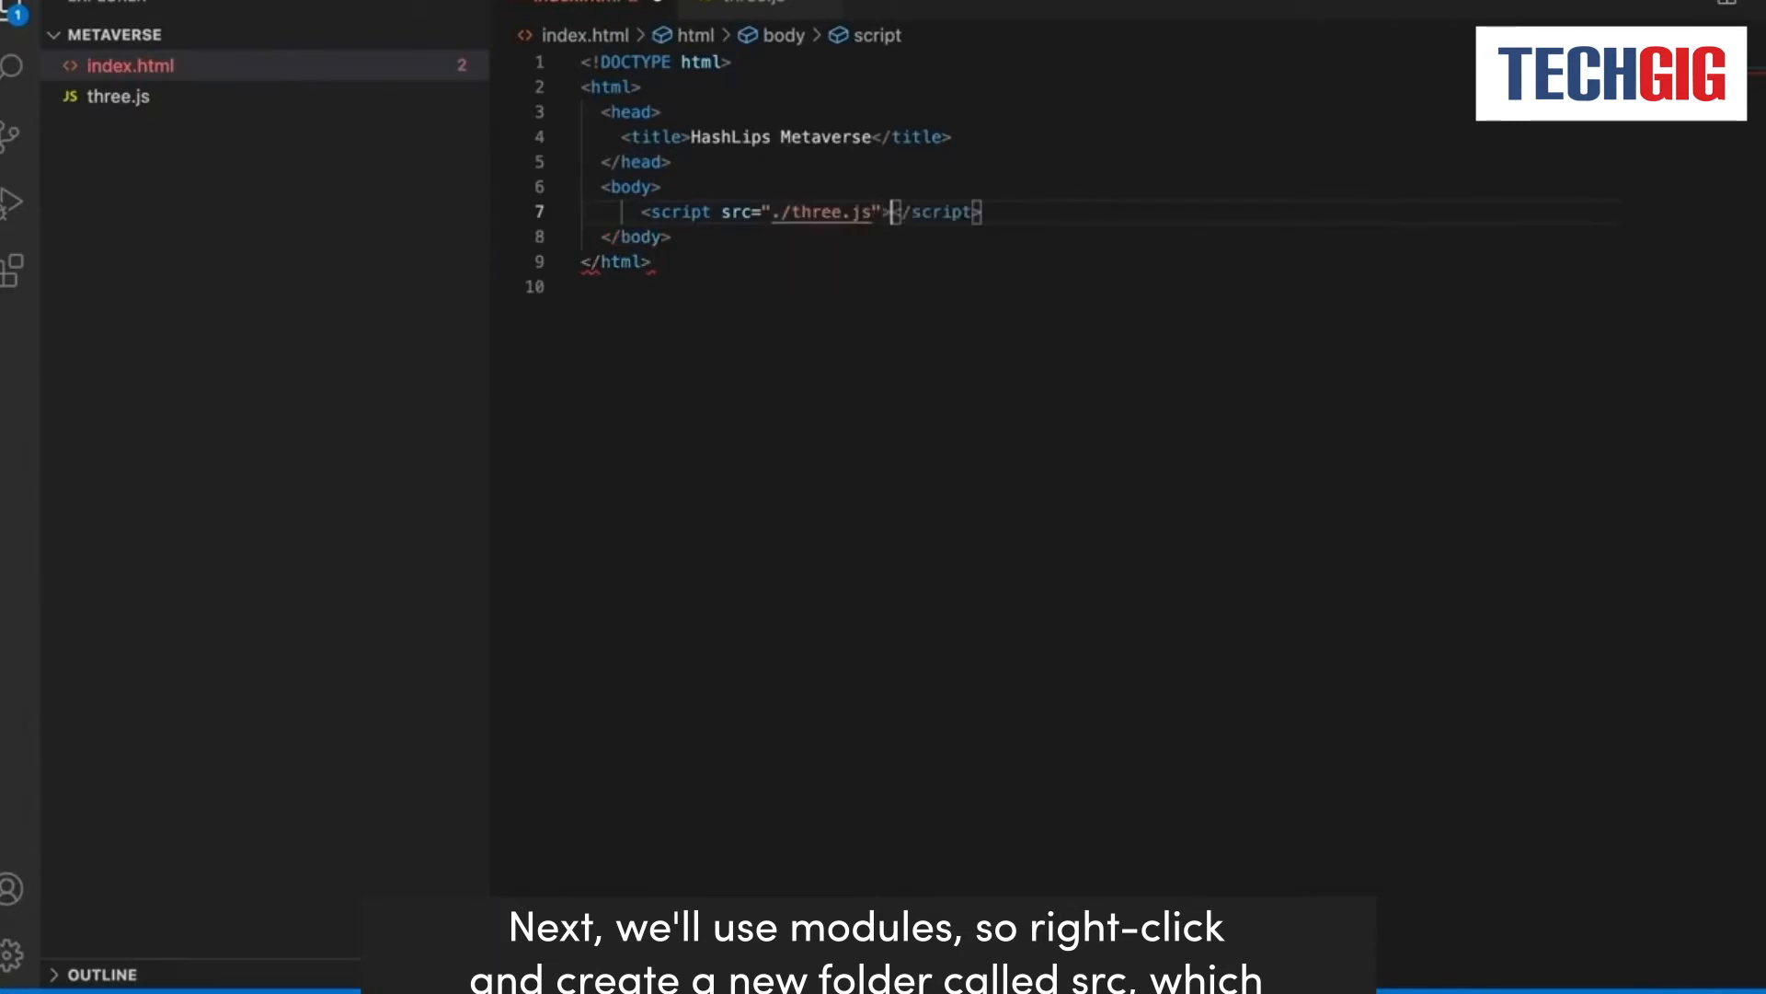
{"action": "left_click", "coordinate": [403, 35]}
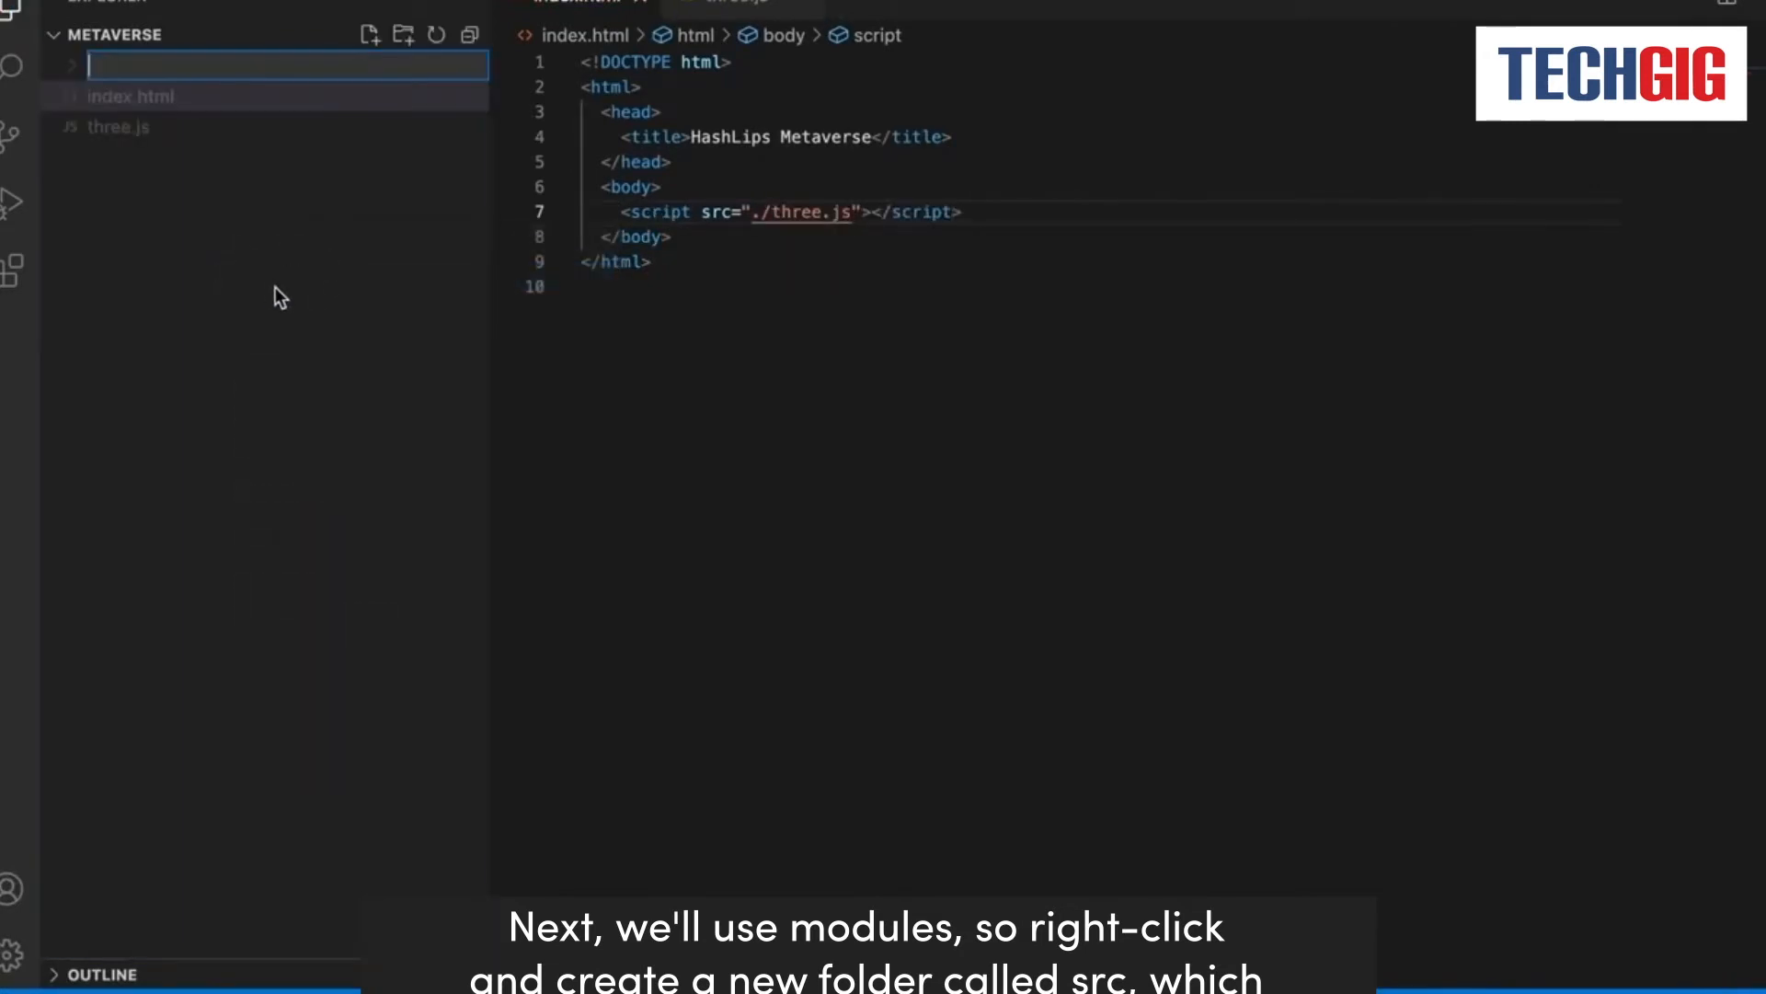
Name the folder src, add index.js with console.log("Hi"); and go back to index.html.
{"action": "type", "text": "sr"}
{"action": "type", "text": "index"}
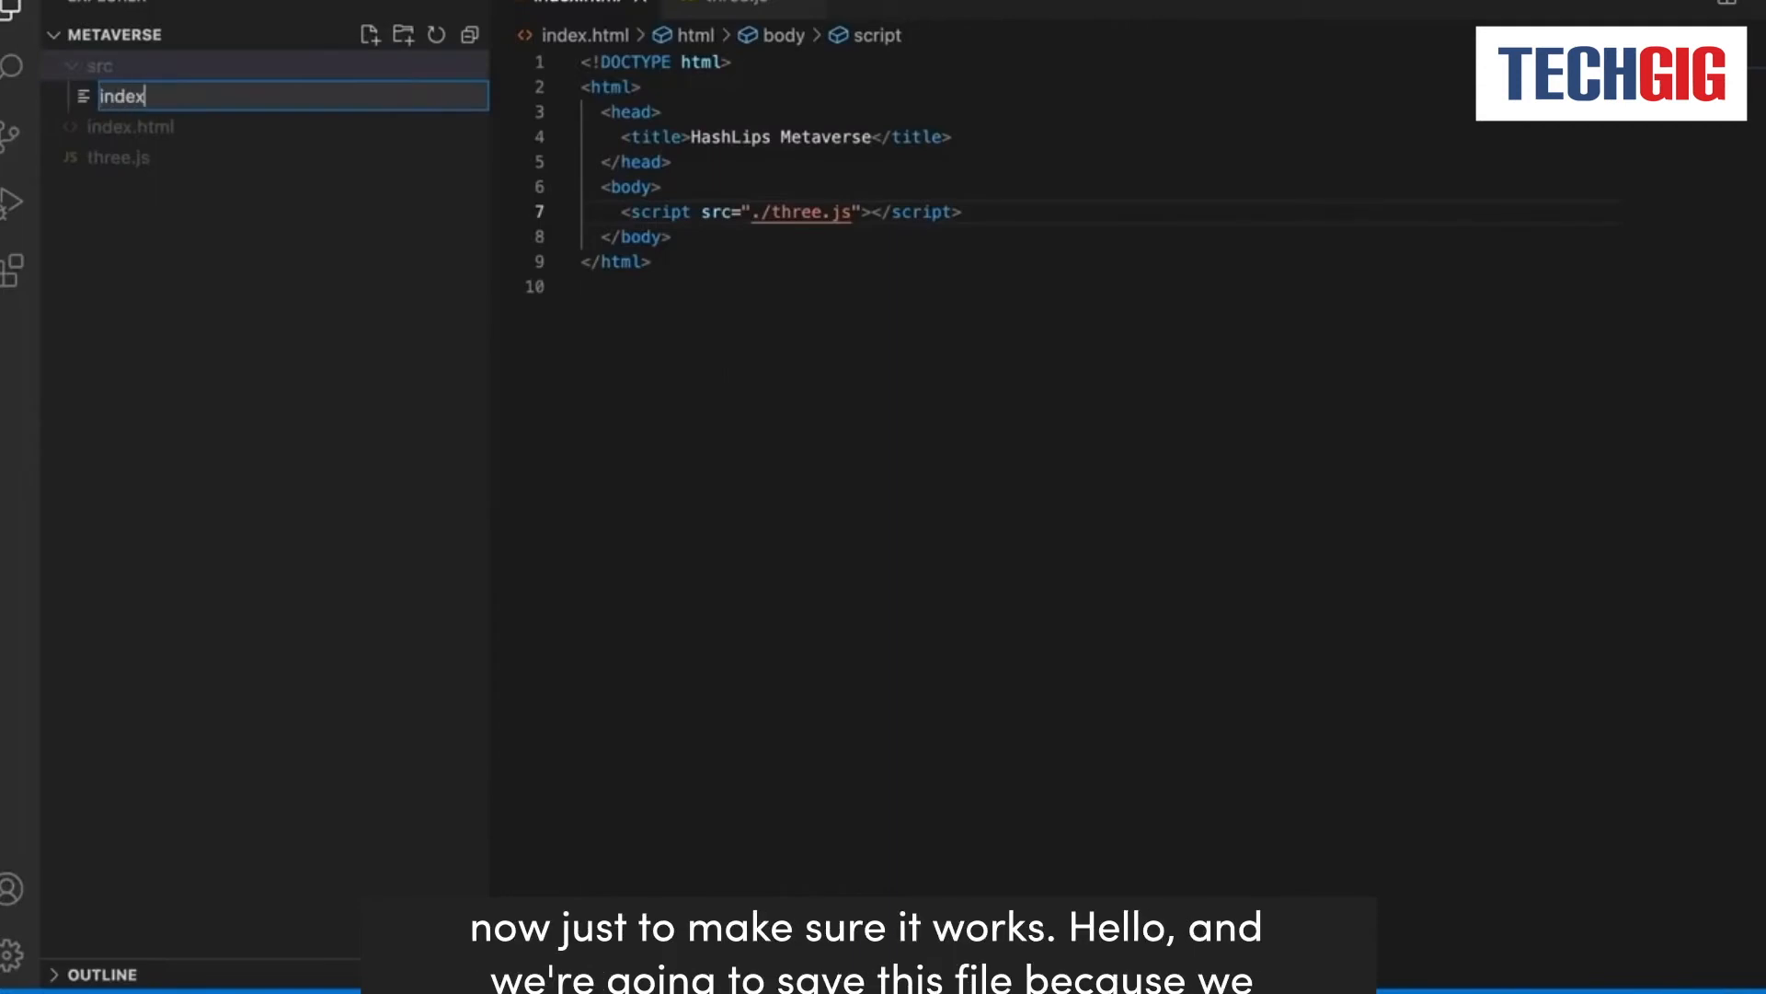
{"action": "type", "text": "console.log("}
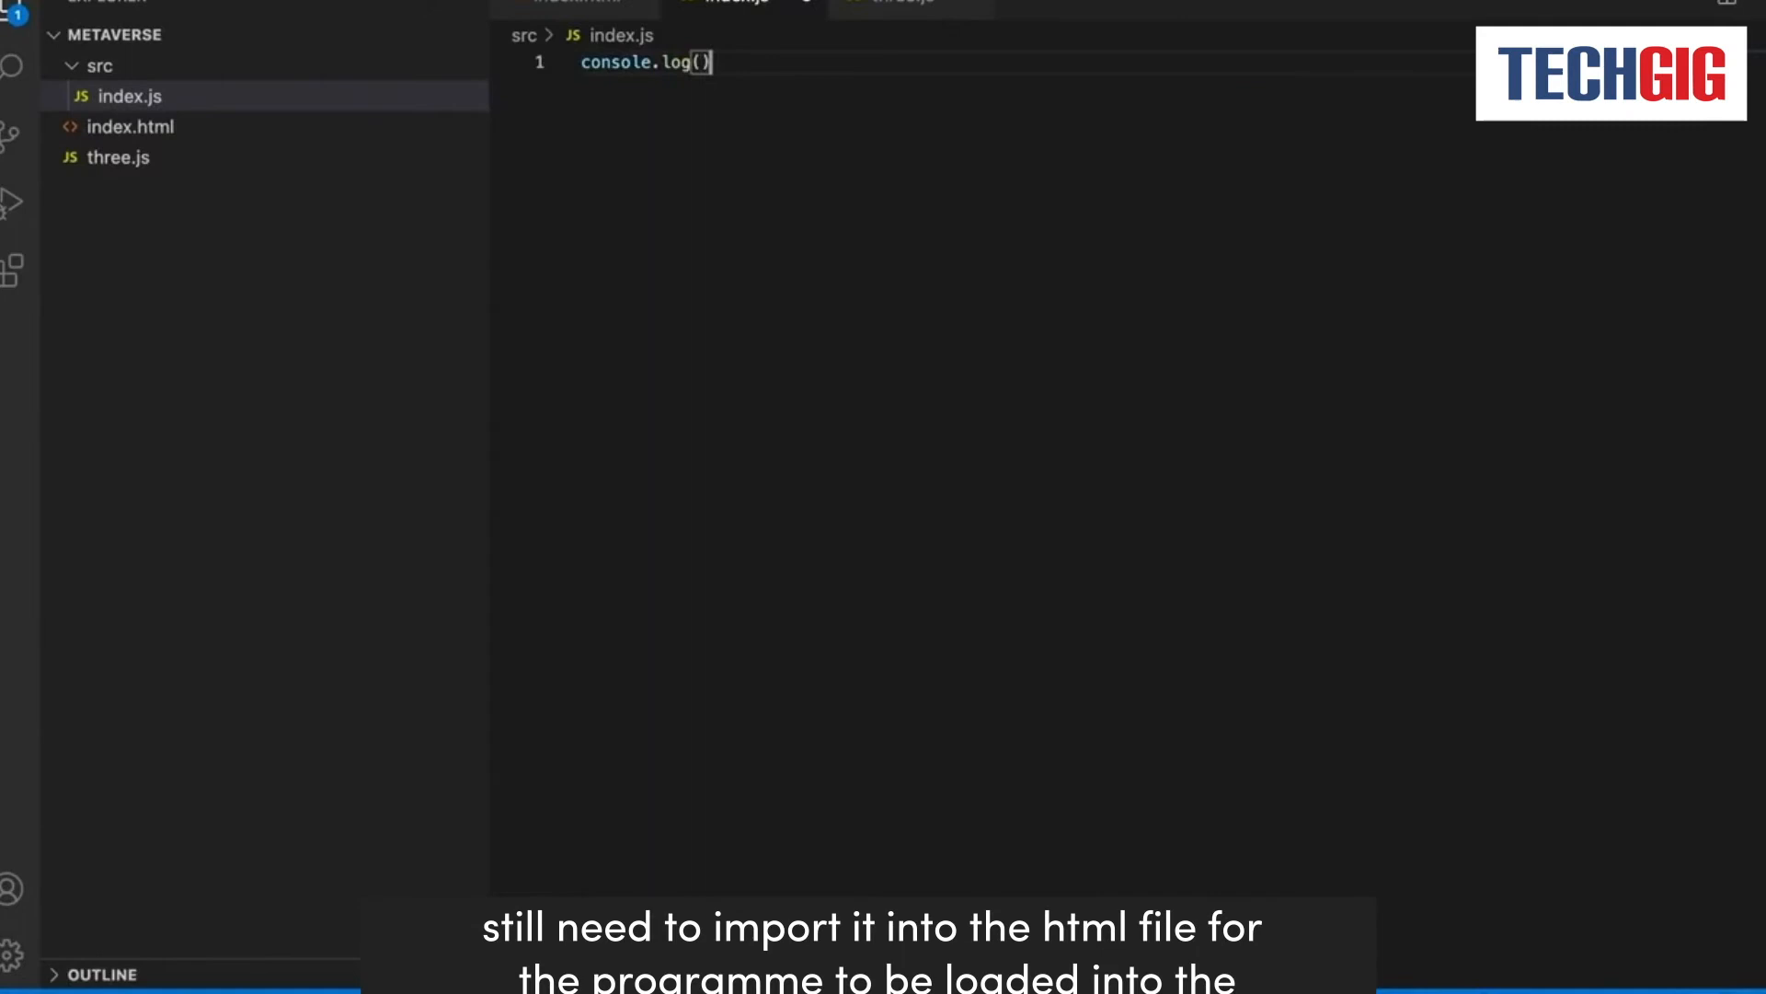
{"action": "type", "text": "\"Hi\""}
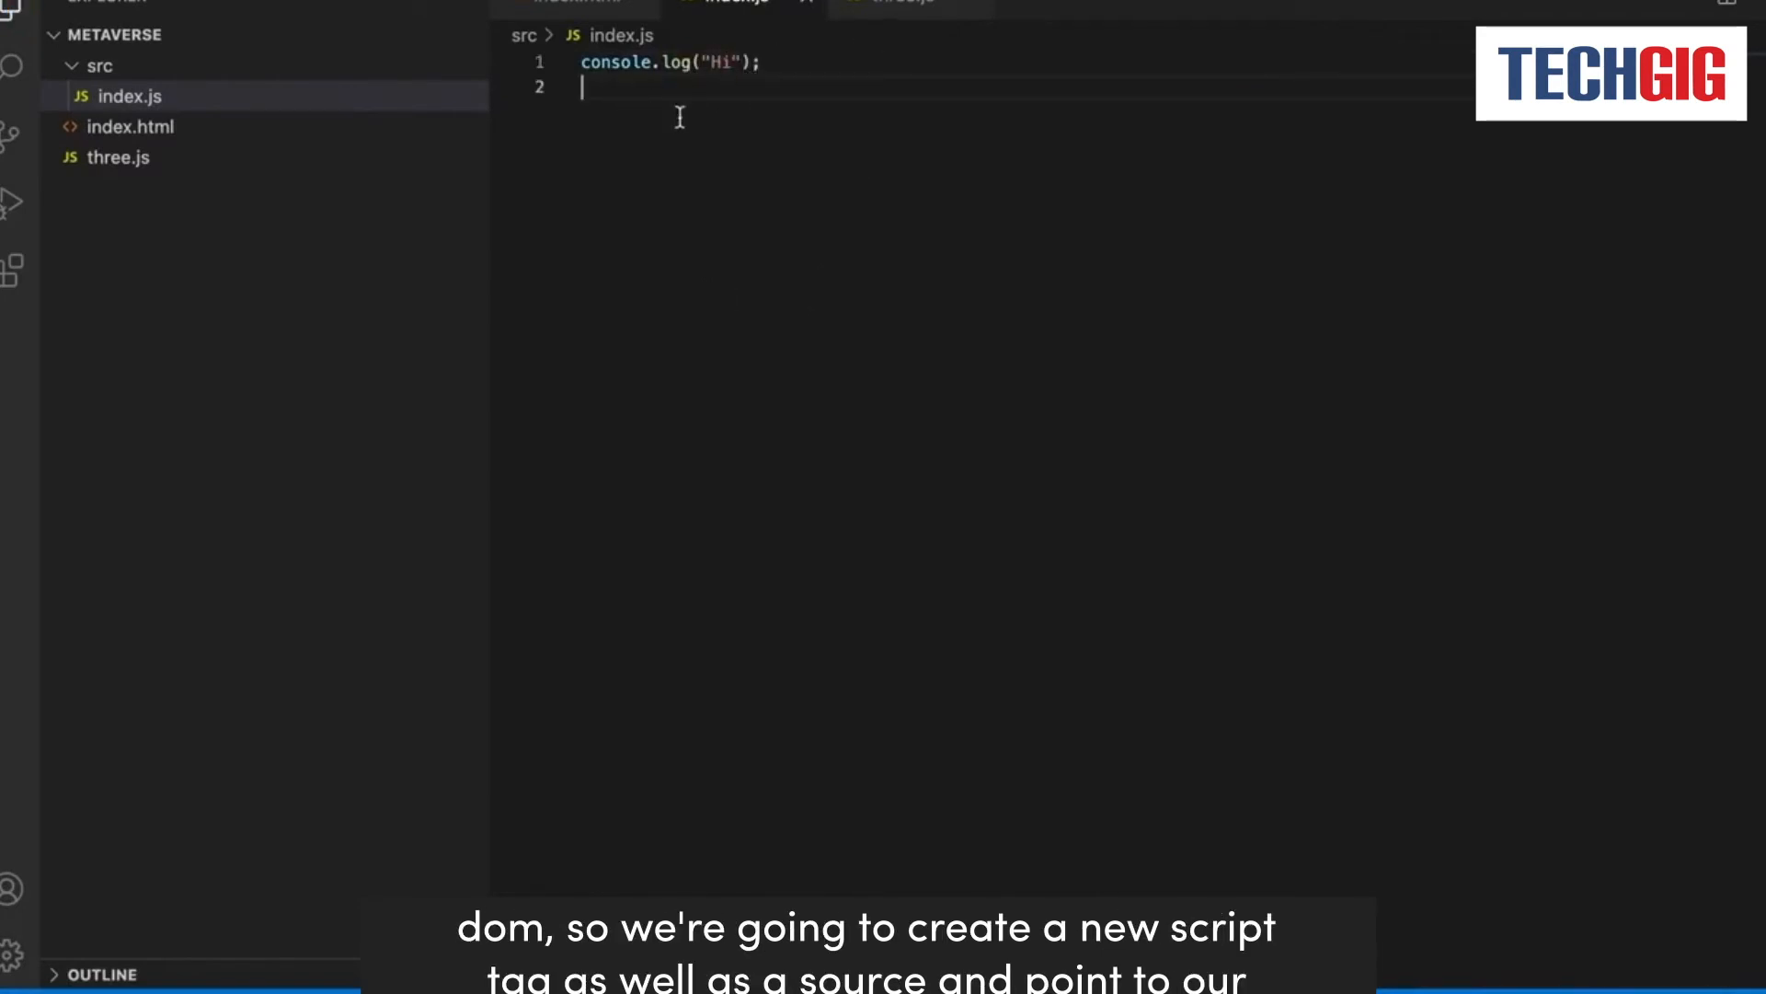
{"action": "left_click", "coordinate": [131, 127]}
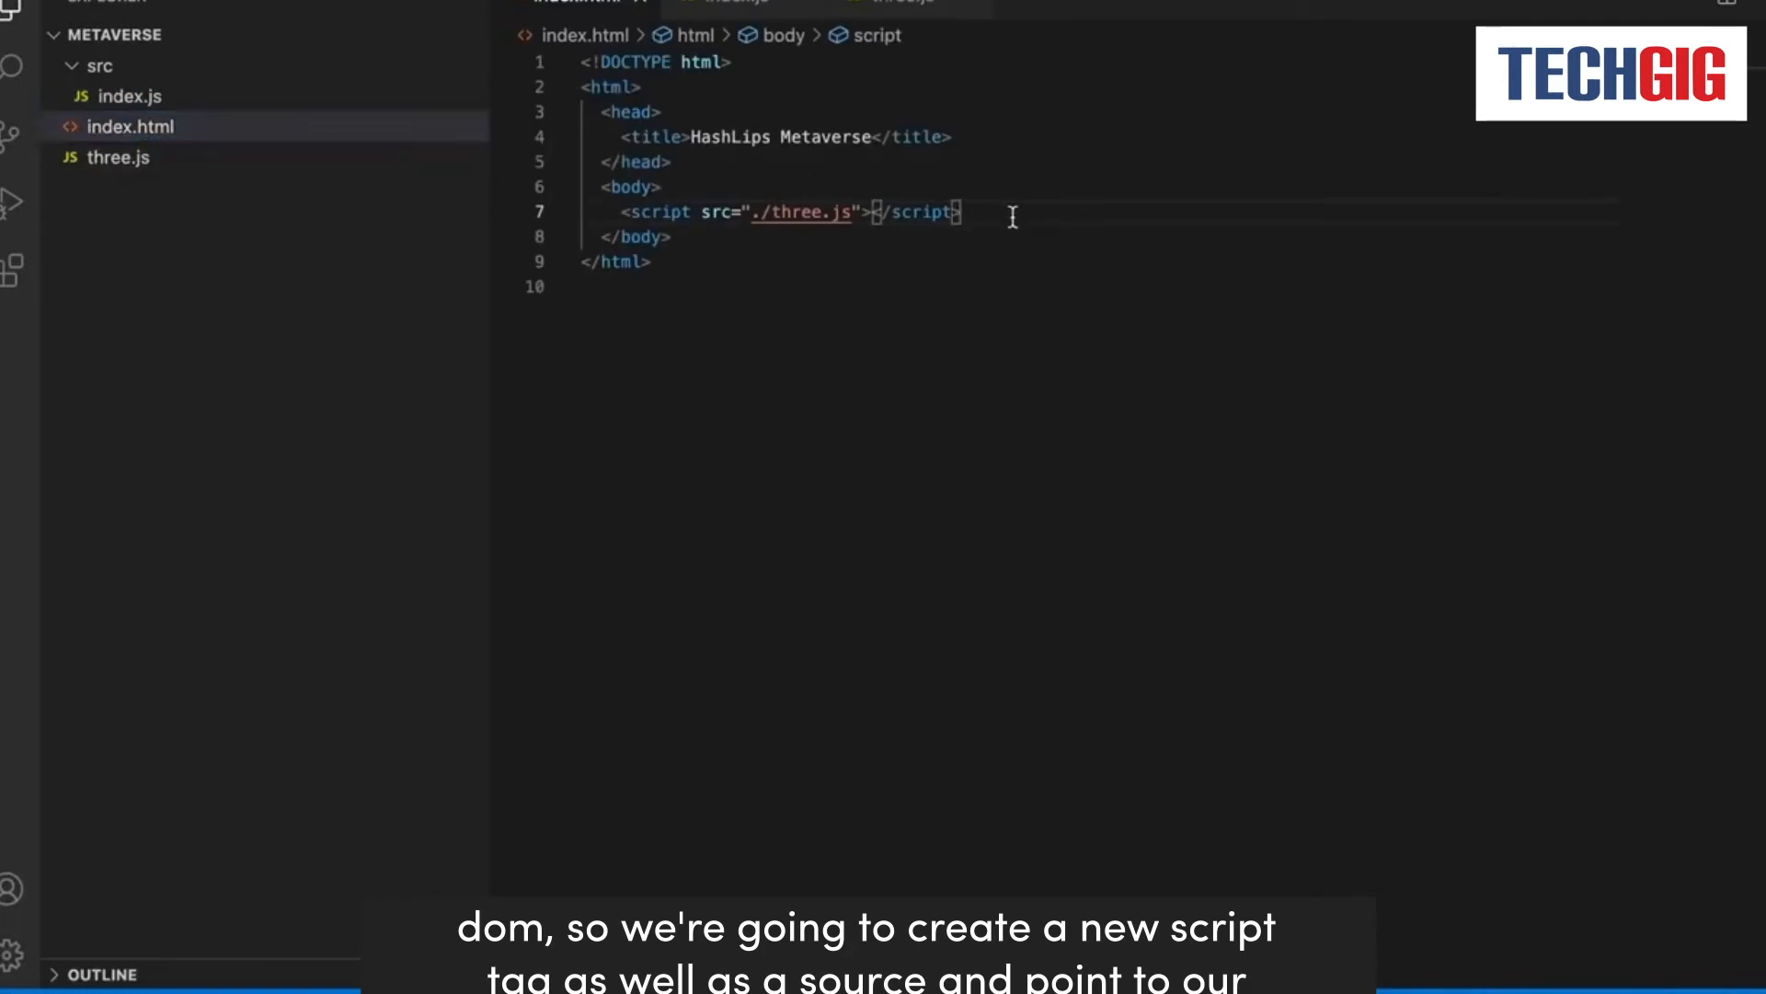
Add a second script tag with src="./src/index.js" below the three.js script.
{"action": "key", "text": "Enter"}
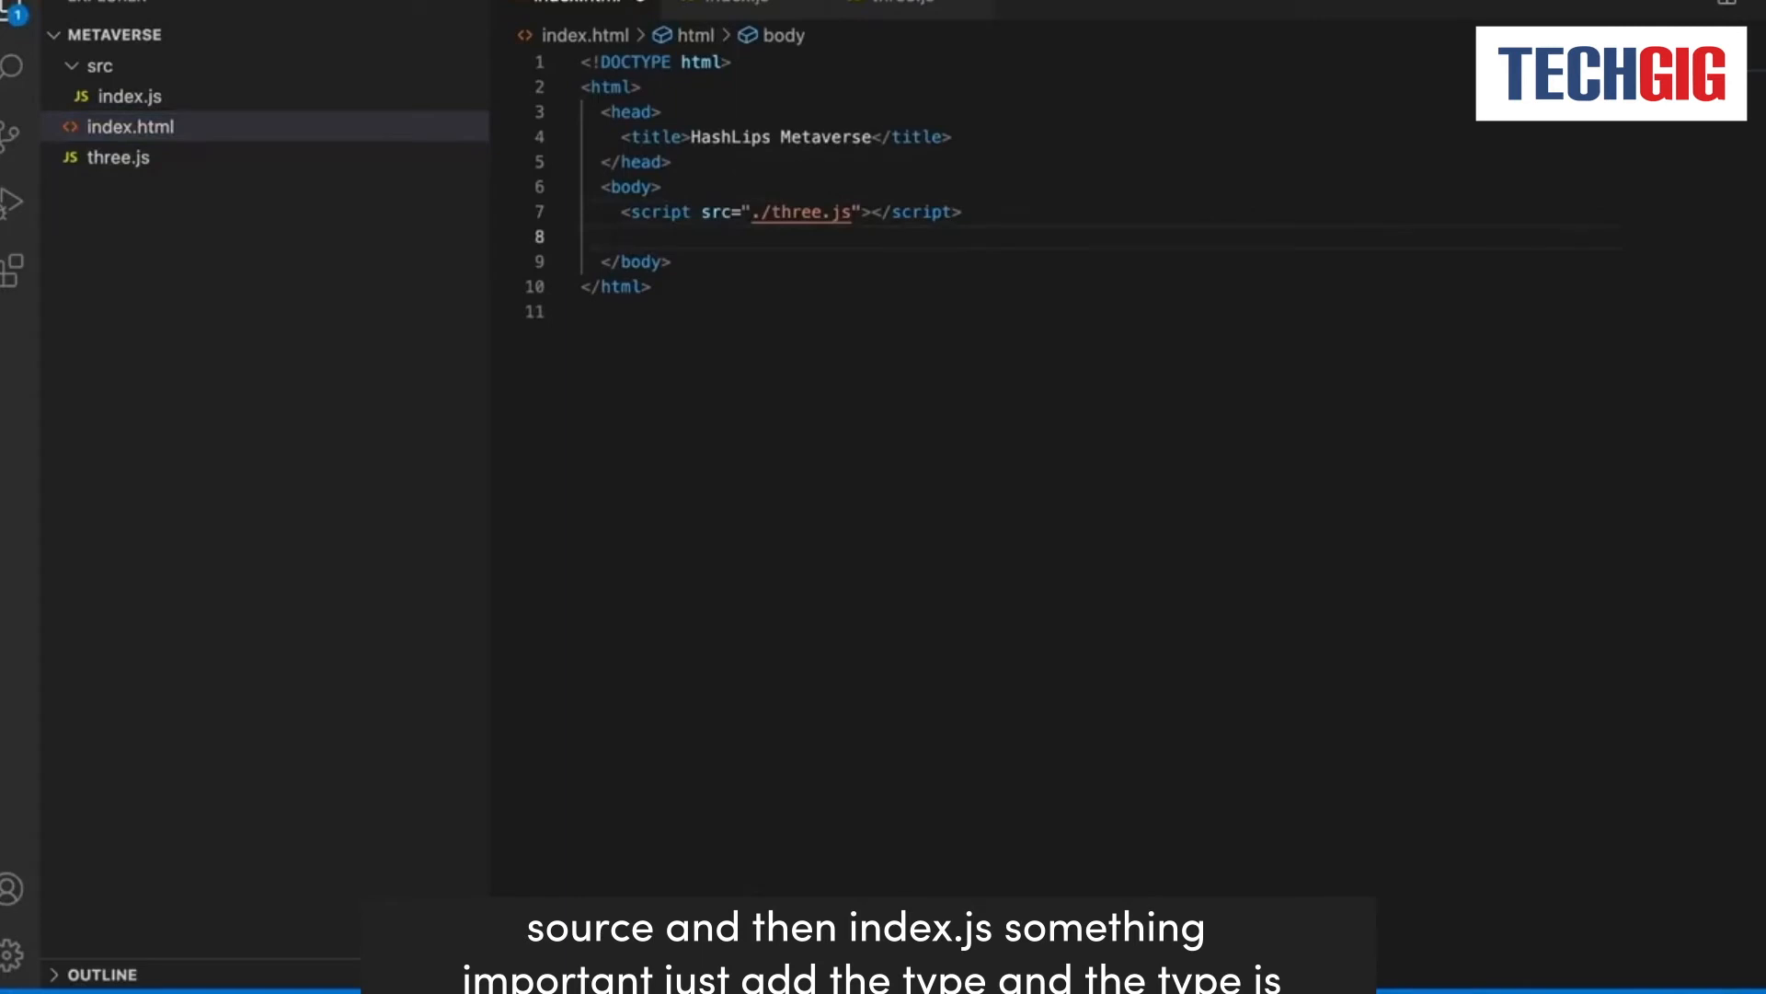
{"action": "type", "text": "<sc"}
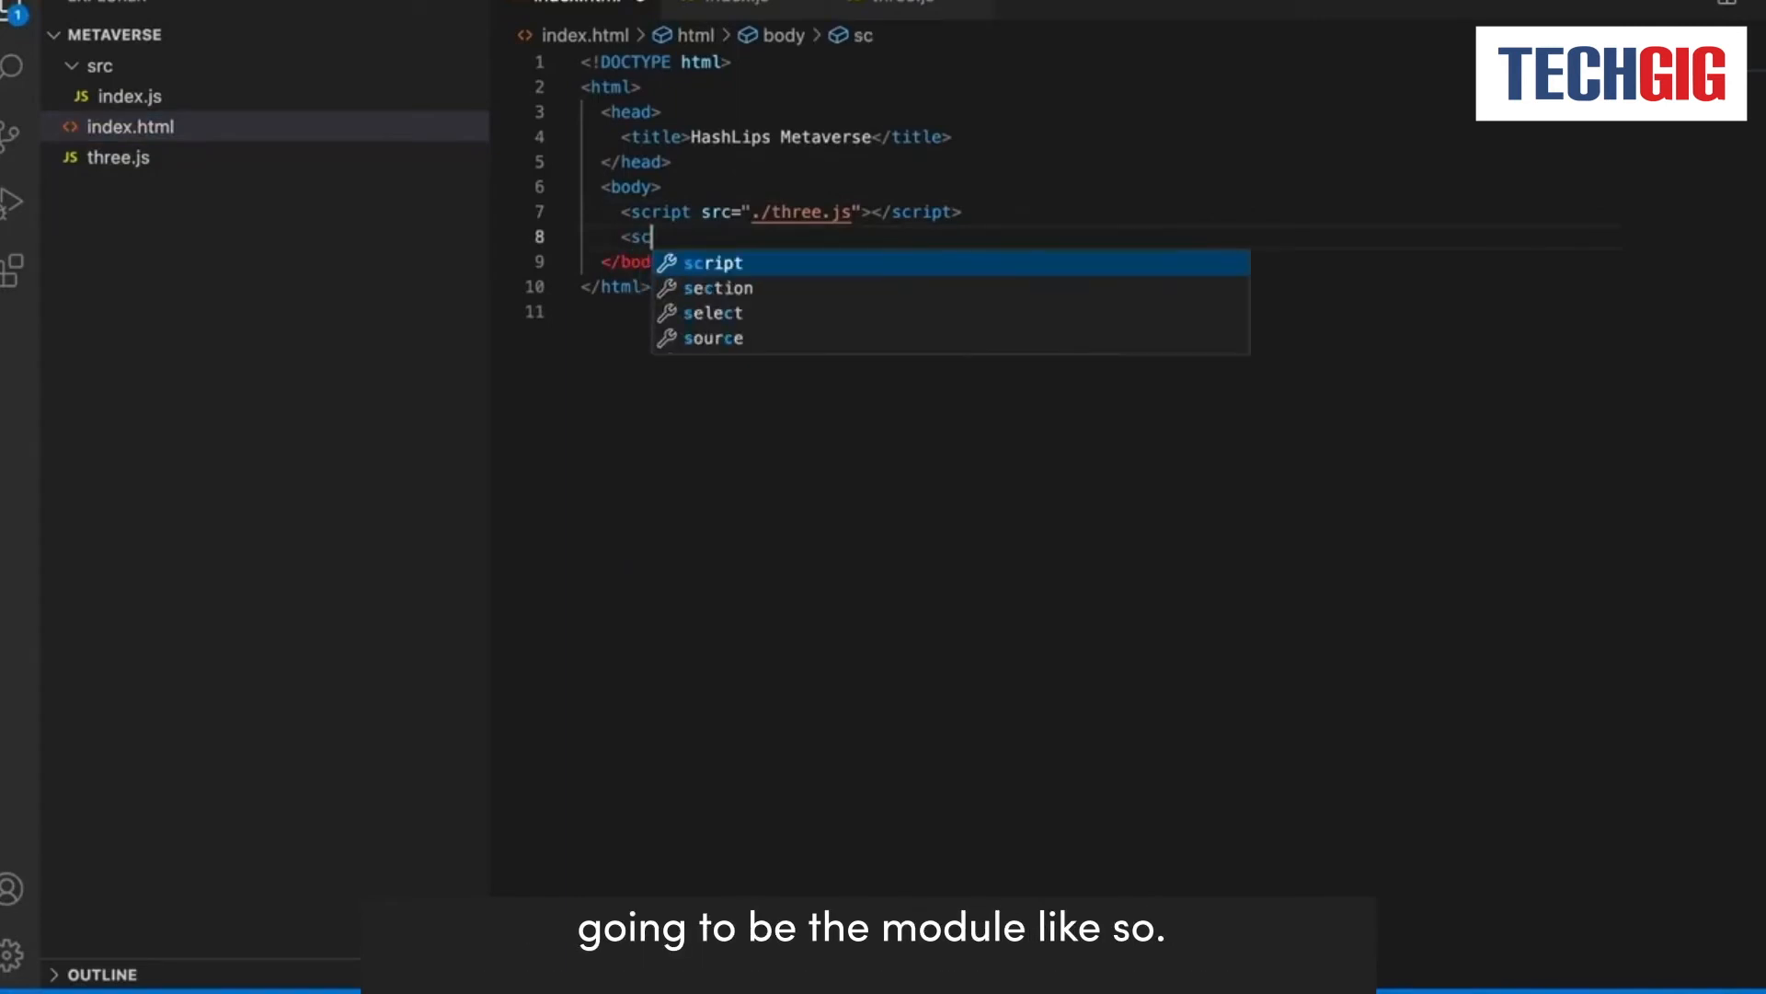
{"action": "type", "text": "ript sr"}
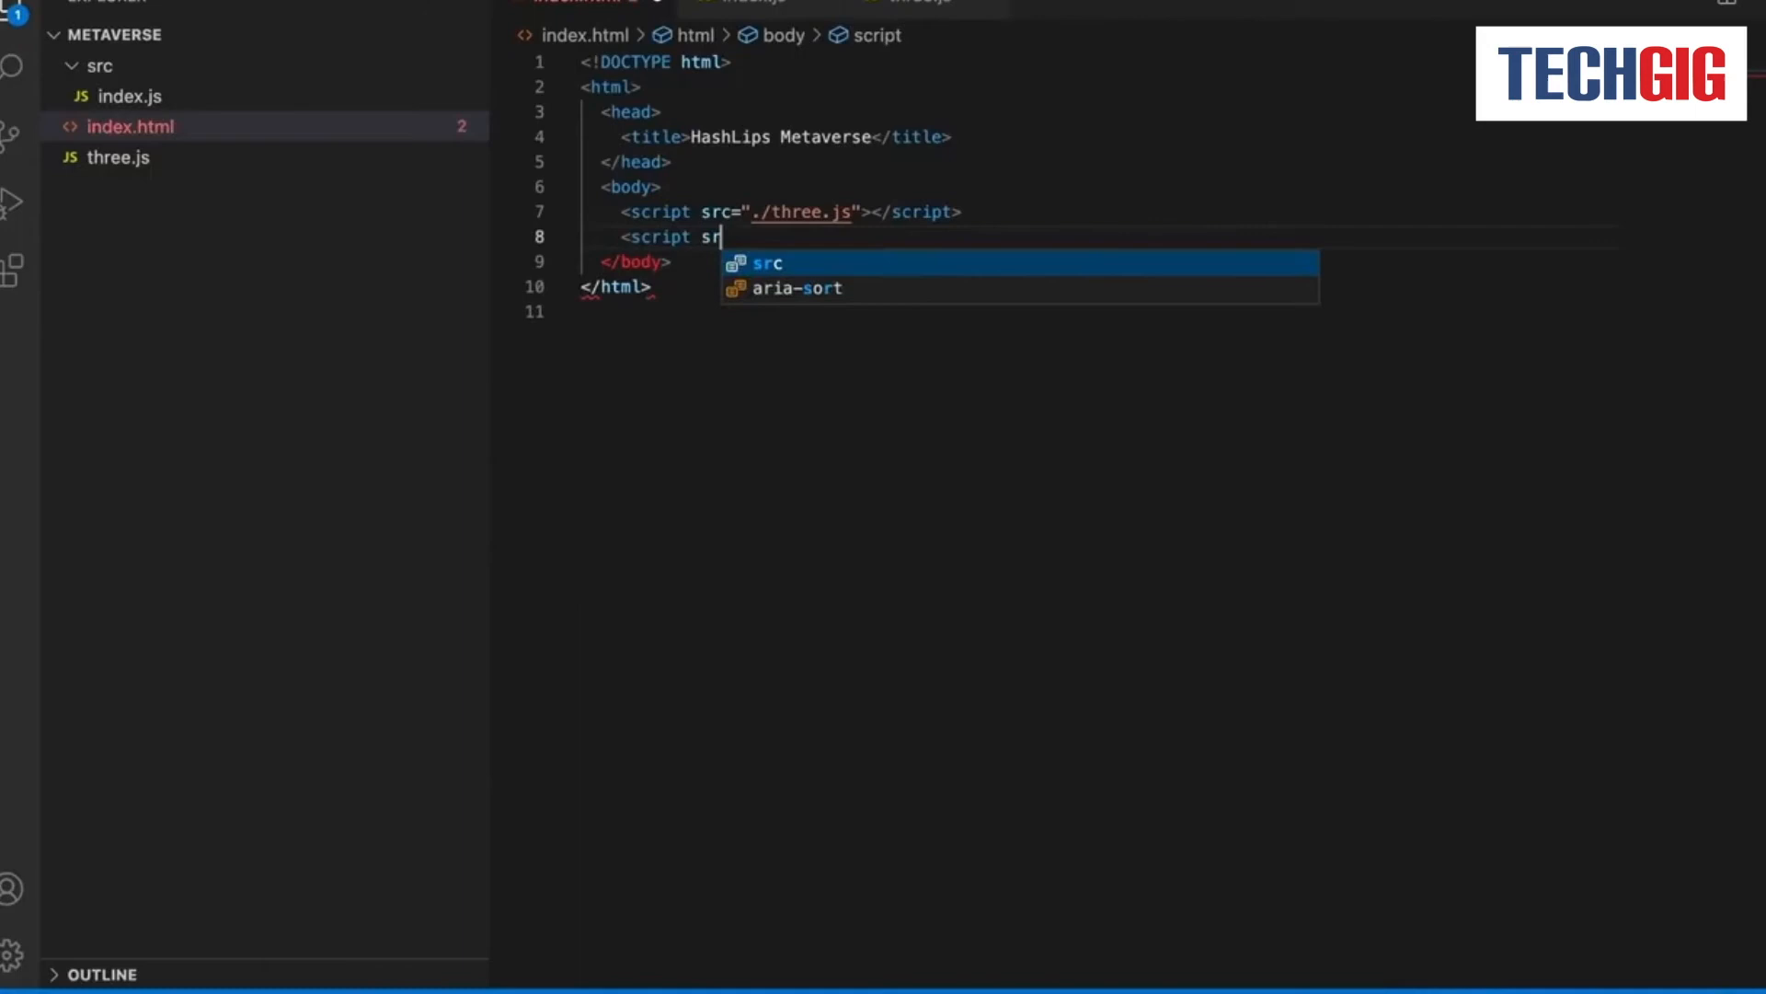
{"action": "type", "text": "=\"./"}
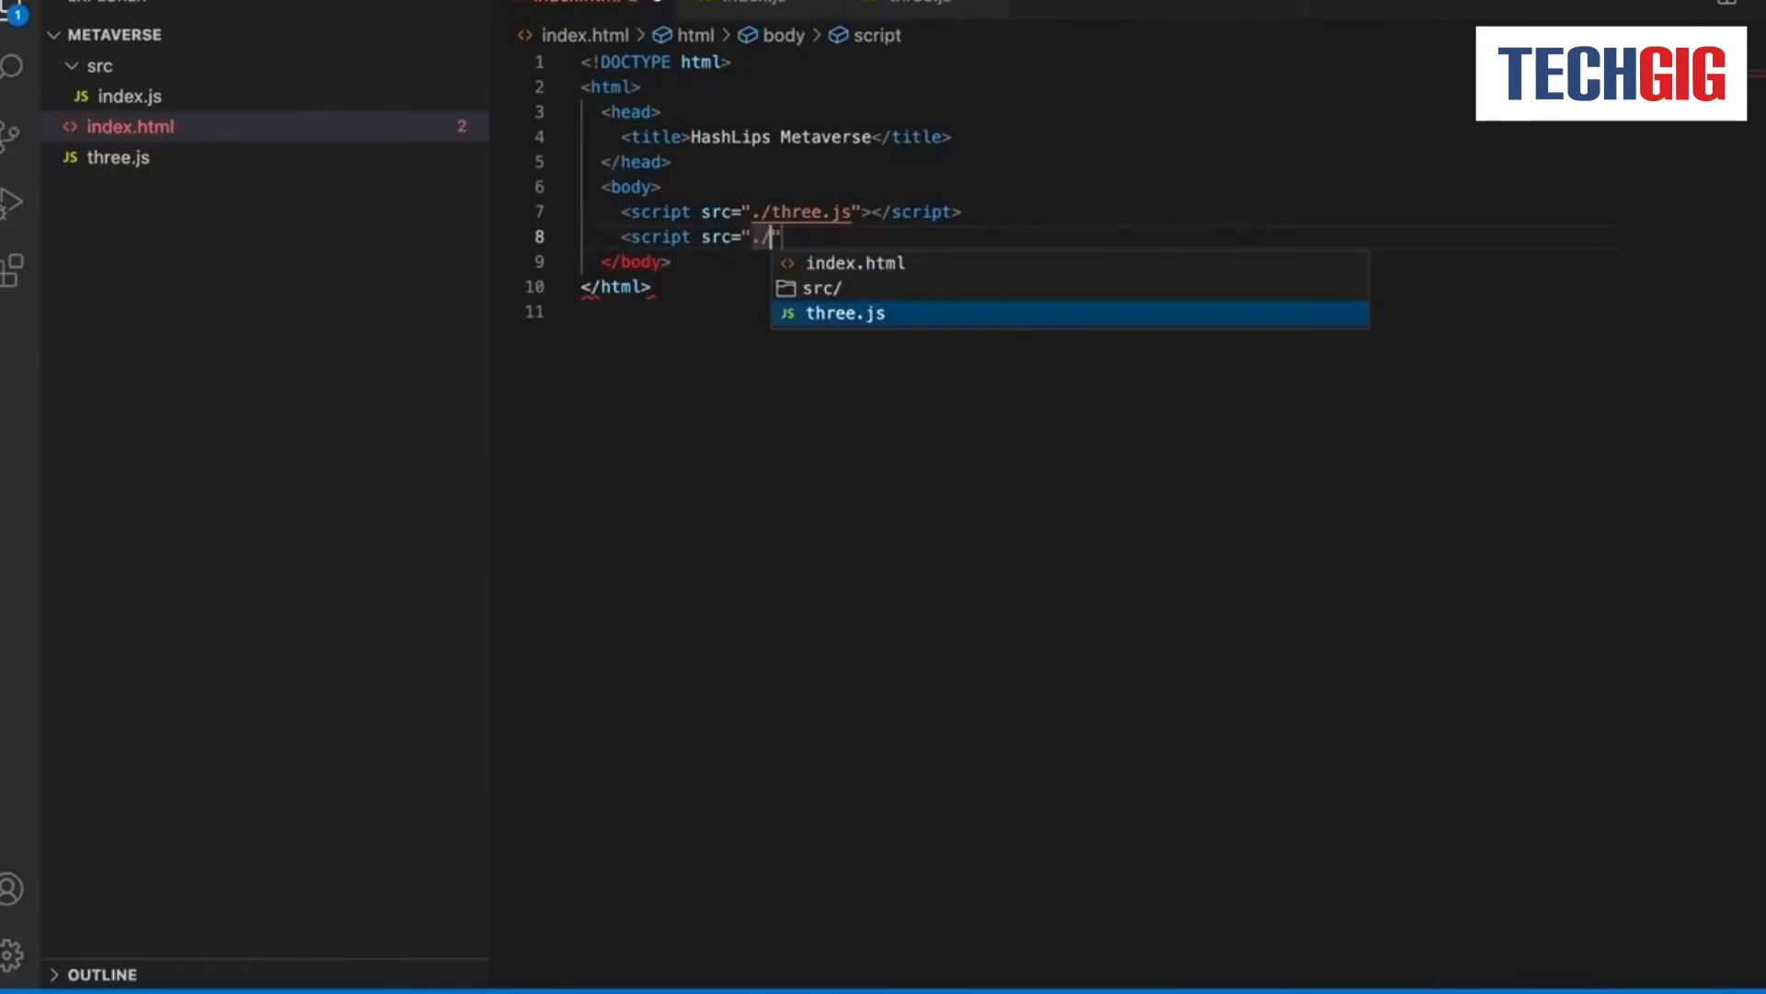
{"action": "type", "text": "src/index.js"}
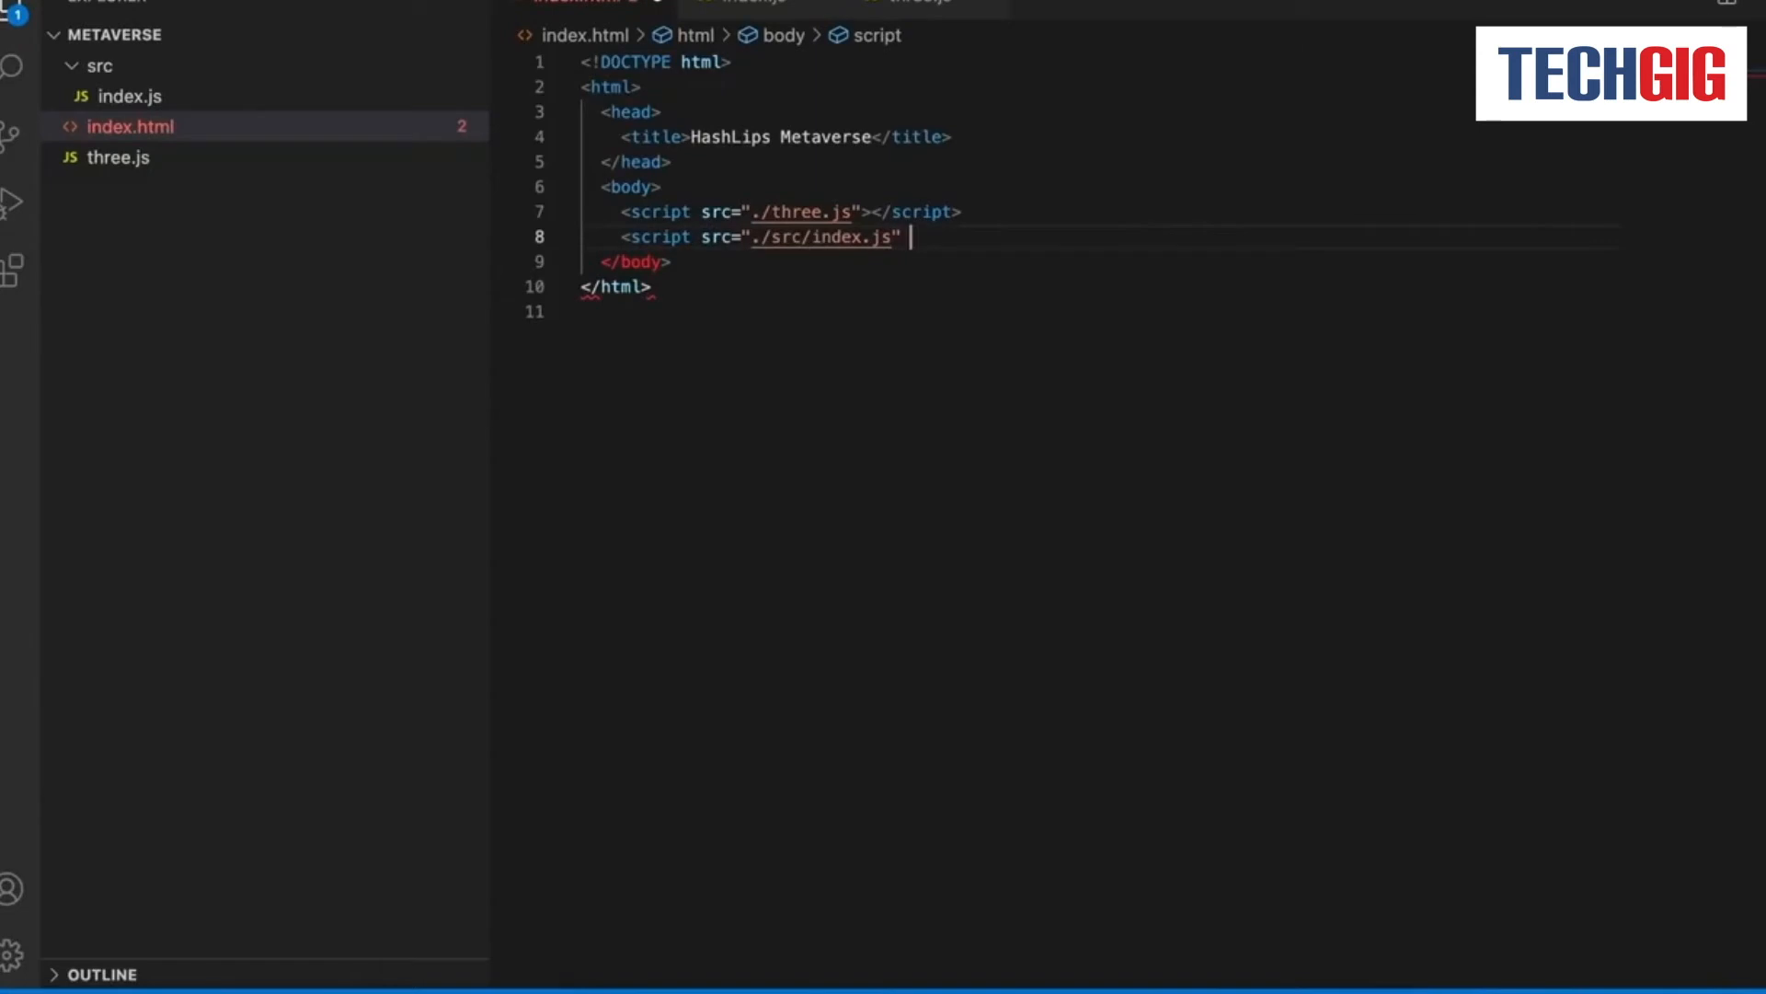
Mark the src/index.js script as type="module".
{"action": "type", "text": "type=\"\""}
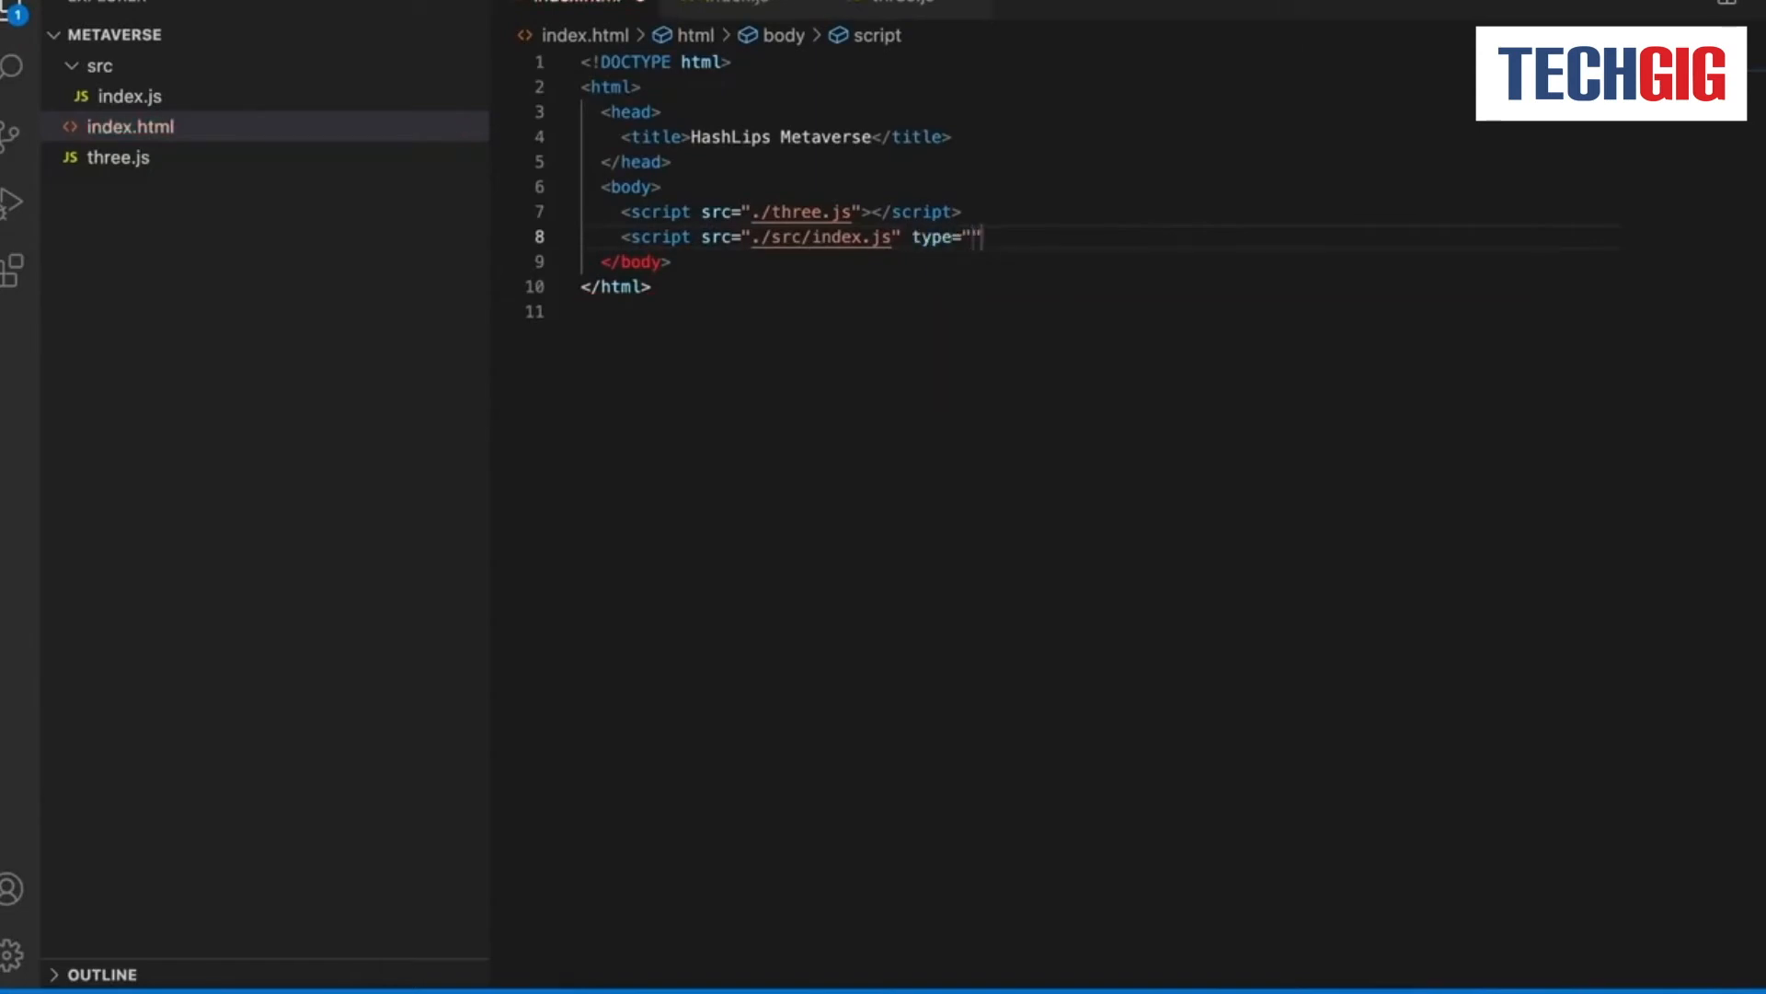
{"action": "type", "text": "mod"}
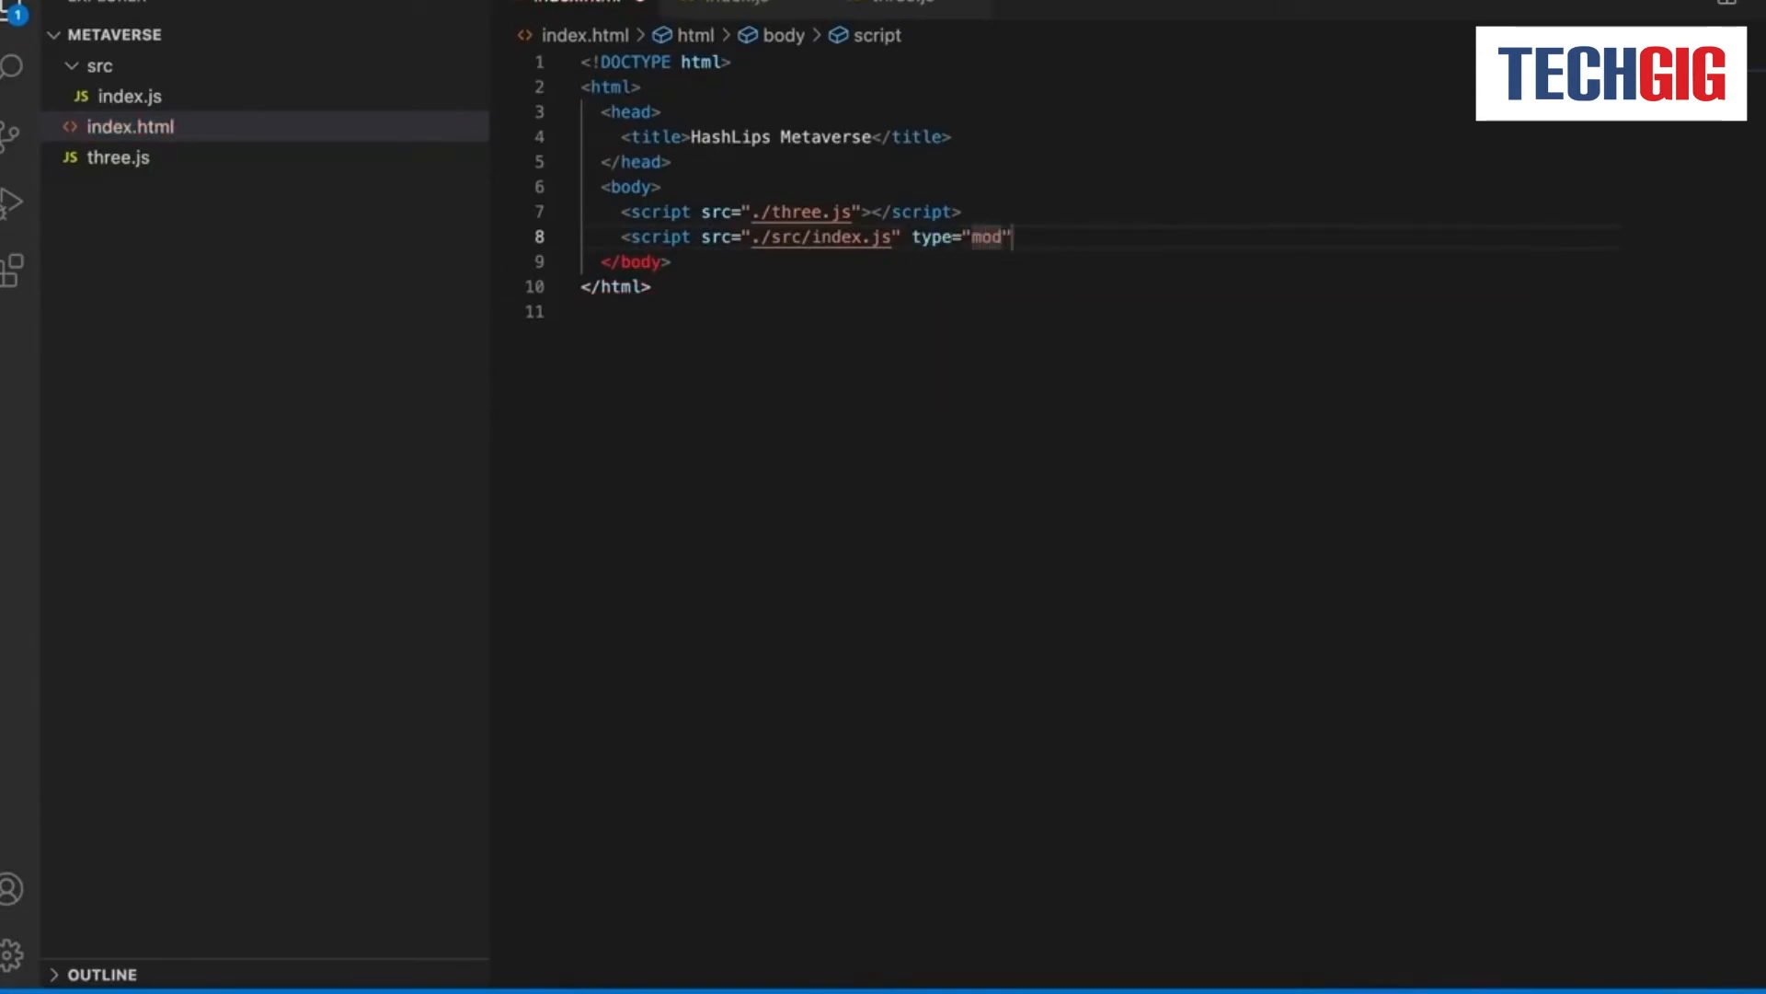
{"action": "type", "text": "ile"}
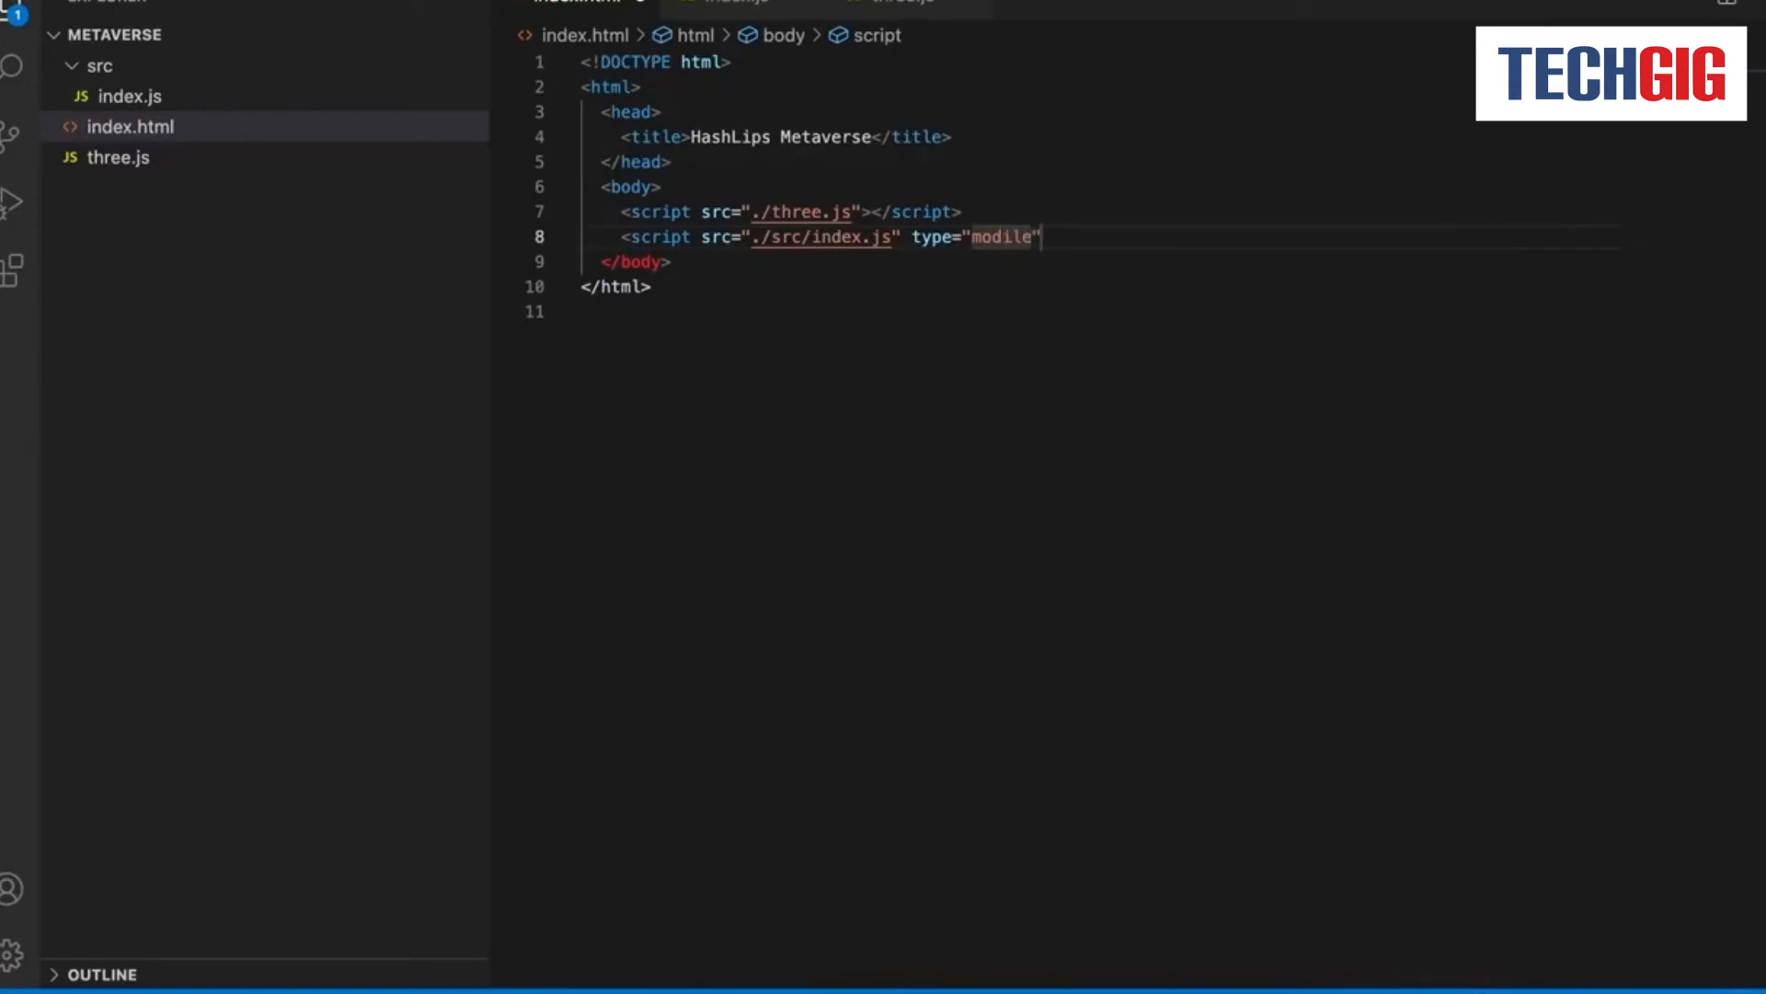
{"action": "left_click", "coordinate": [129, 96]}
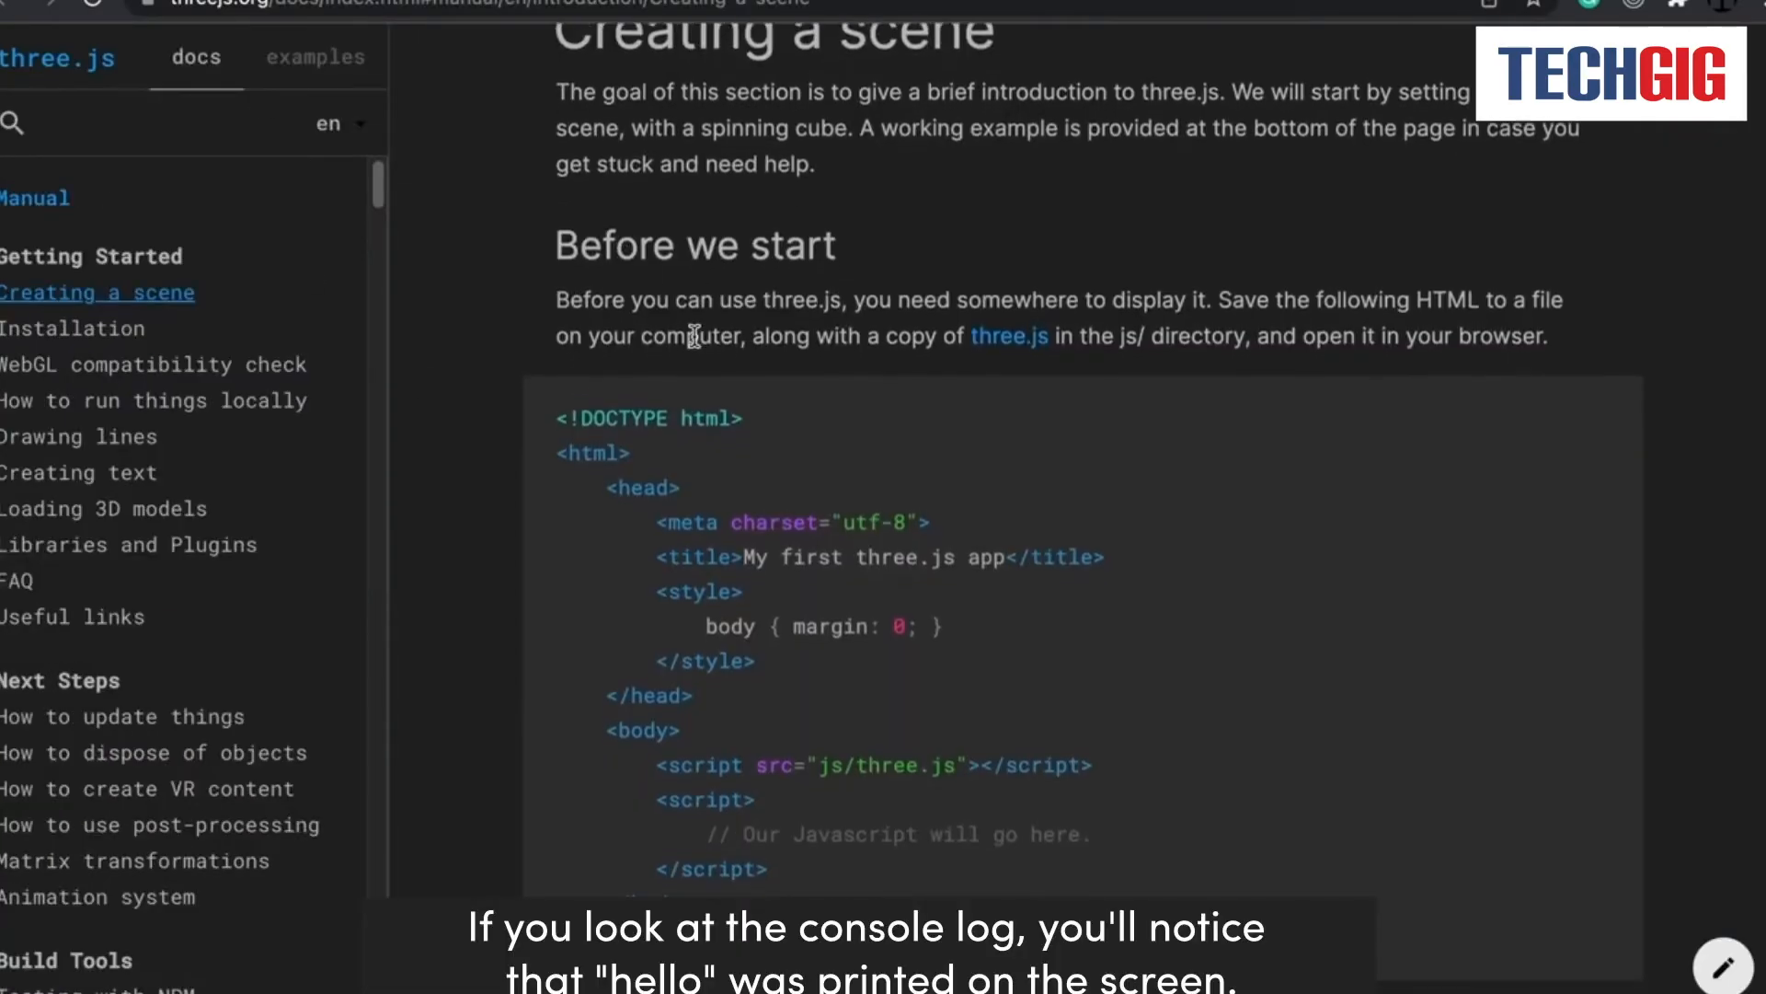
Select the scene, camera and renderer setup block, then scroll through the cube and animate loop code.
{"action": "scroll", "scroll_direction": "down", "scroll_amount": 3}
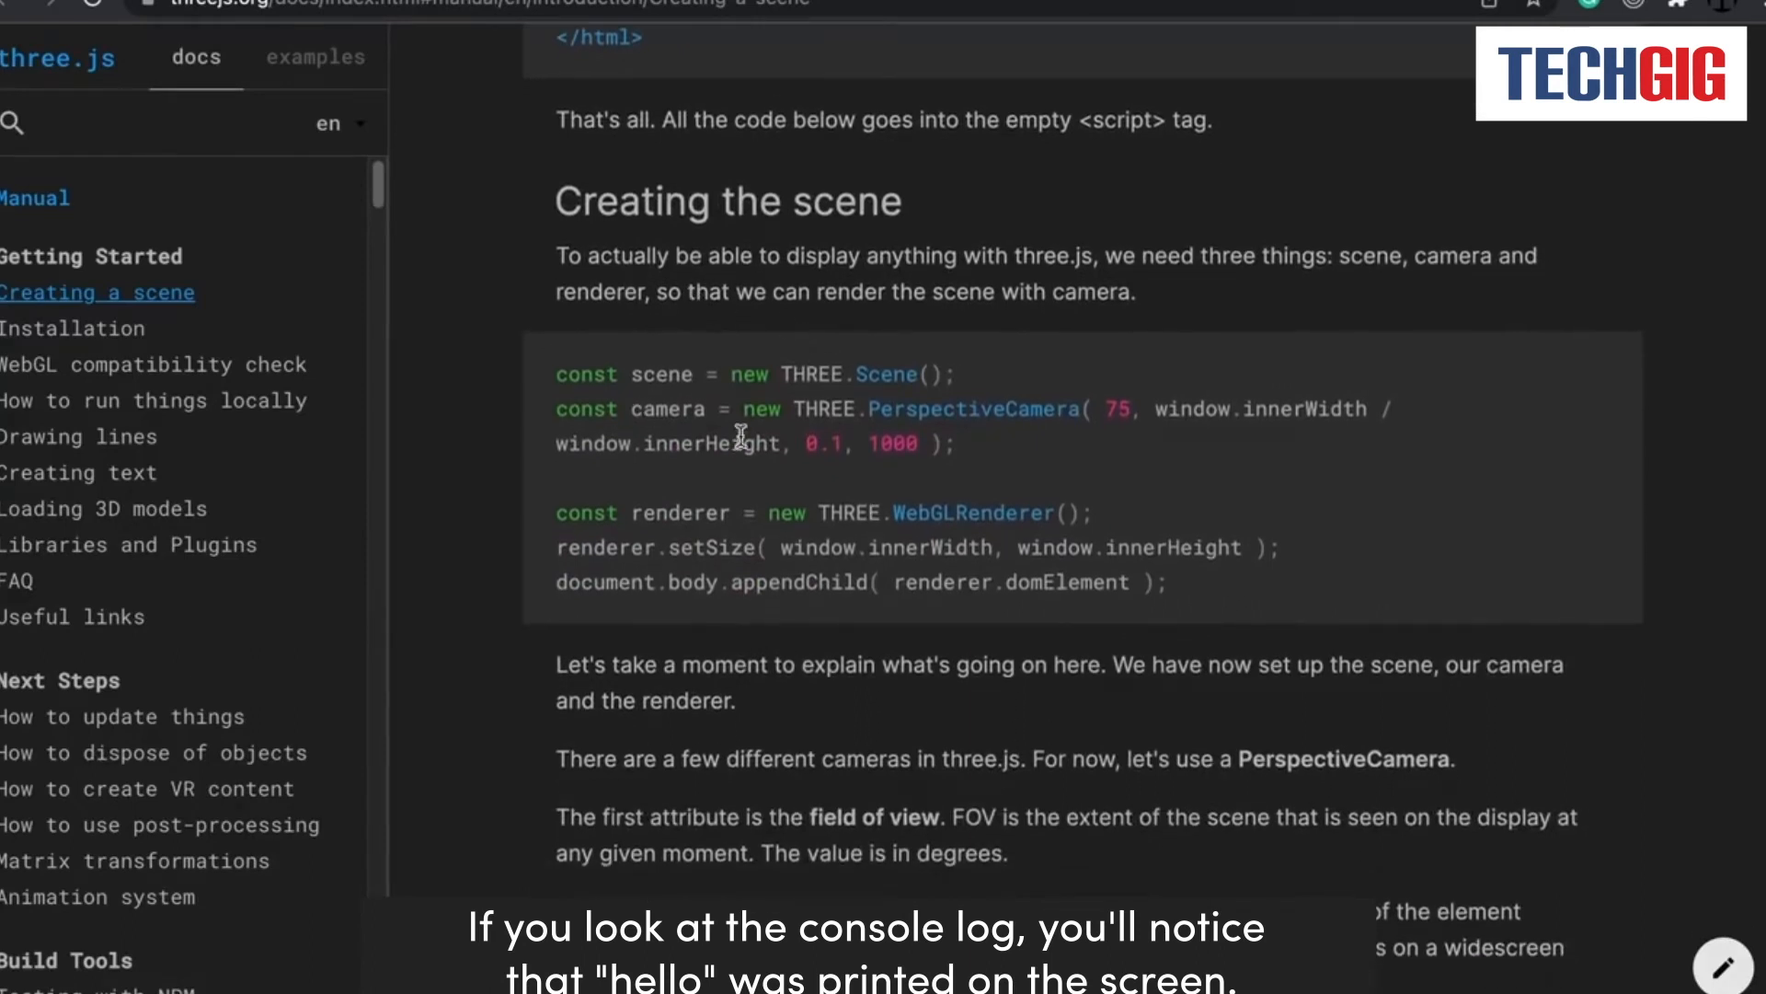
{"action": "left_click_drag", "start_coordinate": [732, 443], "coordinate": [1172, 584]}
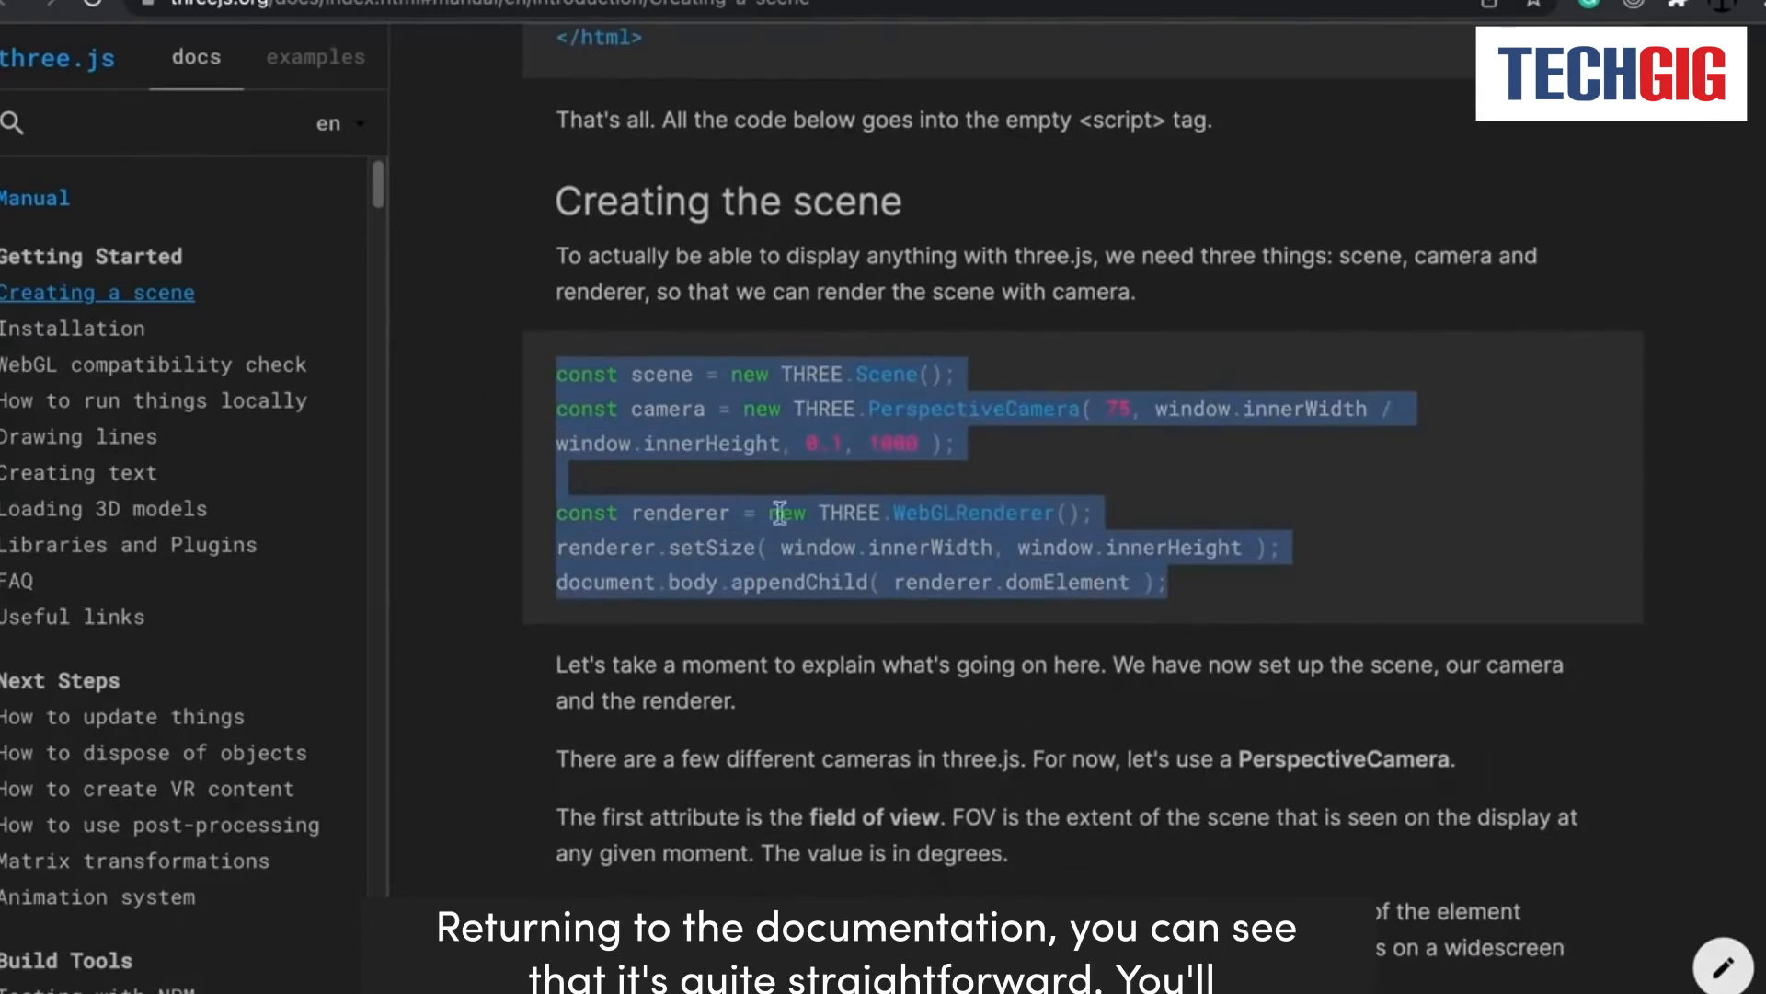
{"action": "scroll", "scroll_direction": "down", "scroll_amount": 3}
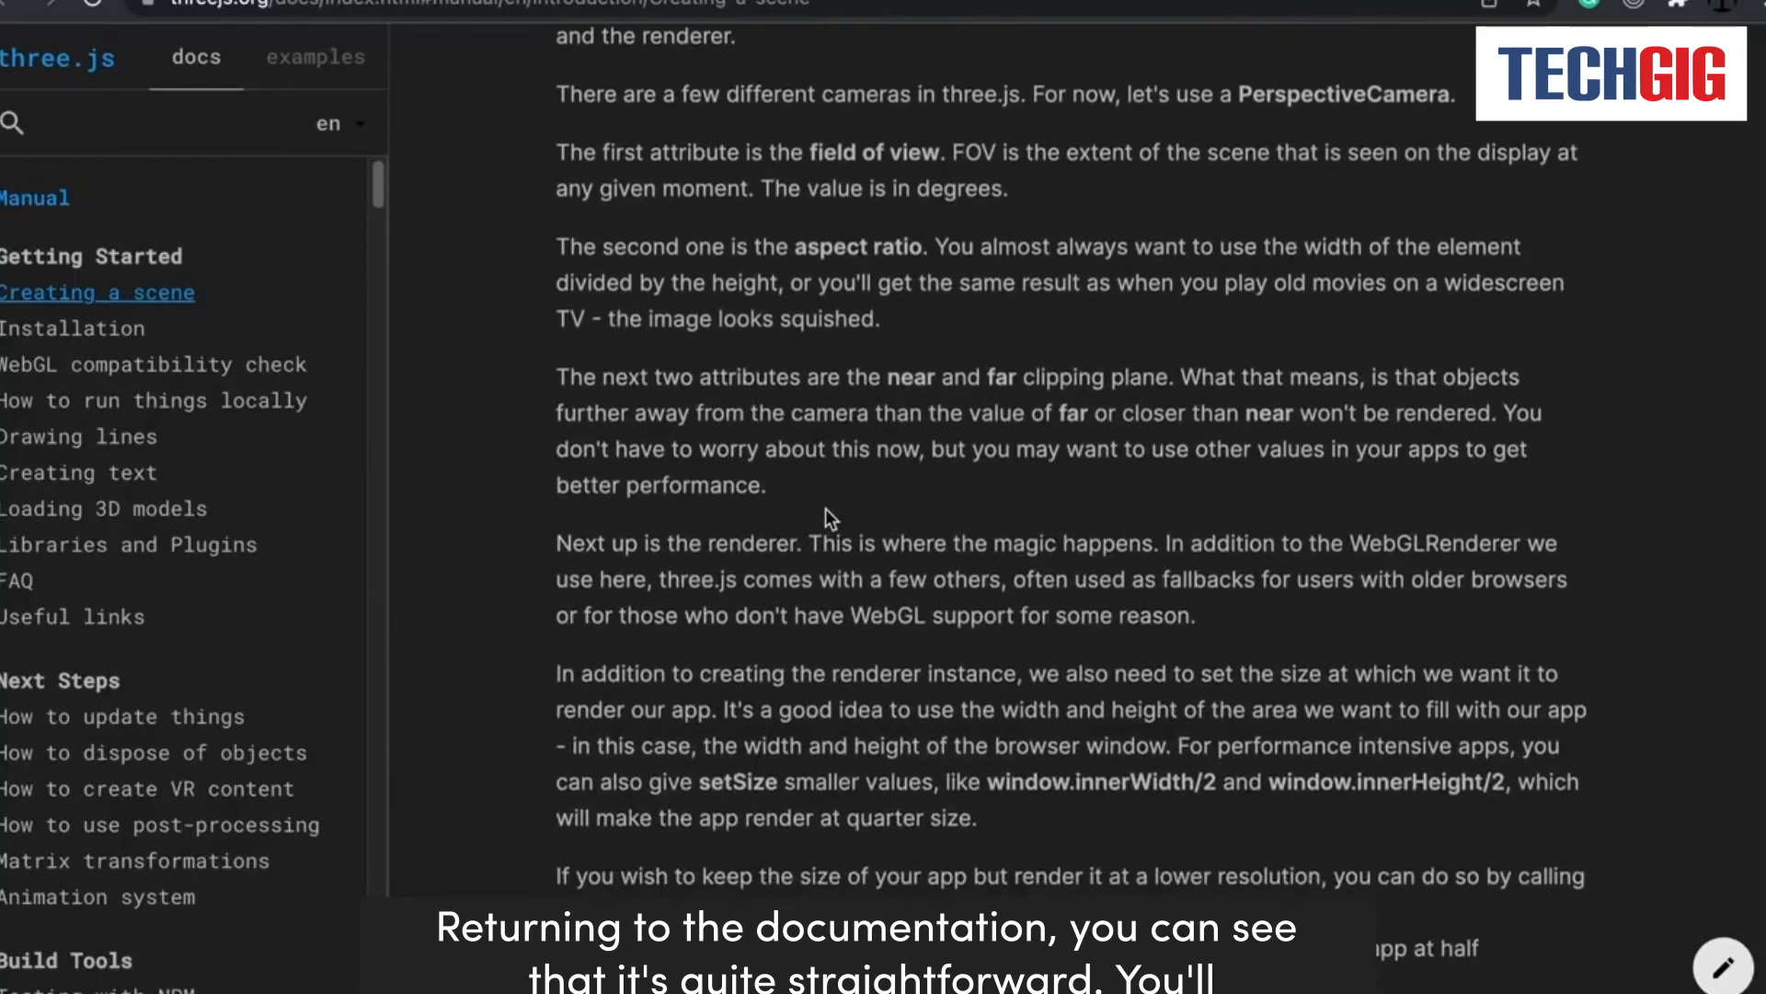
{"action": "scroll", "scroll_direction": "down", "scroll_amount": 3}
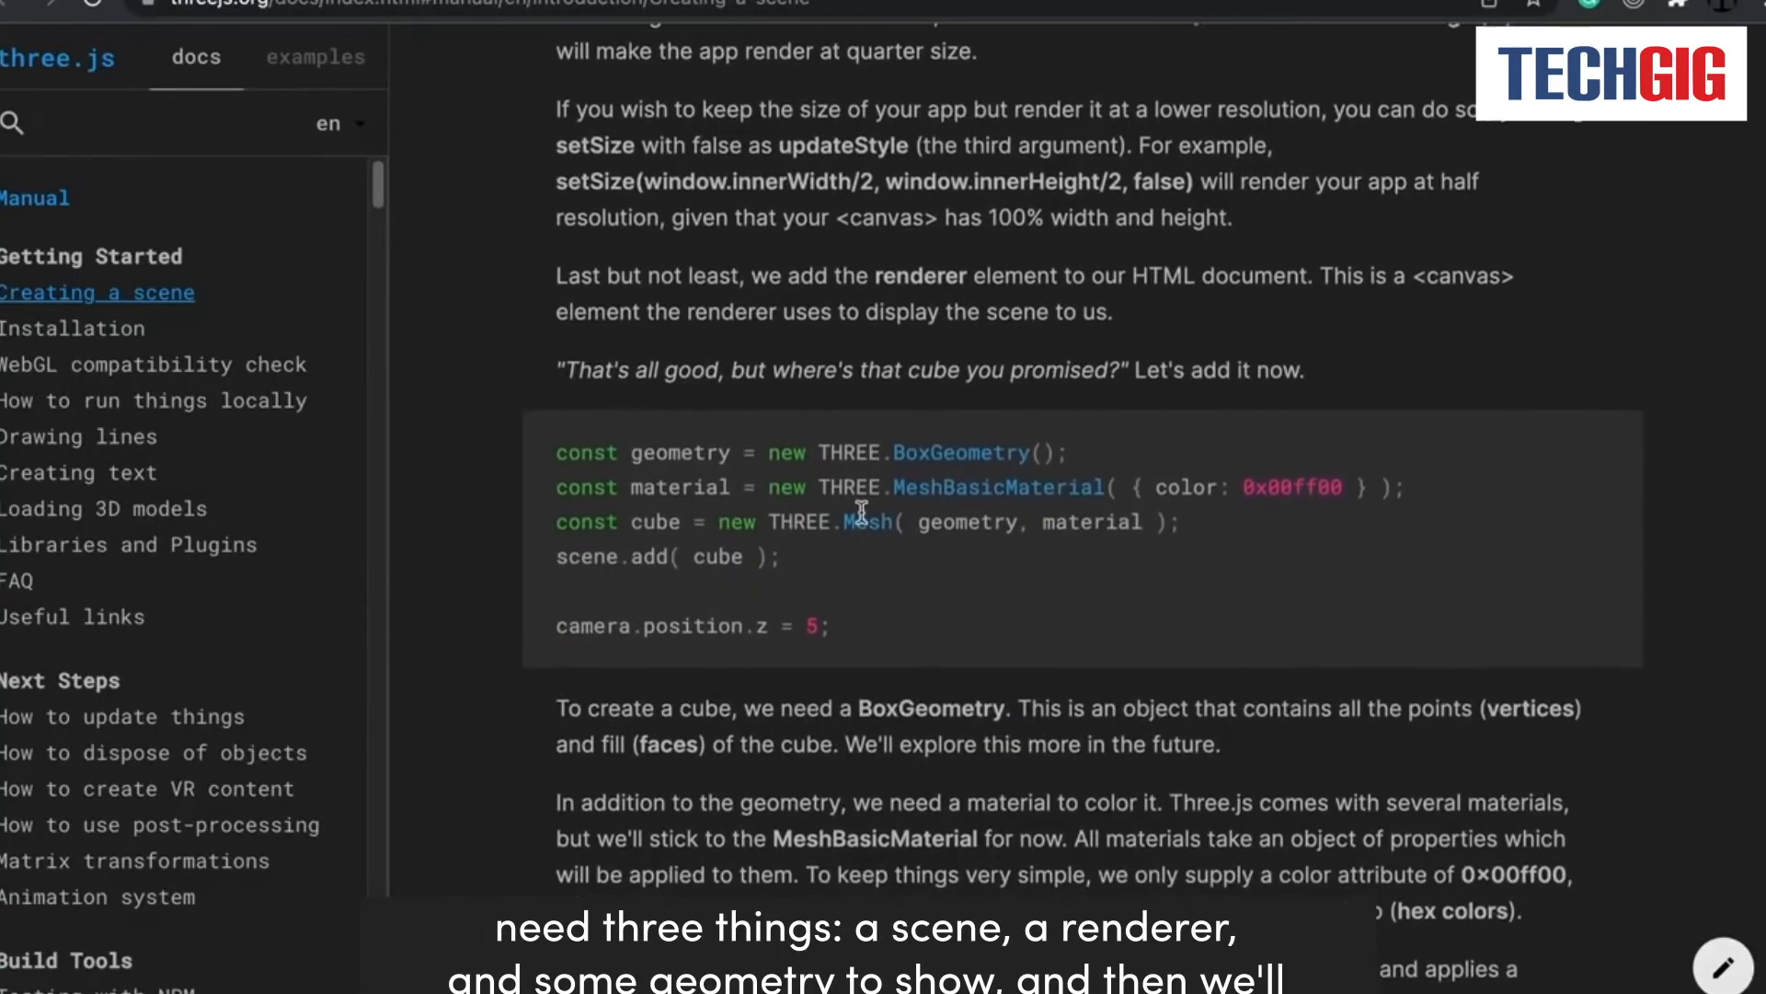
{"action": "scroll", "scroll_direction": "down", "scroll_amount": 3}
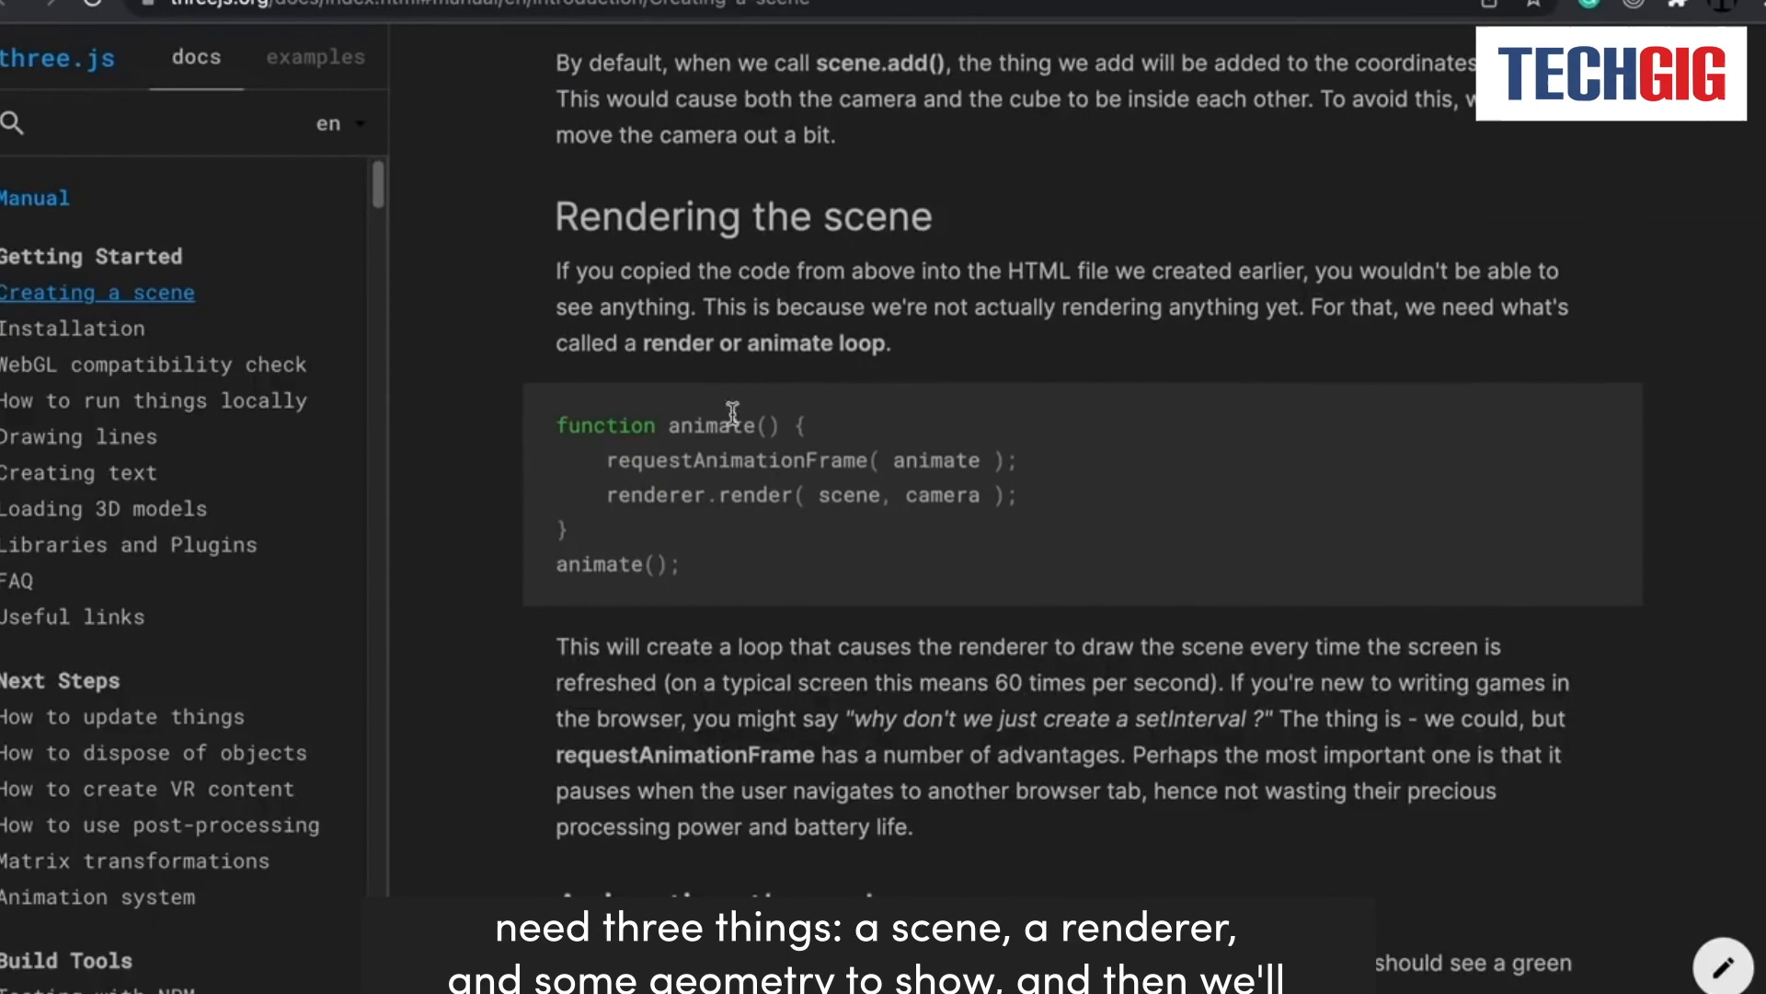
{"action": "mouse_move", "coordinate": [769, 534]}
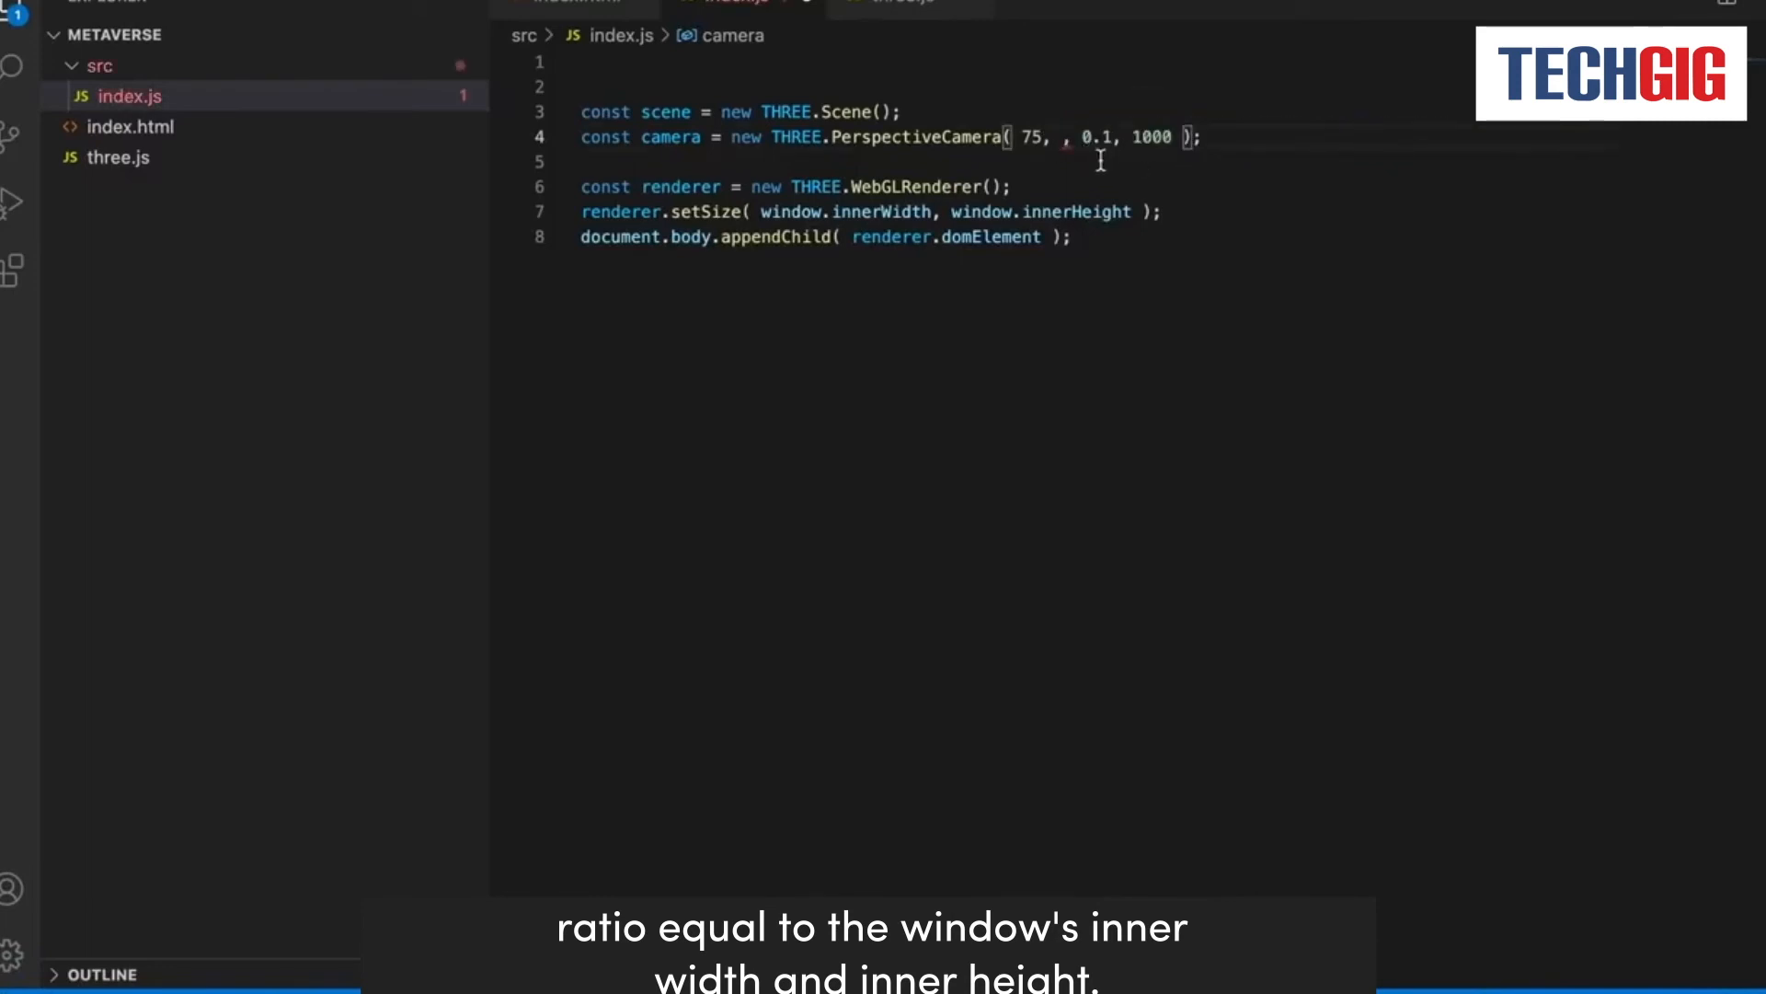
Pass ratio to PerspectiveCamera and define const ratio = window.innerWidth / window.innerHeight;.
{"action": "type", "text": "ratio"}
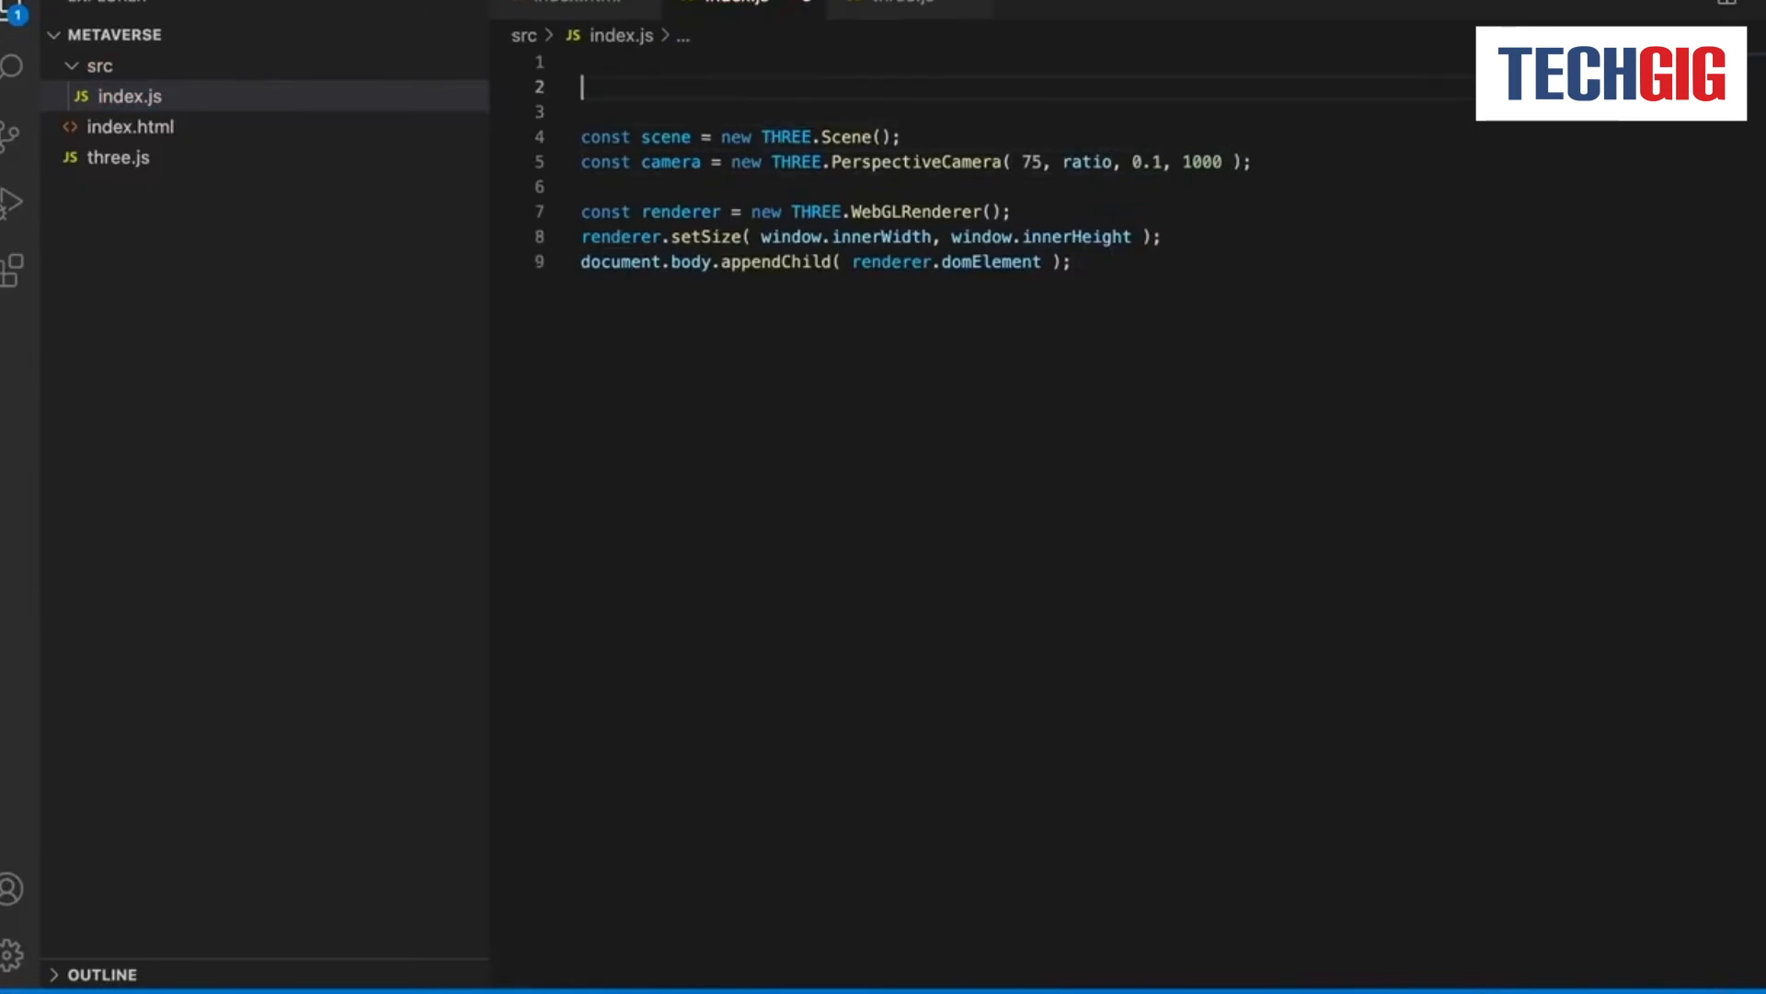
{"action": "type", "text": "const"}
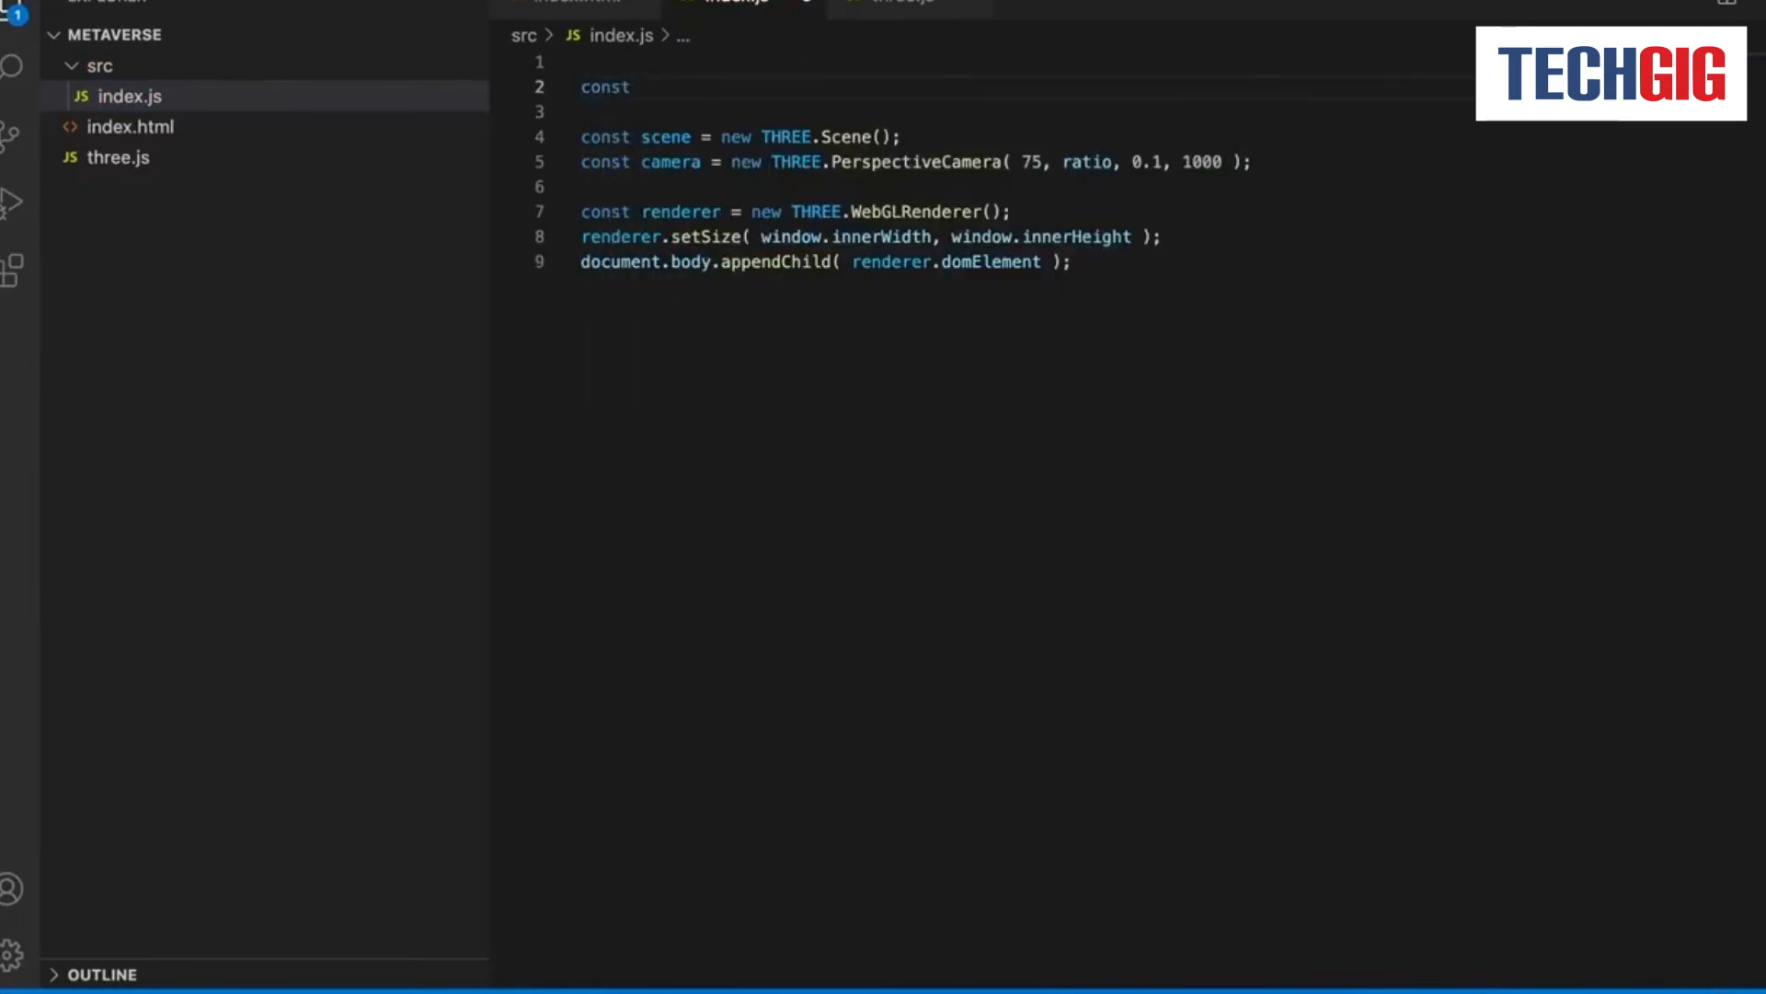
{"action": "type", "text": "rat"}
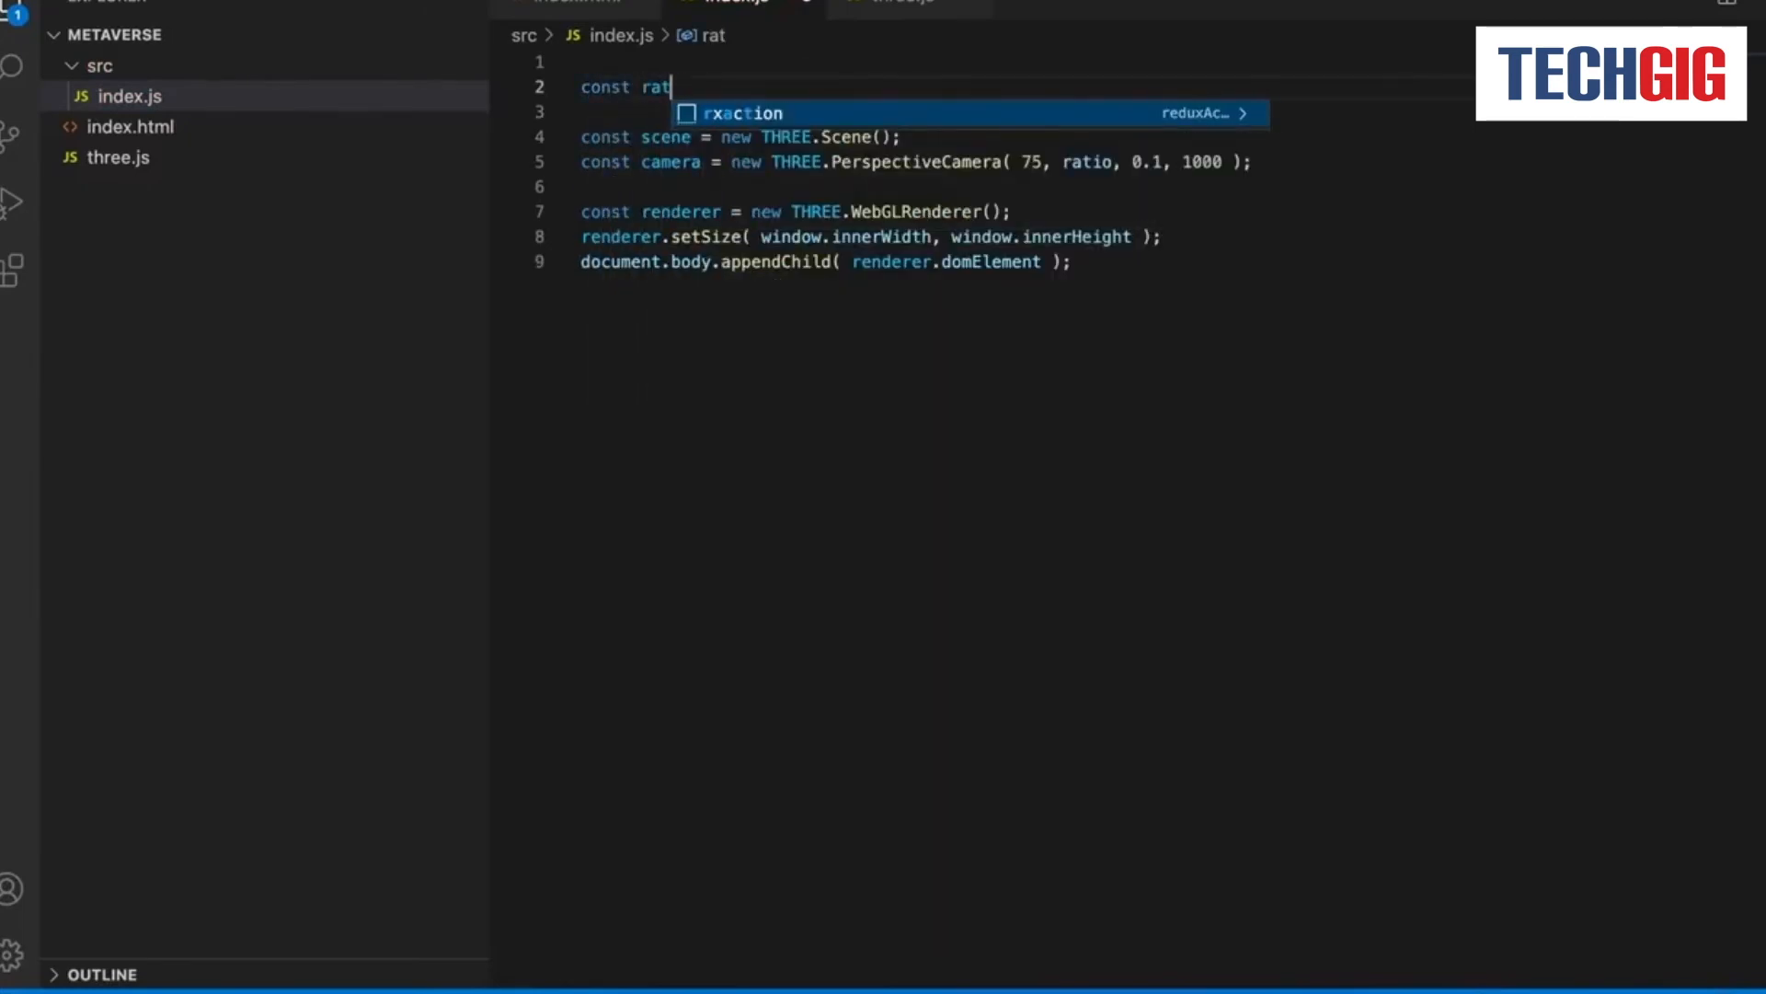
{"action": "type", "text": "io = window.innerWidth / window.innerHeight;"}
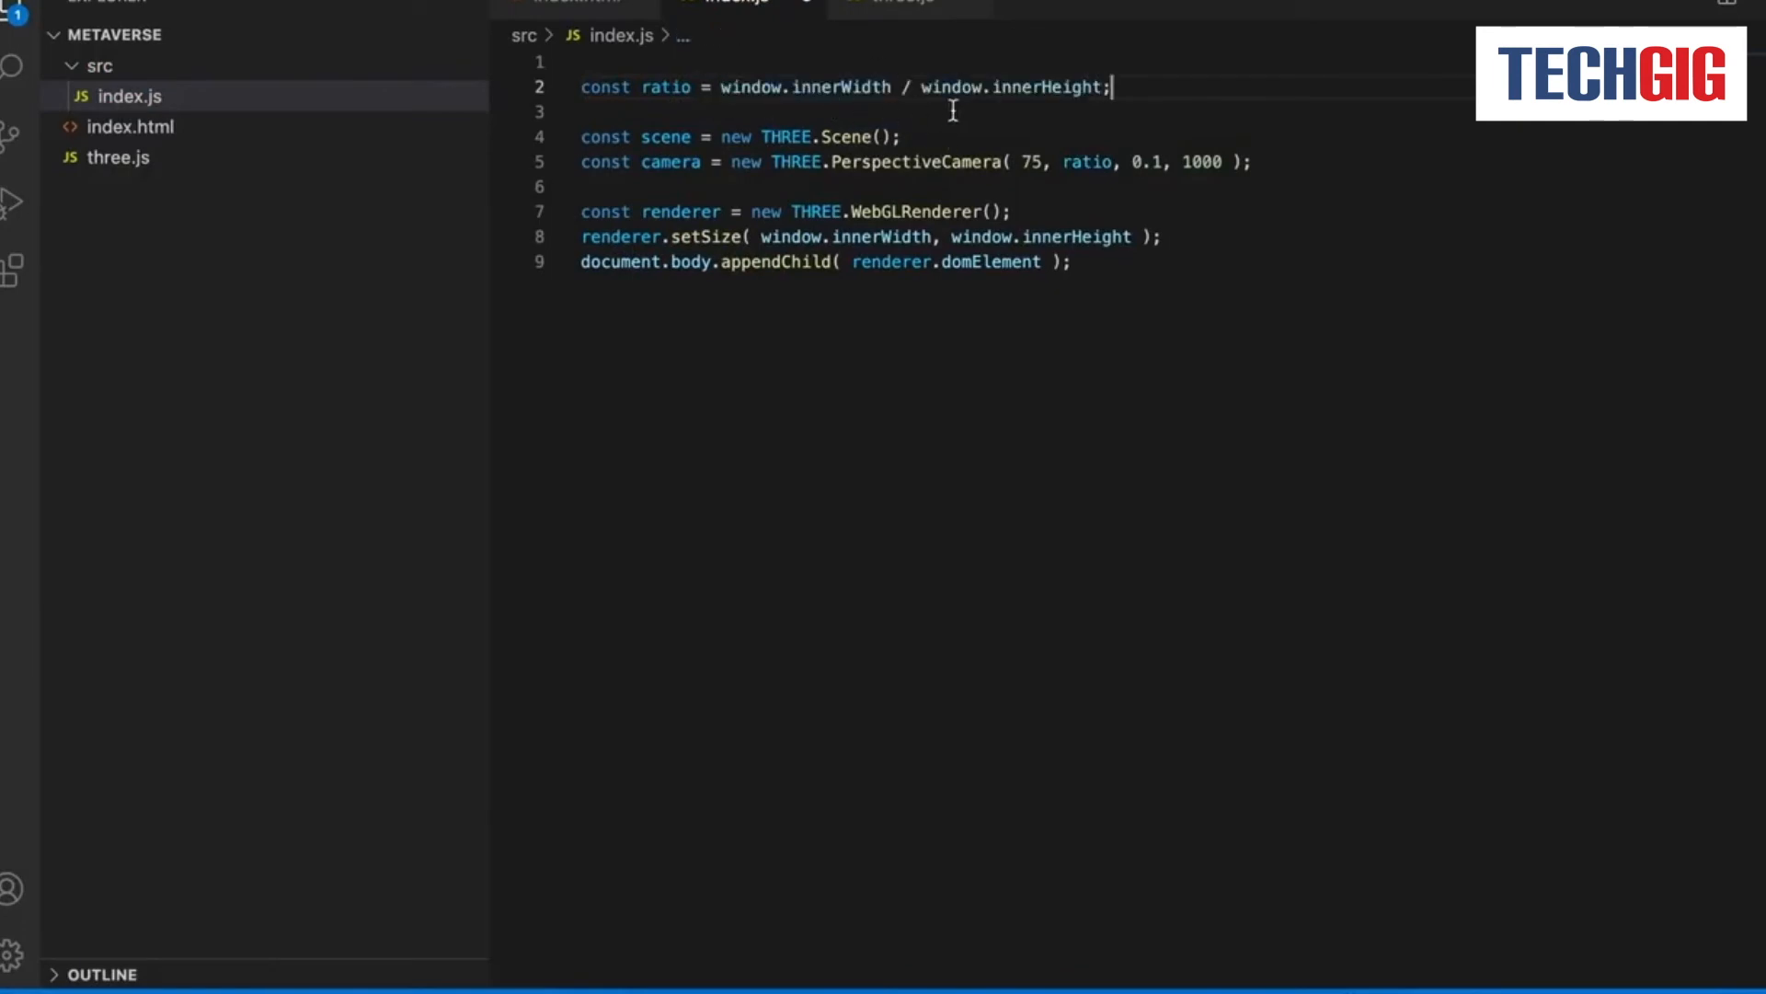
{"action": "left_click", "coordinate": [131, 127]}
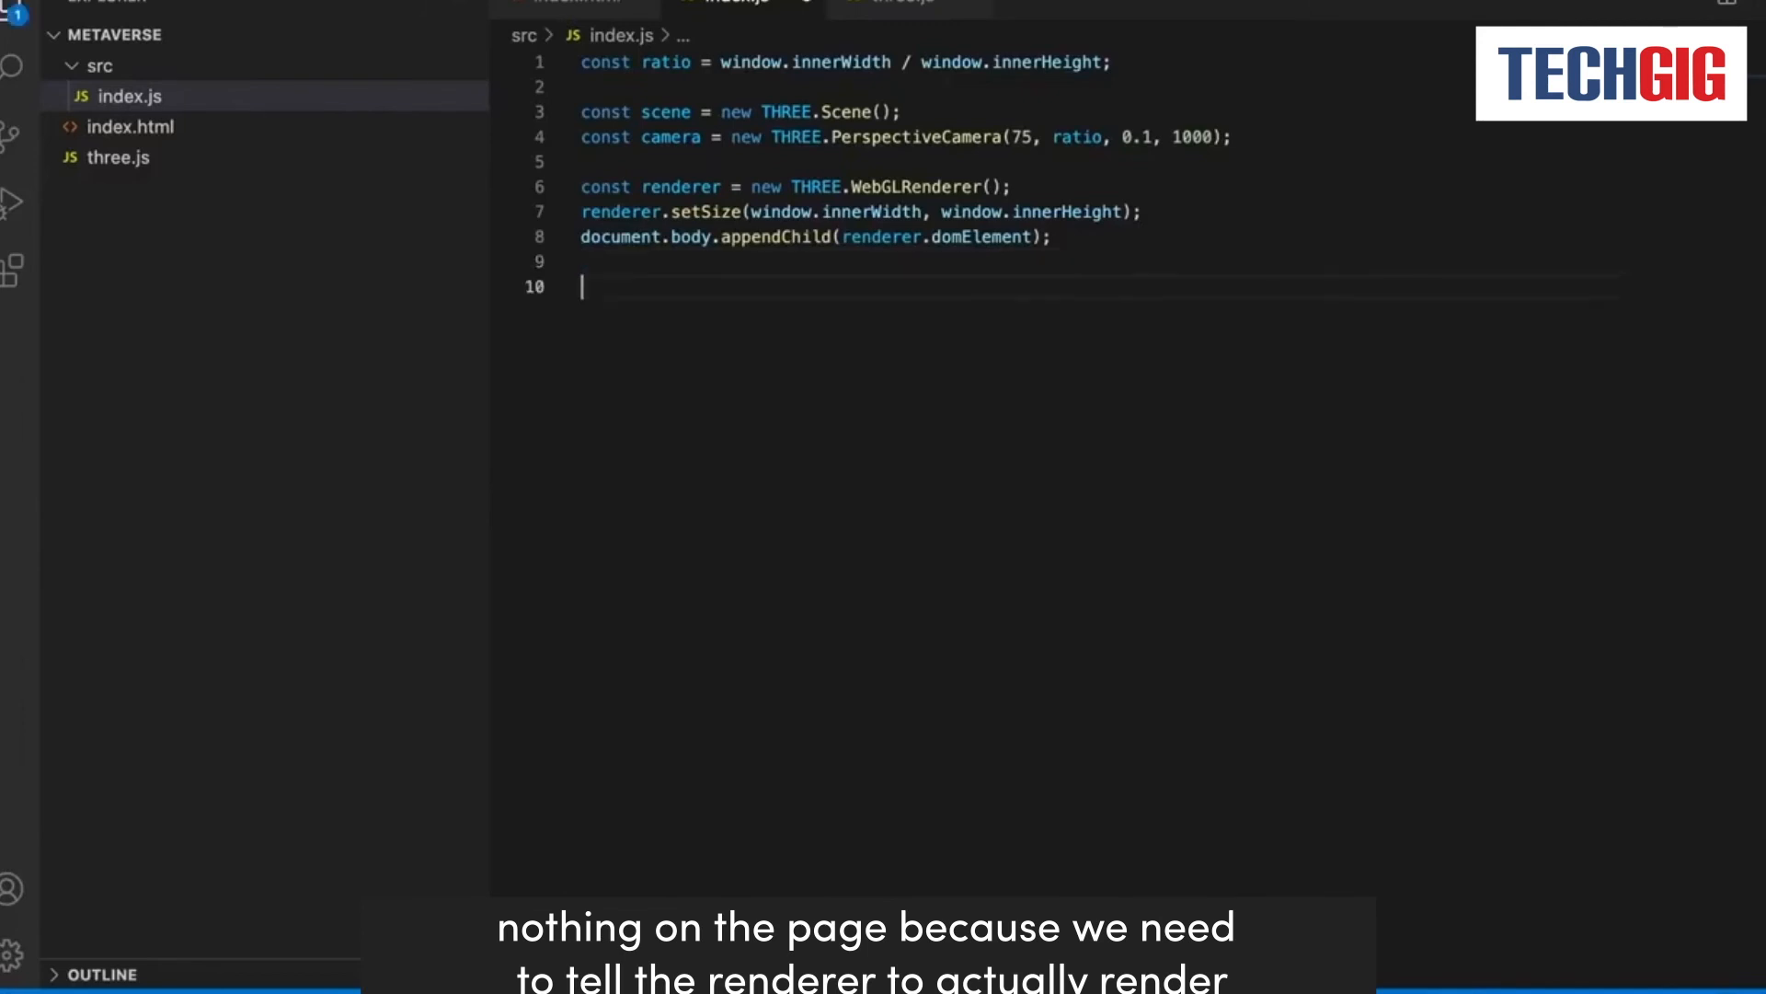
End index.js with renderer.render(scene, camera); and save the file.
{"action": "type", "text": "renderer"}
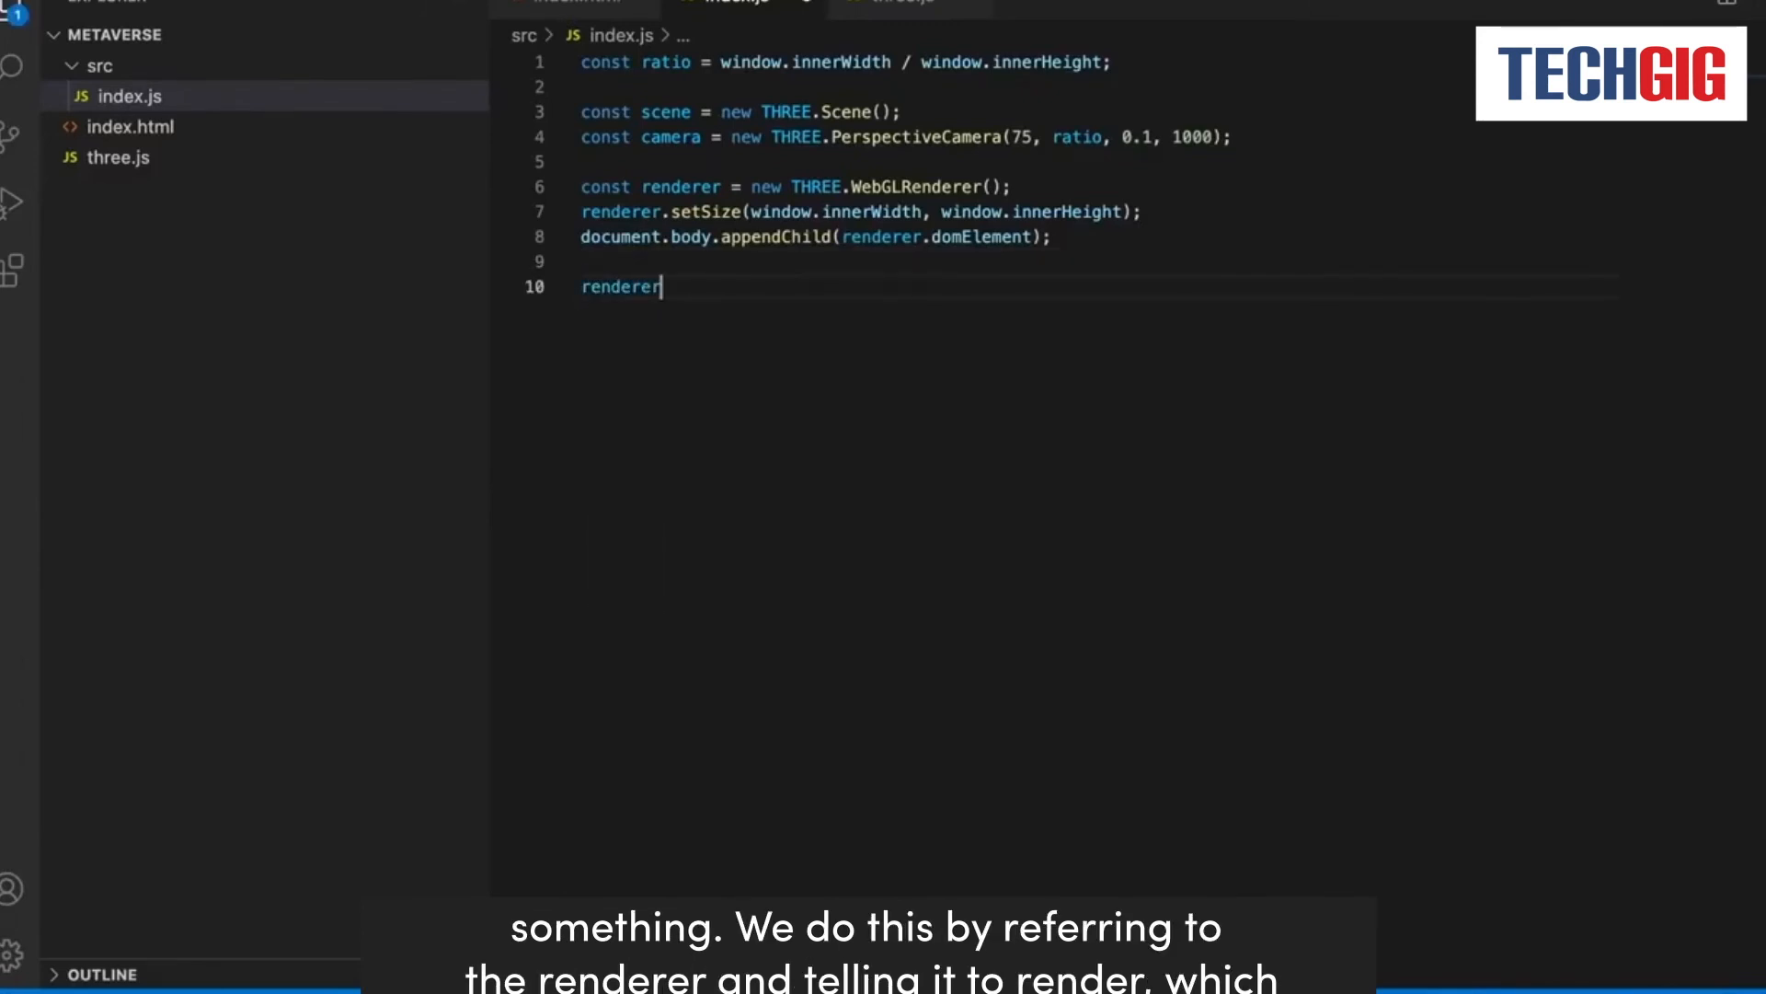
{"action": "type", "text": ".ren"}
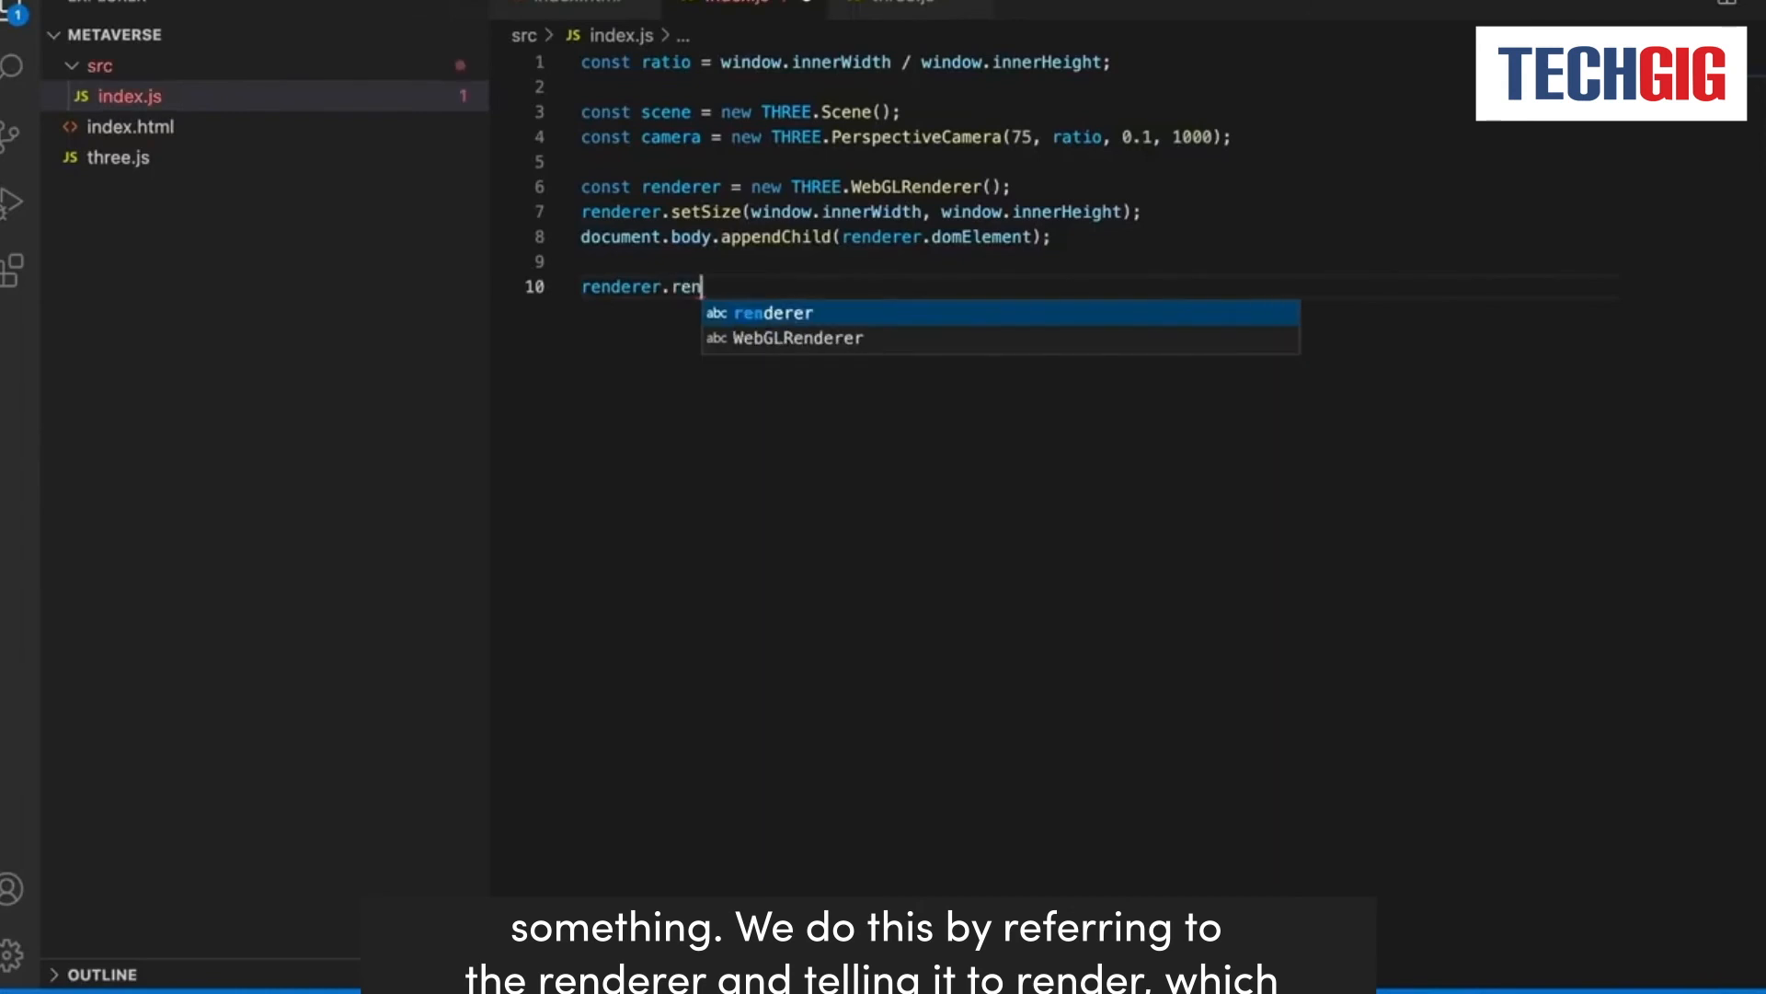
{"action": "type", "text": "der"}
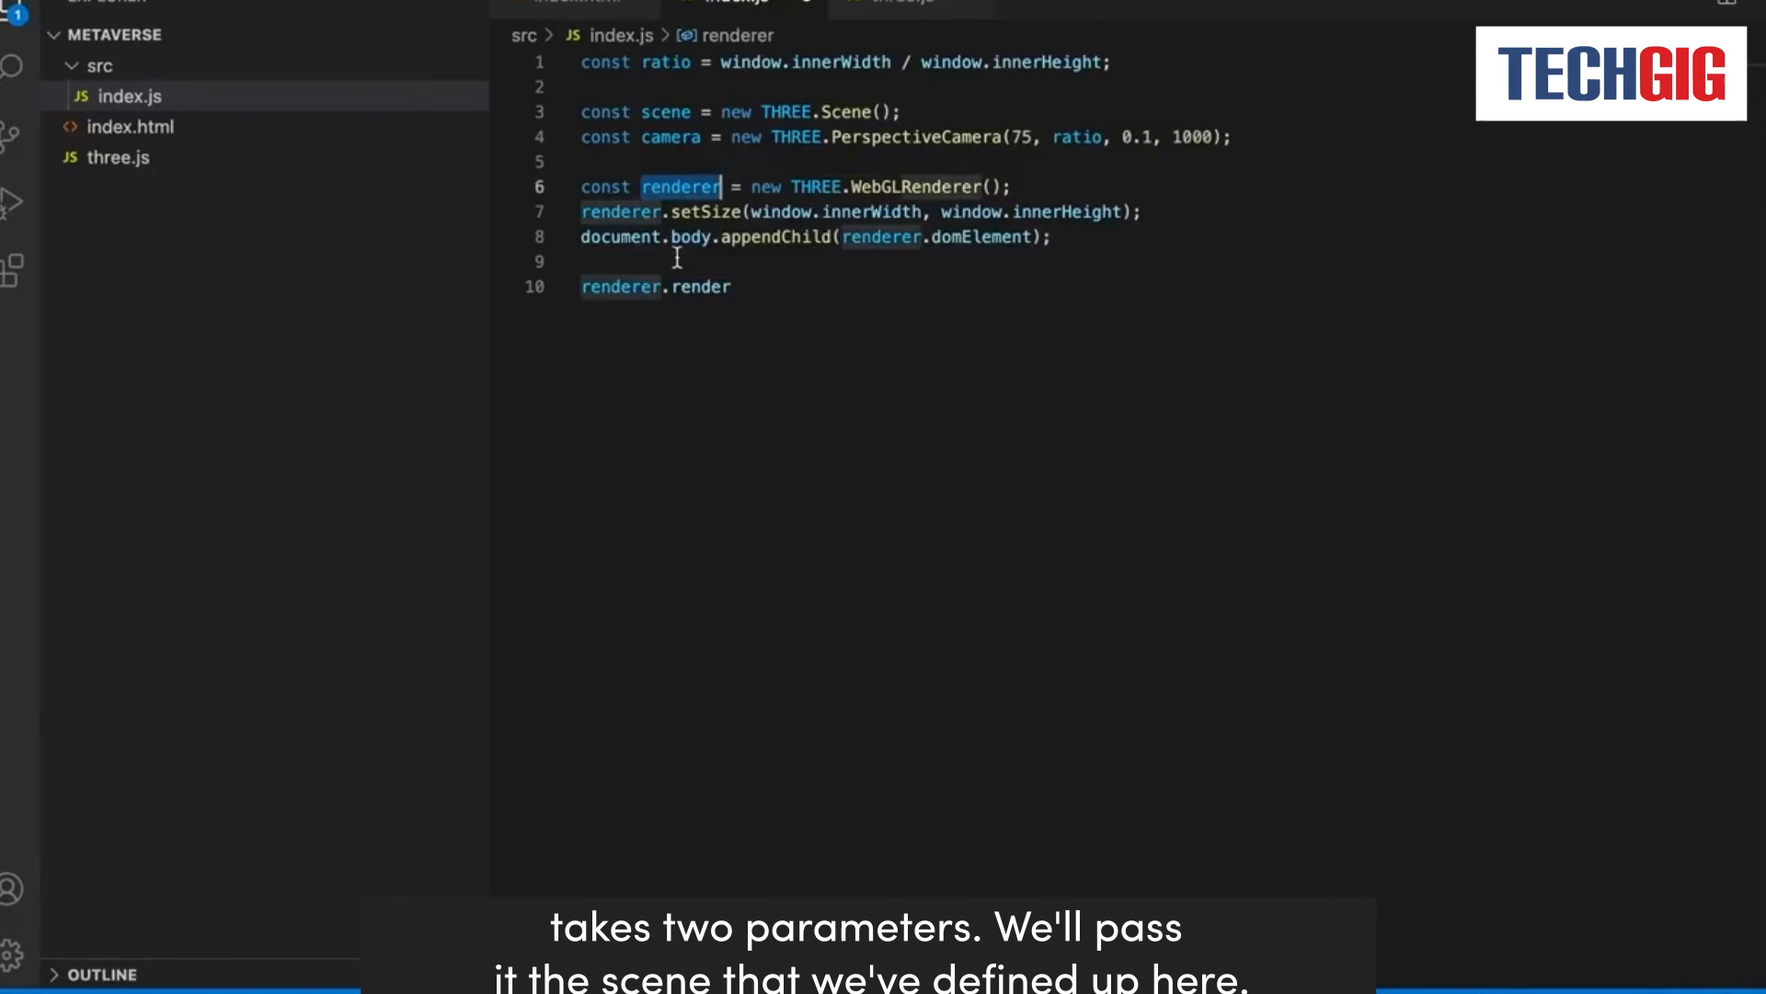
{"action": "type", "text": "()"}
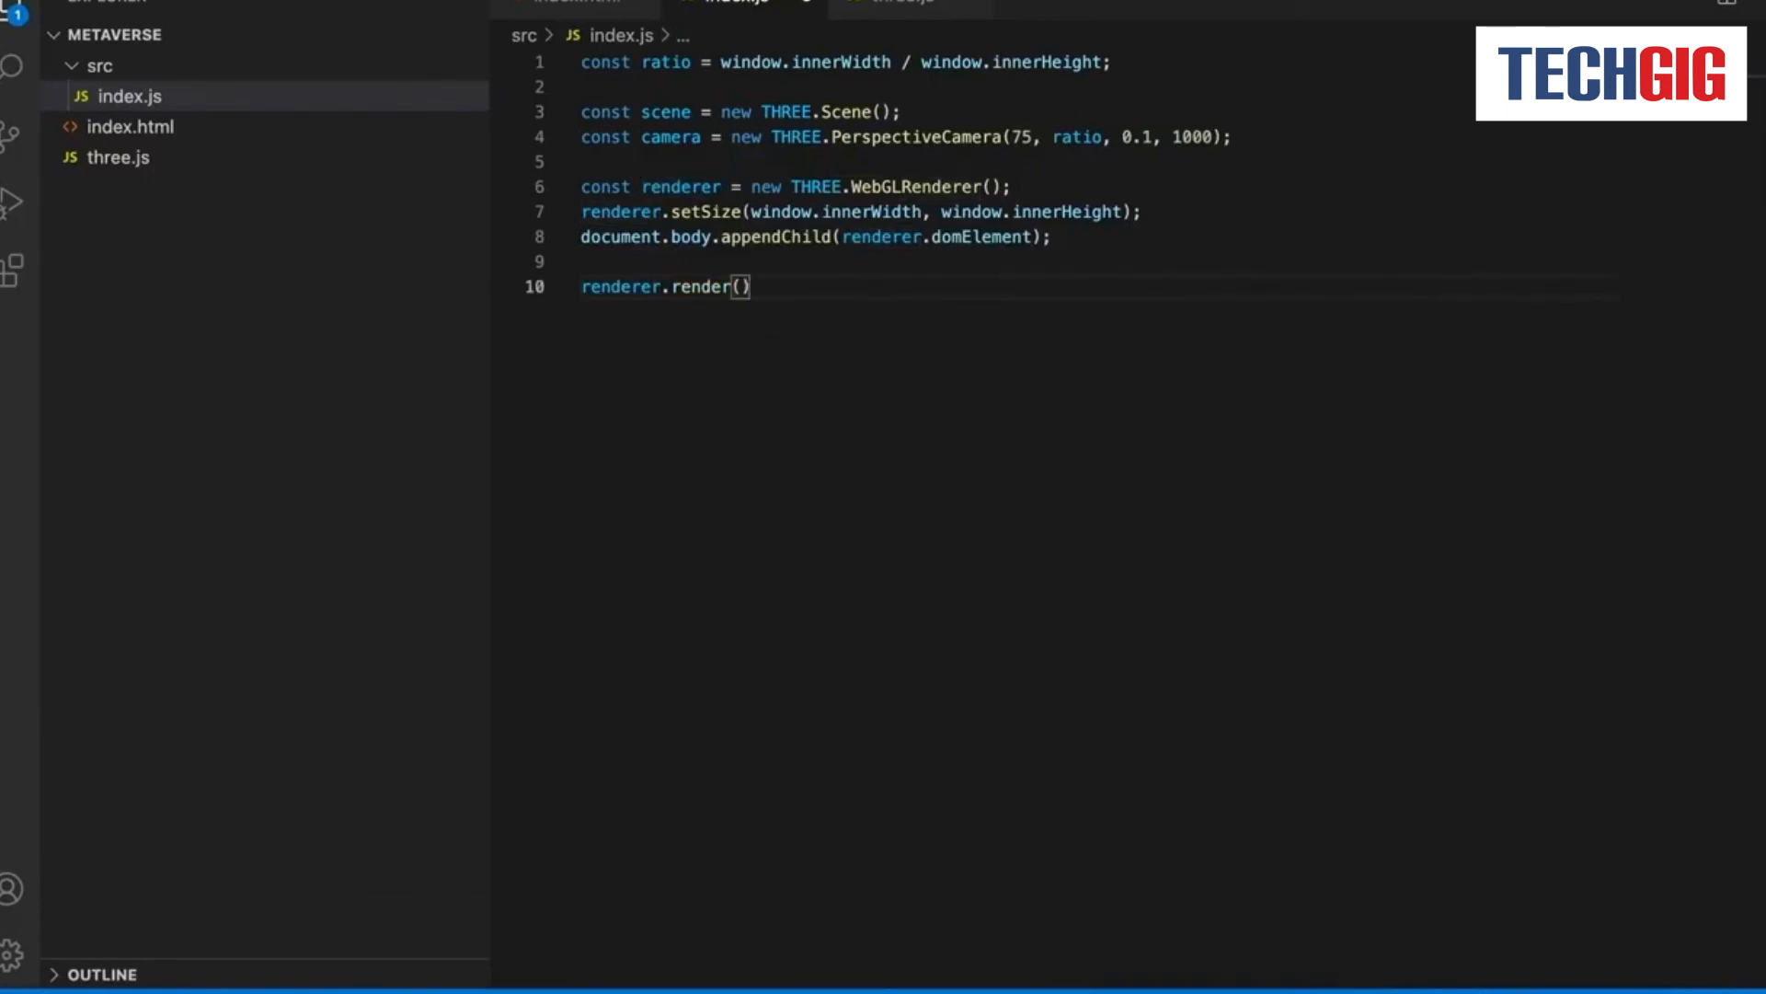
{"action": "type", "text": "scene,camera"}
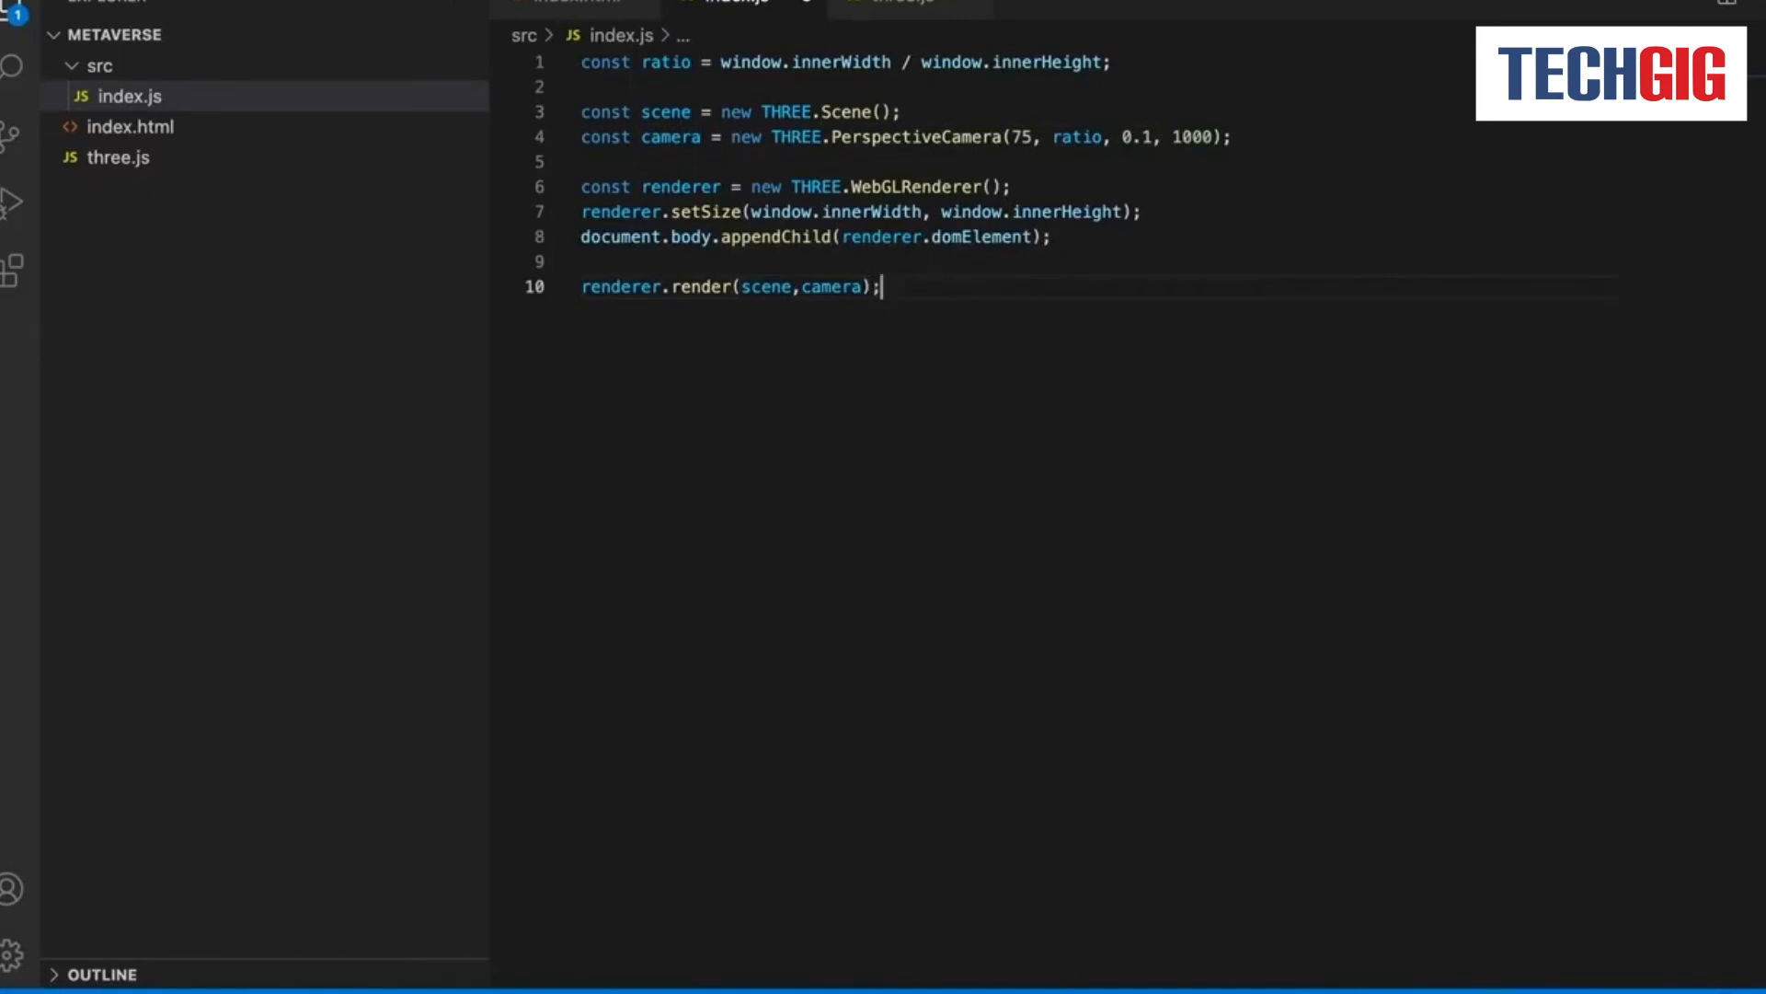
{"action": "key", "text": "enter"}
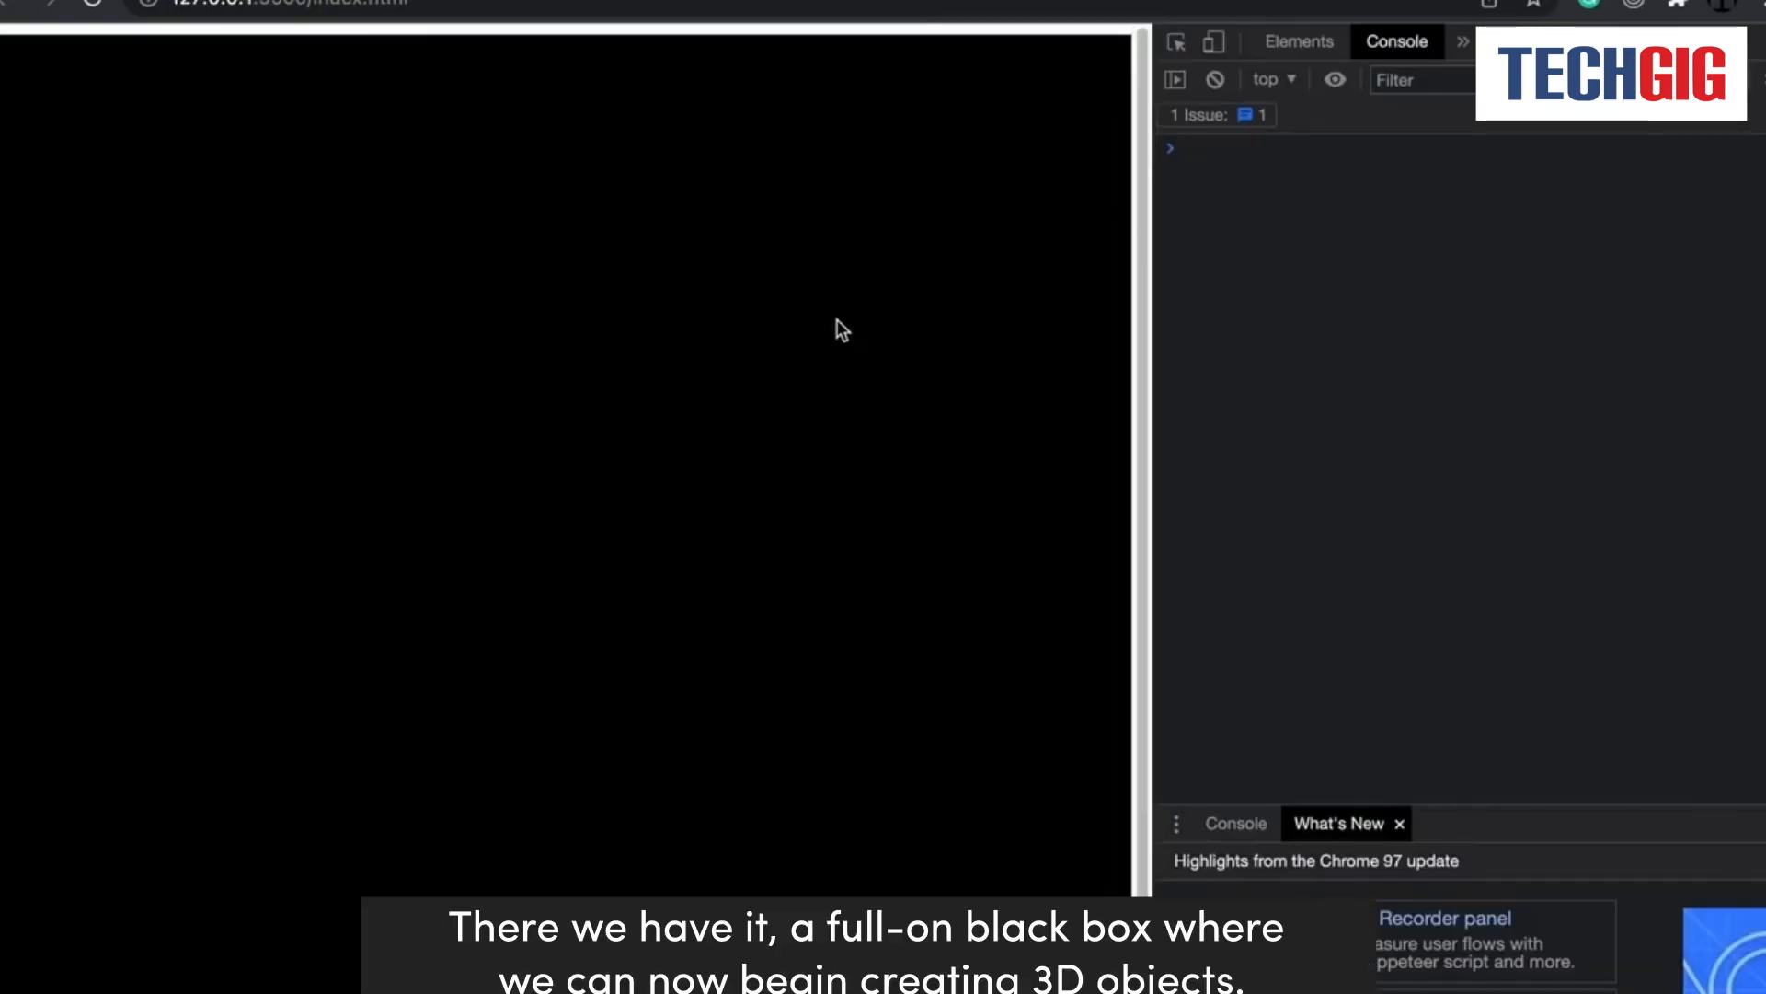
{"action": "mouse_move", "coordinate": [955, 574]}
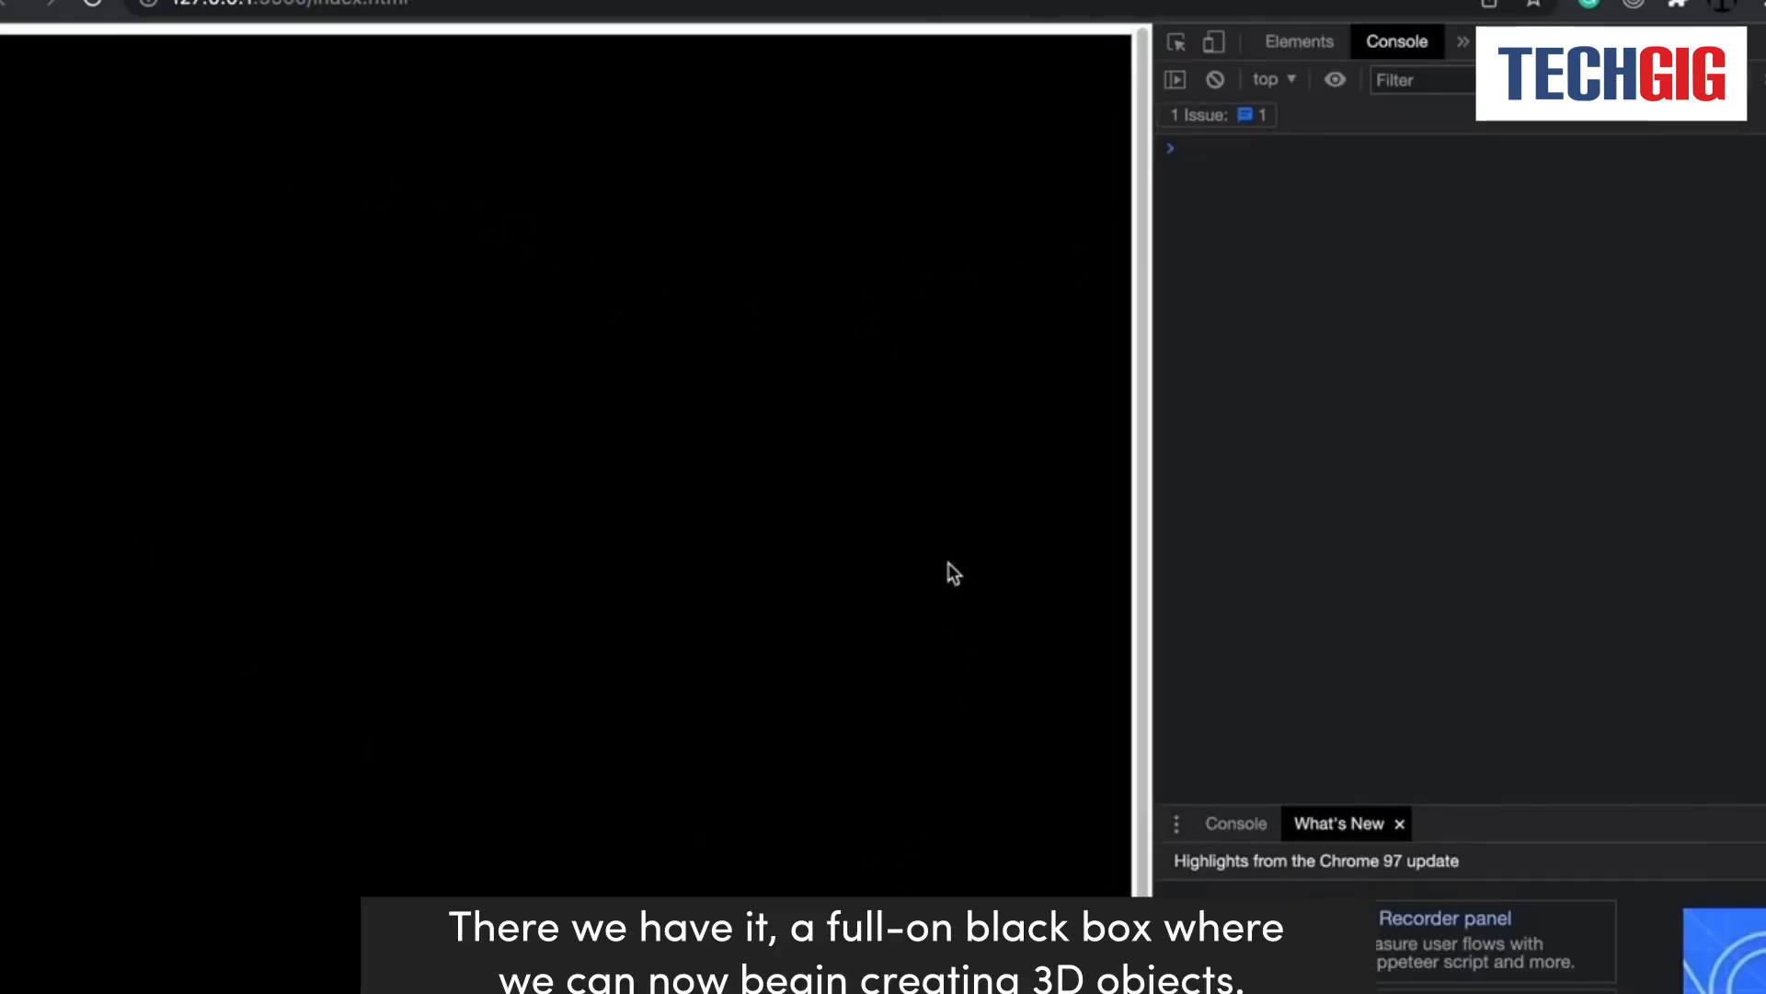